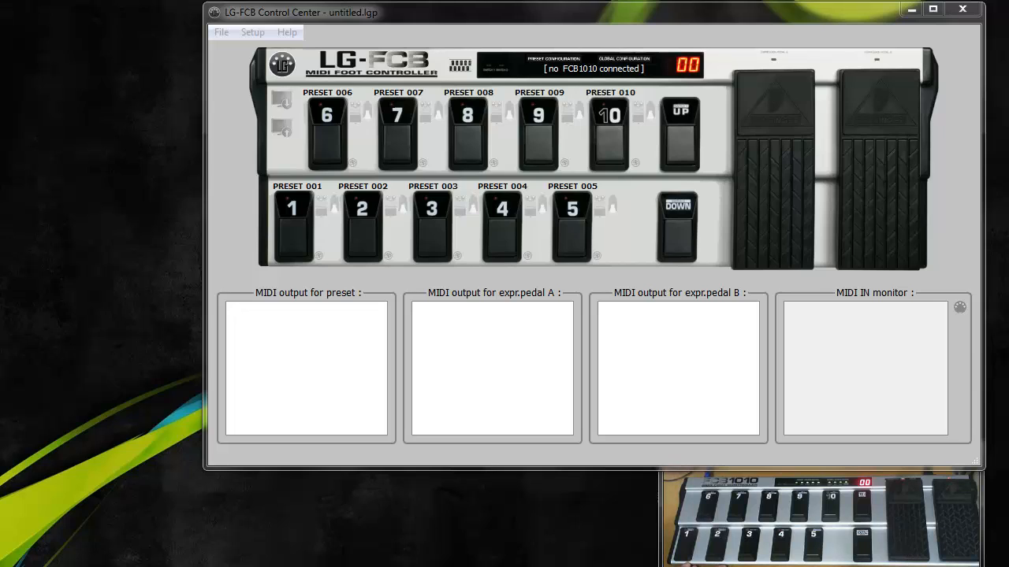
{"action": "mouse_move", "coordinate": [556, 225]}
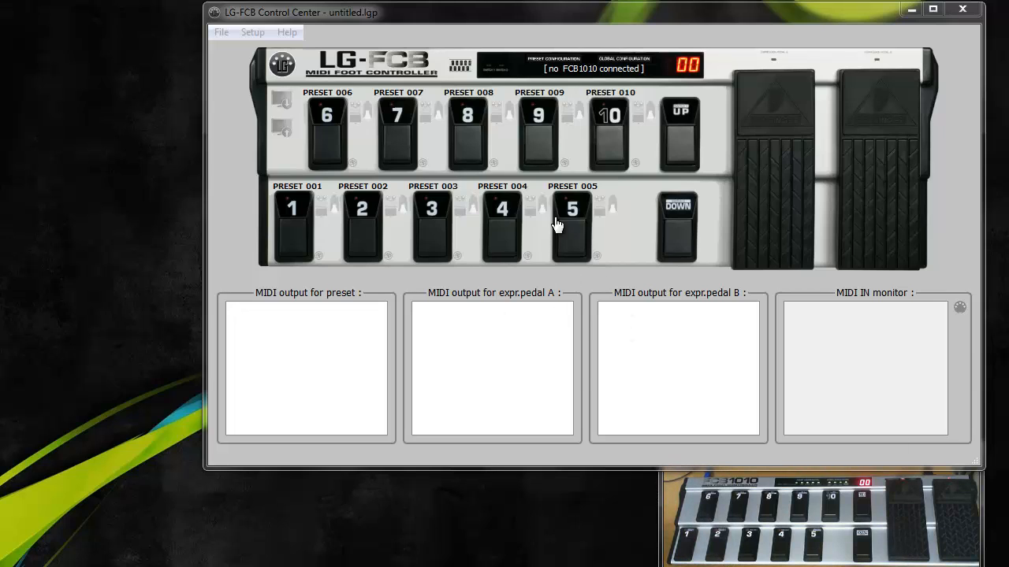
Open the Setup menu in LG-FCB Control Center's menu bar.
{"action": "left_click", "coordinate": [252, 32]}
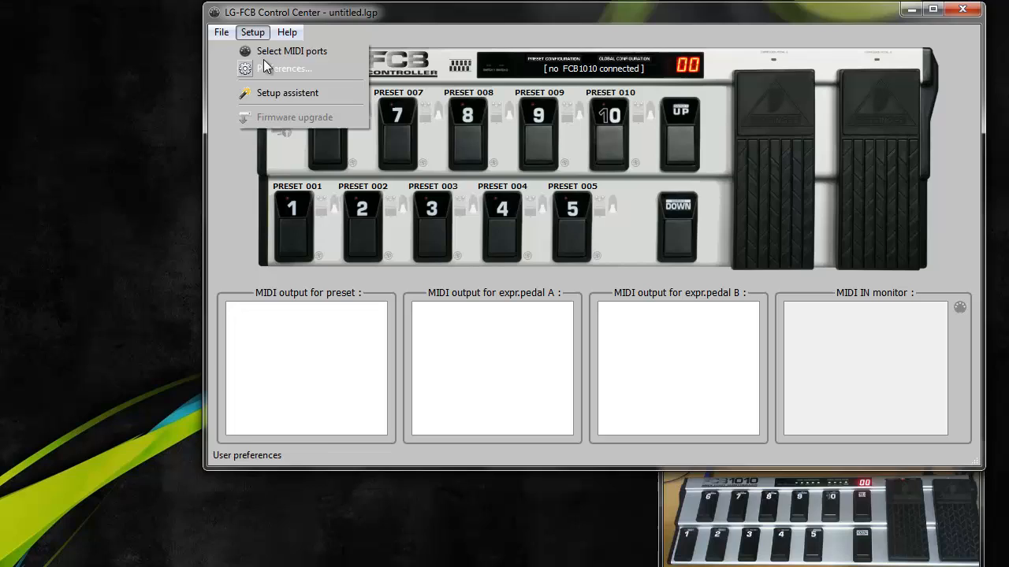
Set patchdump ports to MIDIIN3/MIDIOUT3 (LittleGiant) and the monitoring input to LittleGiant.
{"action": "left_click", "coordinate": [291, 50]}
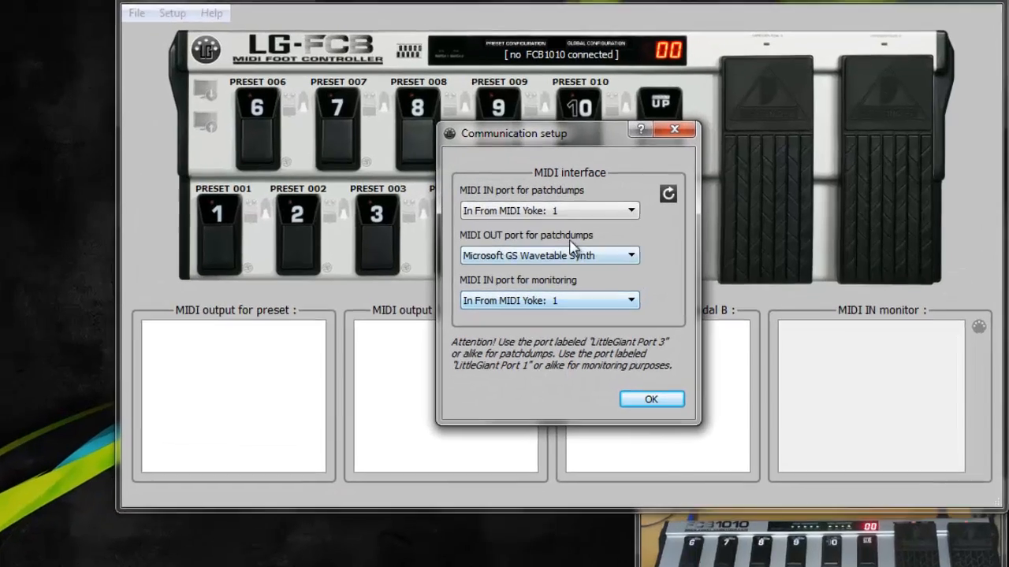
{"action": "left_click", "coordinate": [549, 209]}
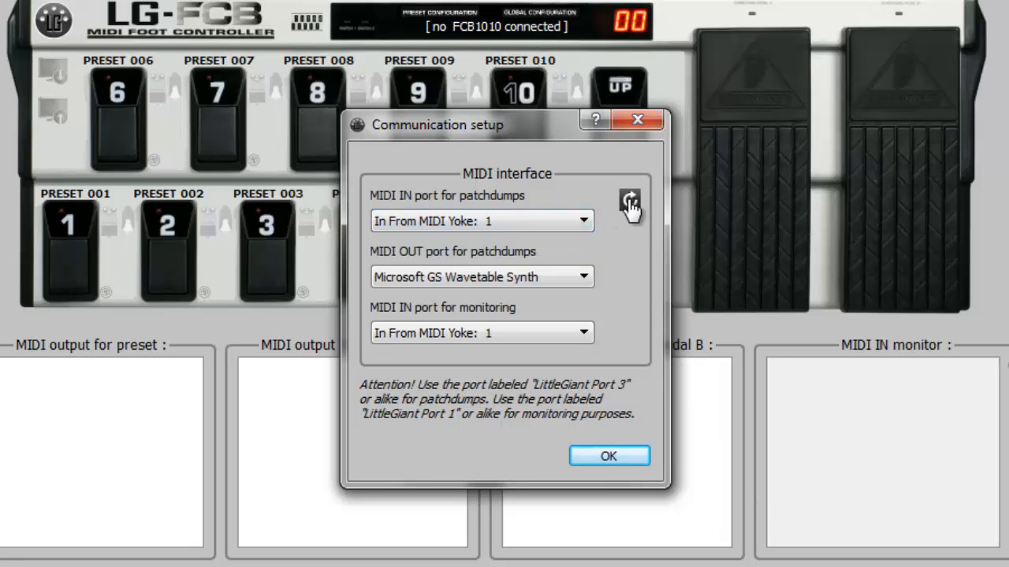
{"action": "left_click", "coordinate": [630, 199]}
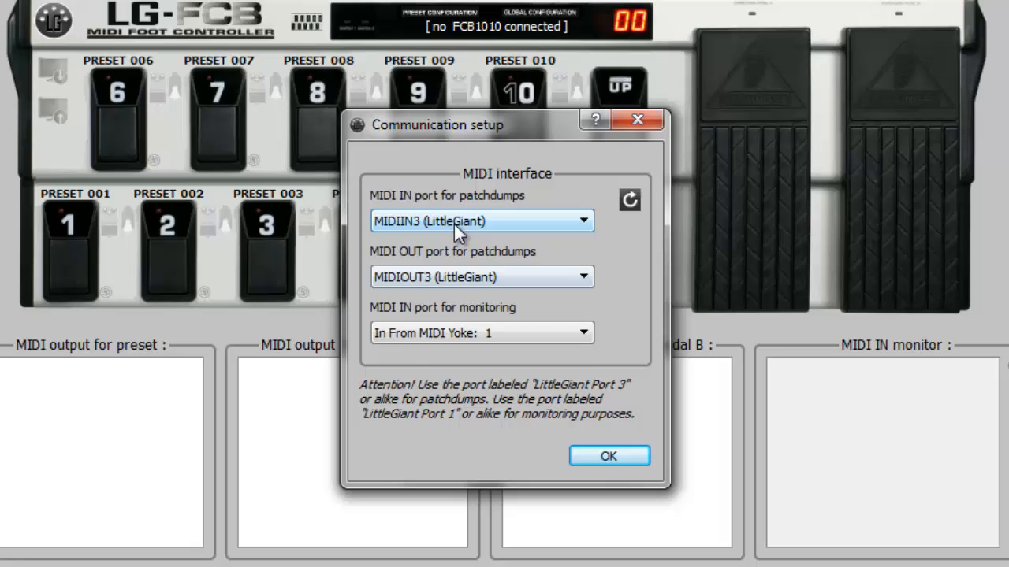
{"action": "left_click", "coordinate": [482, 221]}
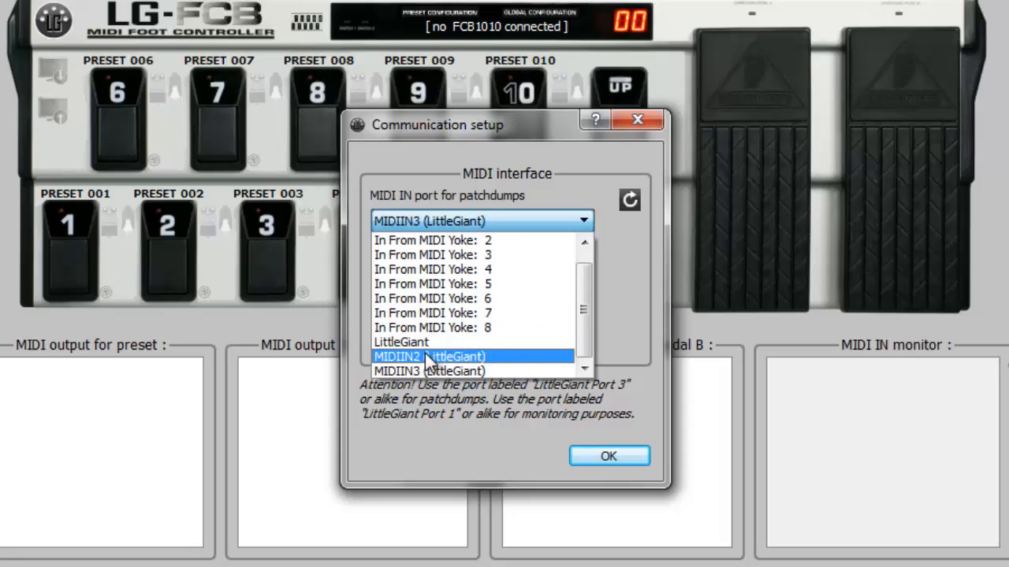
{"action": "left_click", "coordinate": [481, 220]}
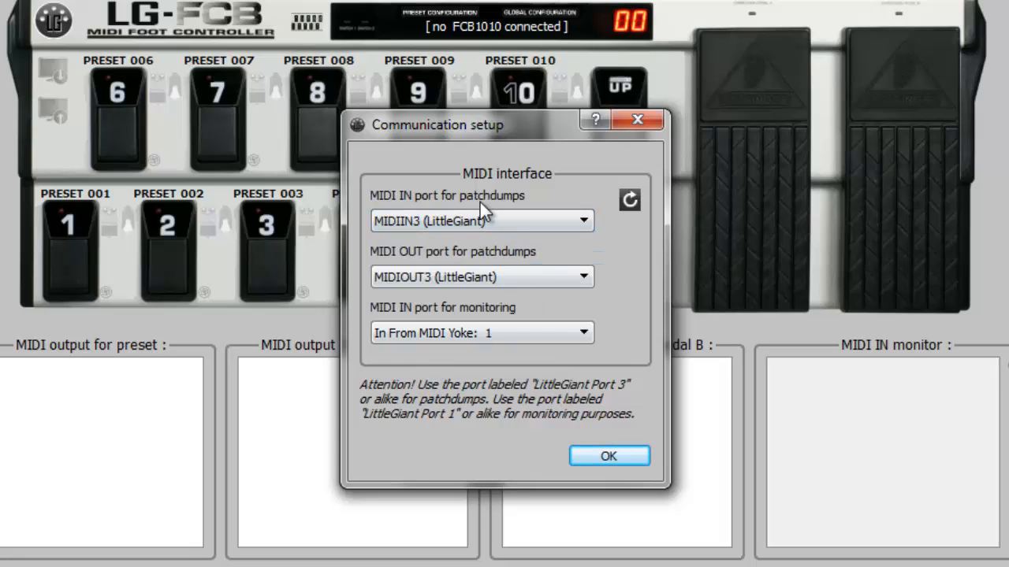
{"action": "mouse_move", "coordinate": [558, 314]}
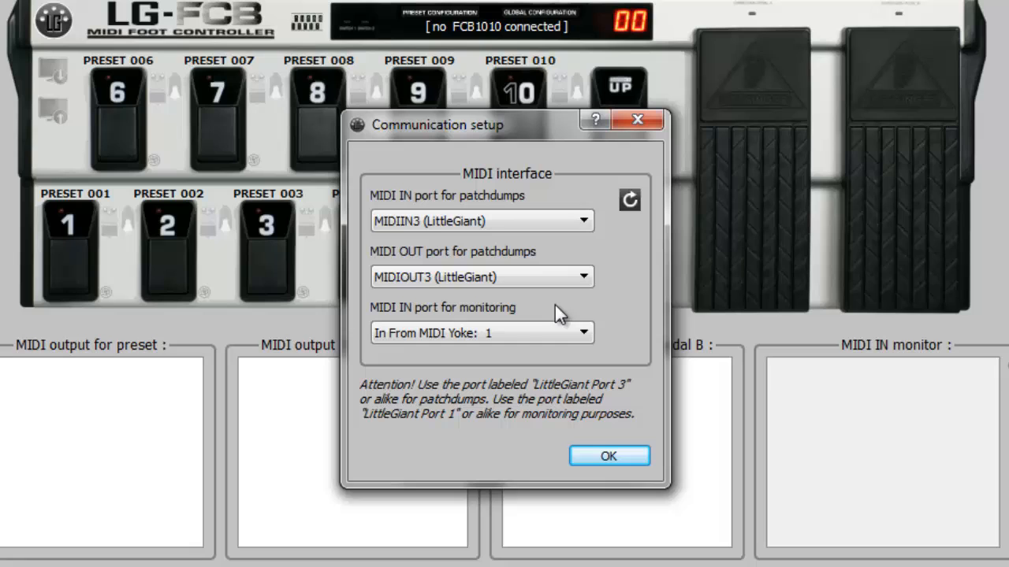
{"action": "mouse_move", "coordinate": [422, 197]}
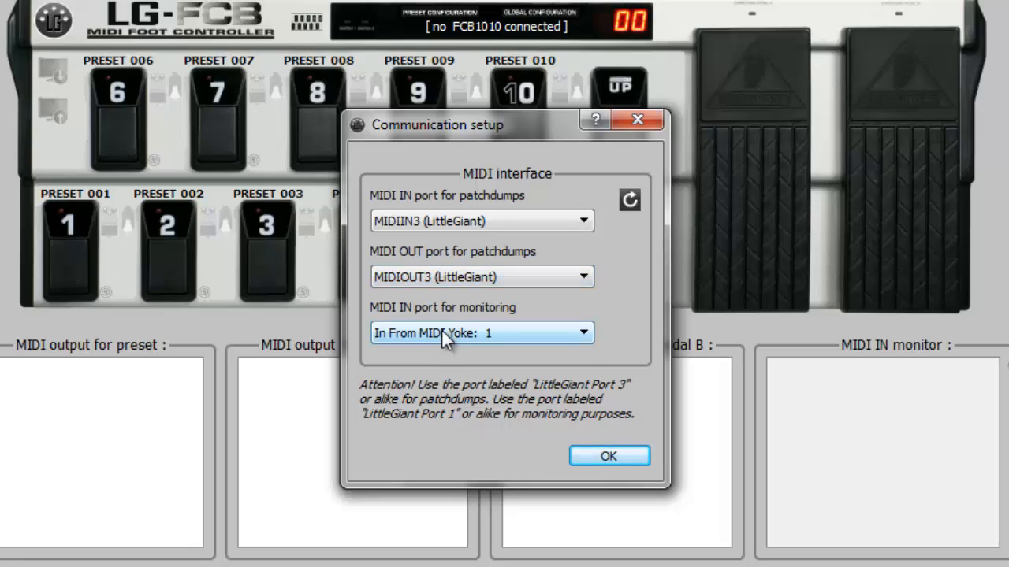
{"action": "left_click", "coordinate": [481, 331]}
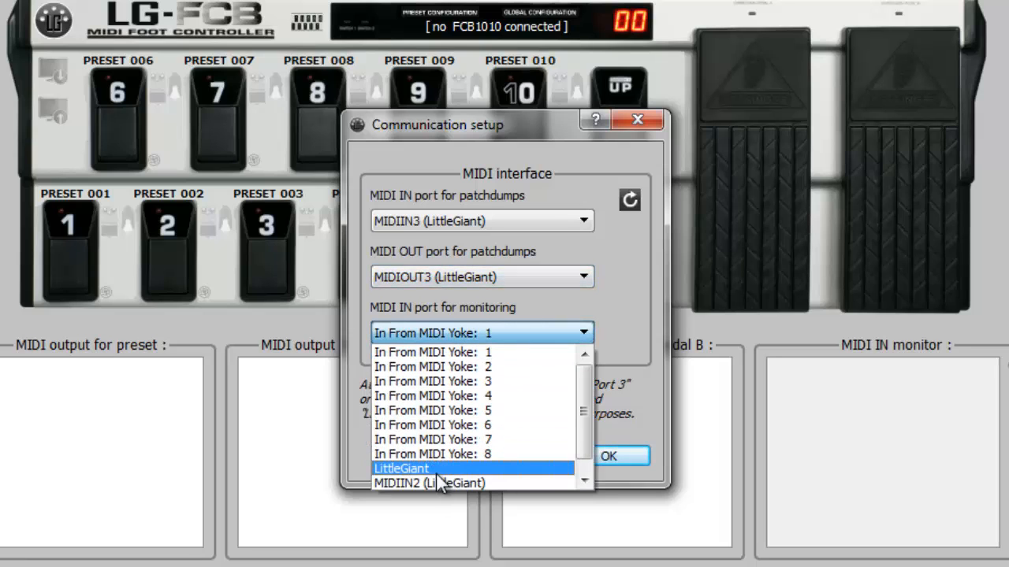
{"action": "left_click", "coordinate": [401, 468]}
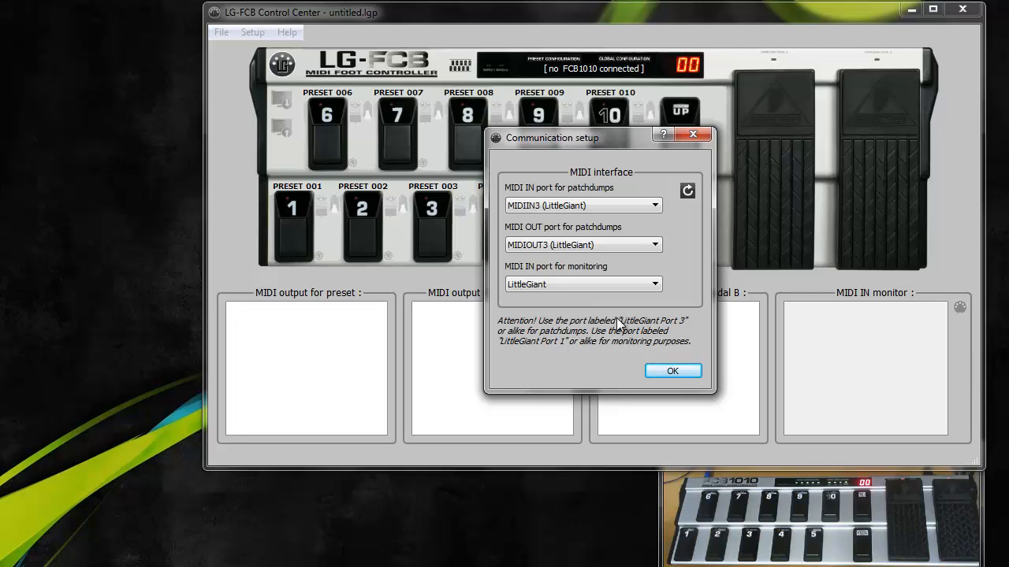
{"action": "left_click", "coordinate": [654, 284]}
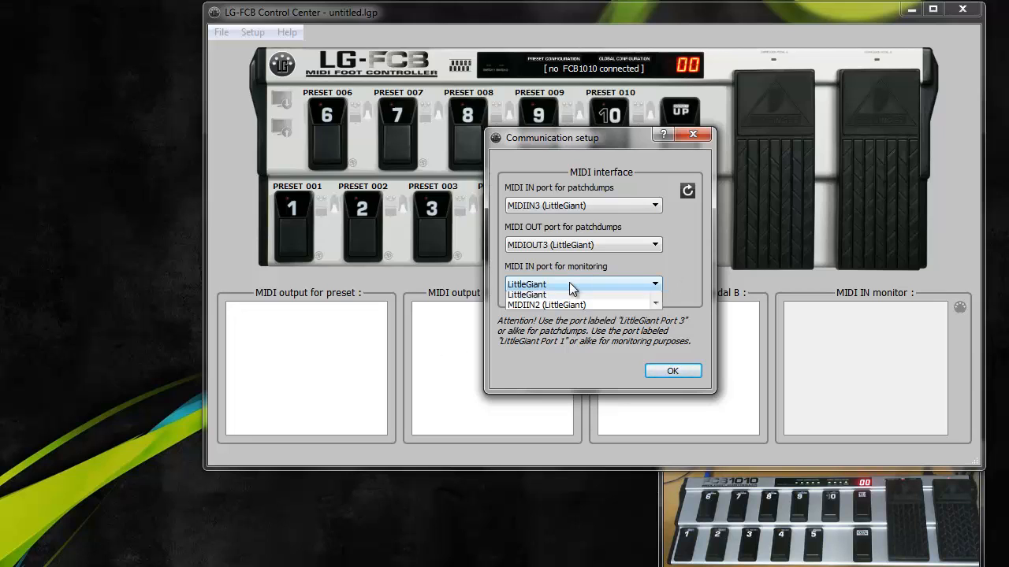
{"action": "left_click", "coordinate": [526, 284]}
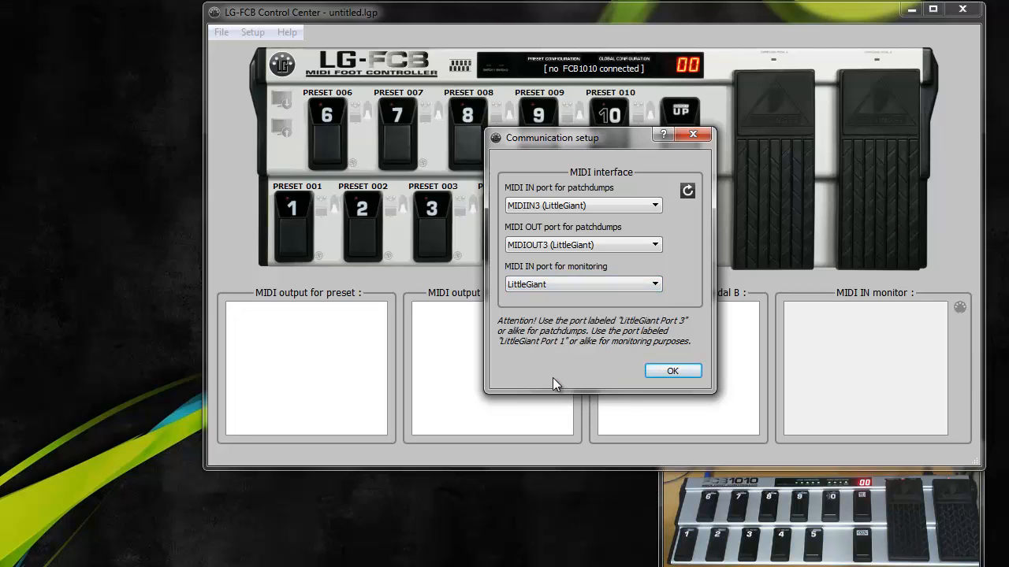
{"action": "mouse_move", "coordinate": [614, 320]}
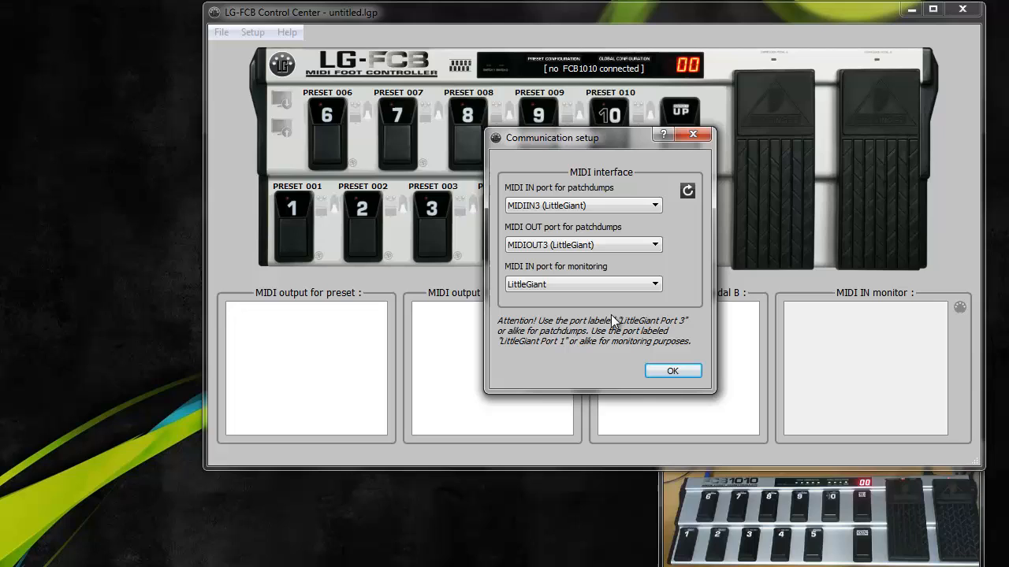
{"action": "left_click", "coordinate": [672, 370]}
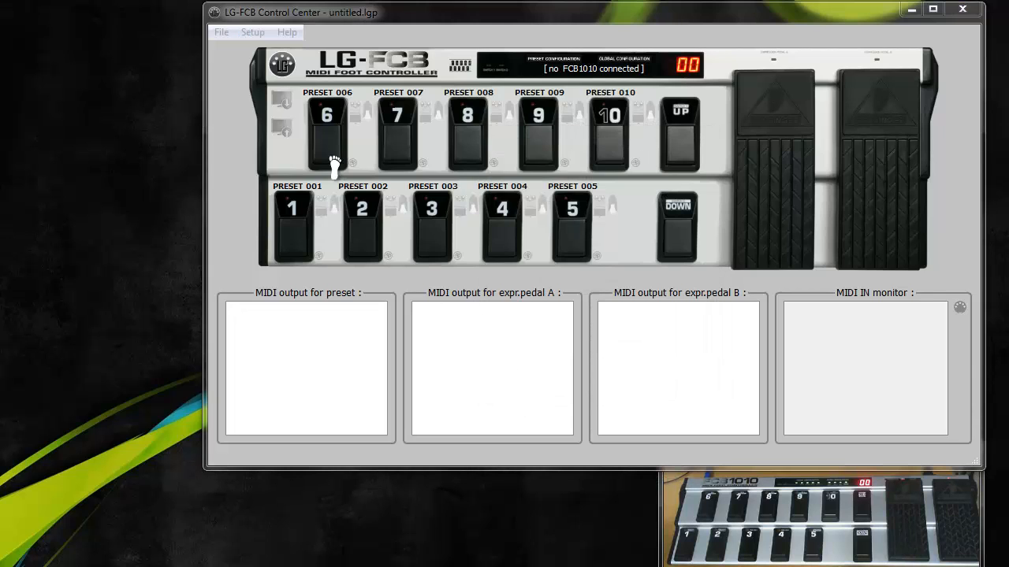
Launch the setup assistant in Regular mode with 10 banks.
{"action": "left_click", "coordinate": [252, 31]}
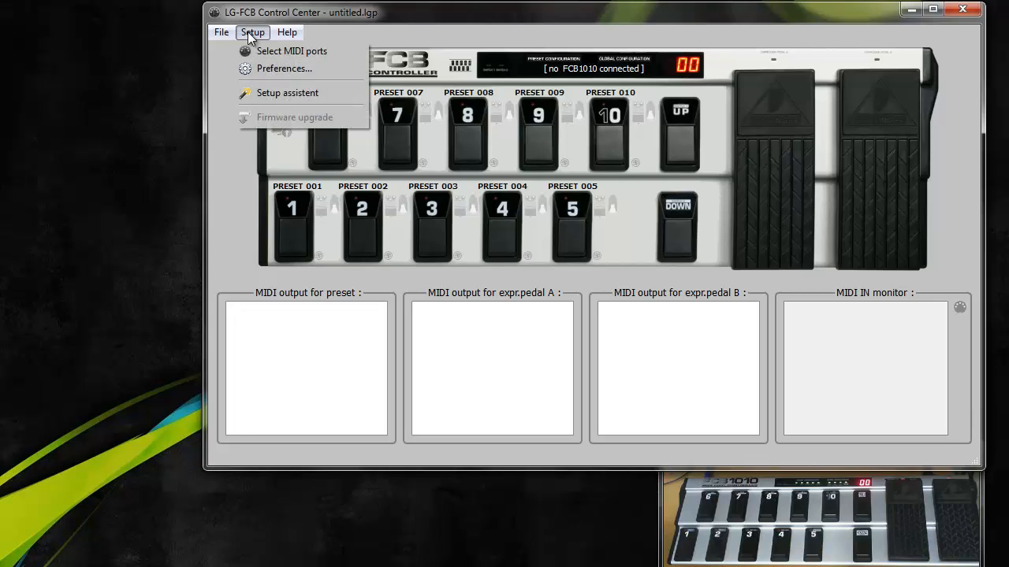
{"action": "mouse_move", "coordinate": [294, 100]}
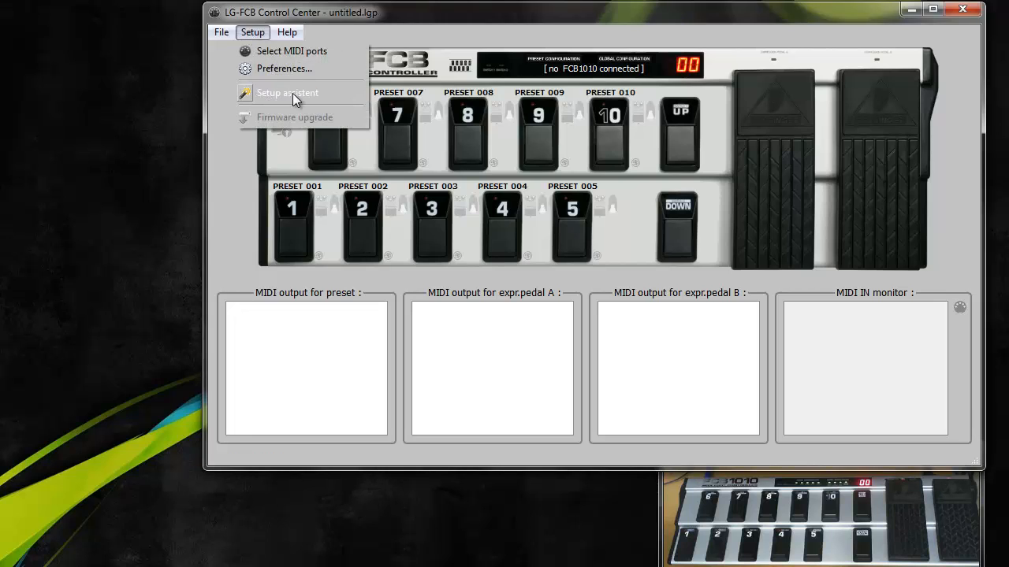
{"action": "left_click", "coordinate": [287, 92]}
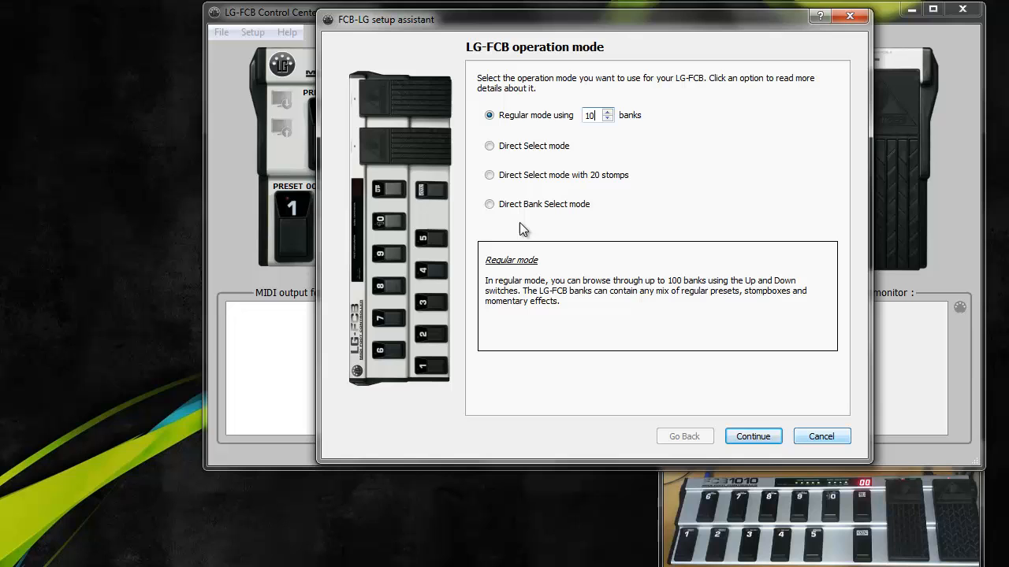
{"action": "mouse_move", "coordinate": [536, 128]}
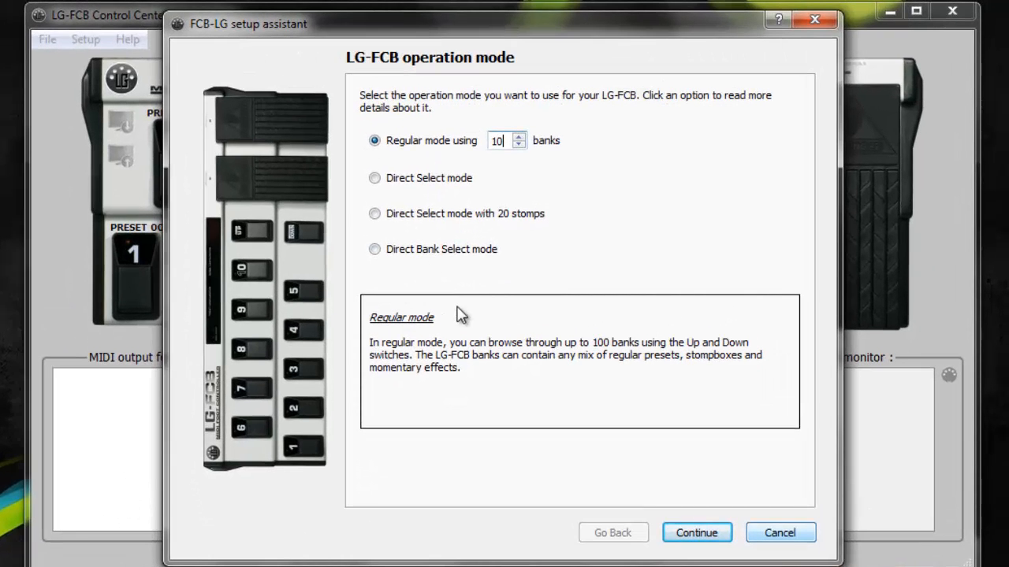
{"action": "mouse_move", "coordinate": [425, 162]}
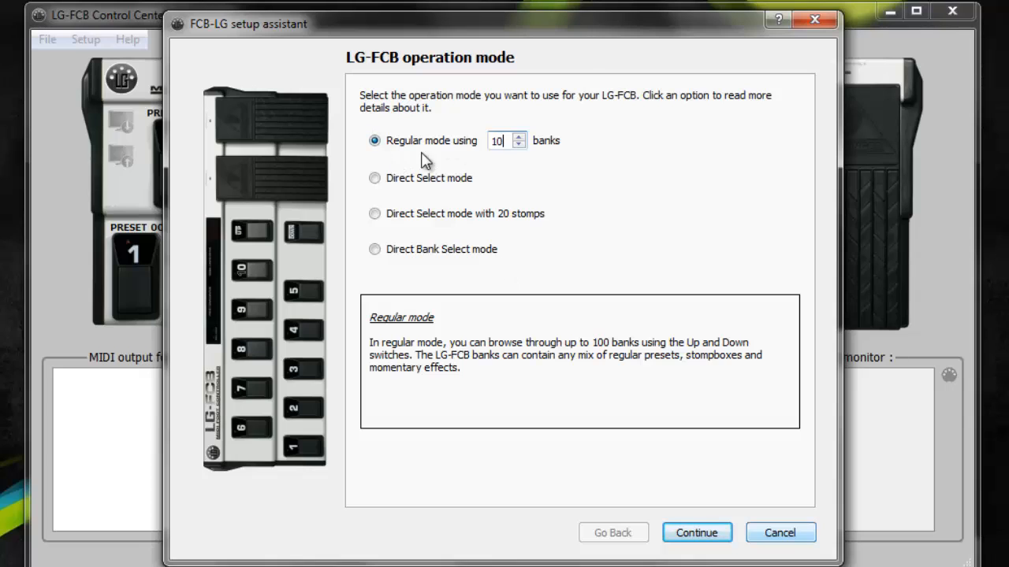
{"action": "mouse_move", "coordinate": [438, 268]}
{"action": "type", "text": "0"}
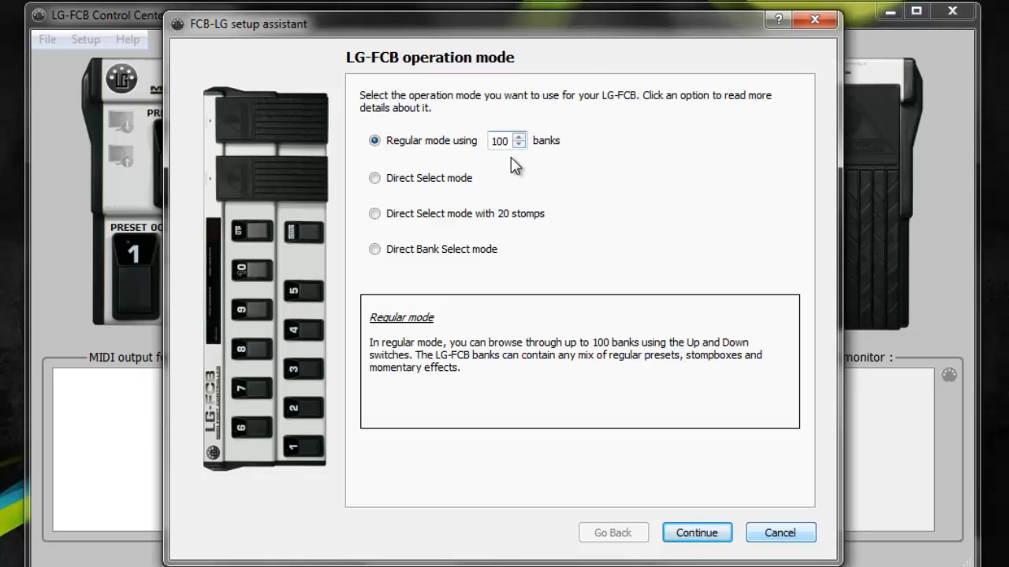
{"action": "left_click", "coordinate": [501, 141]}
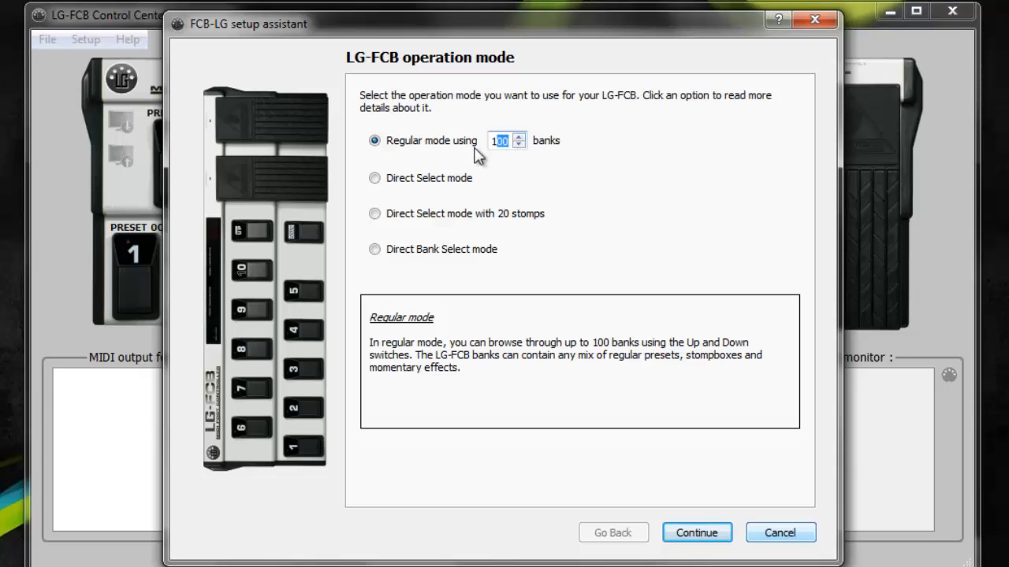
{"action": "type", "text": "10"}
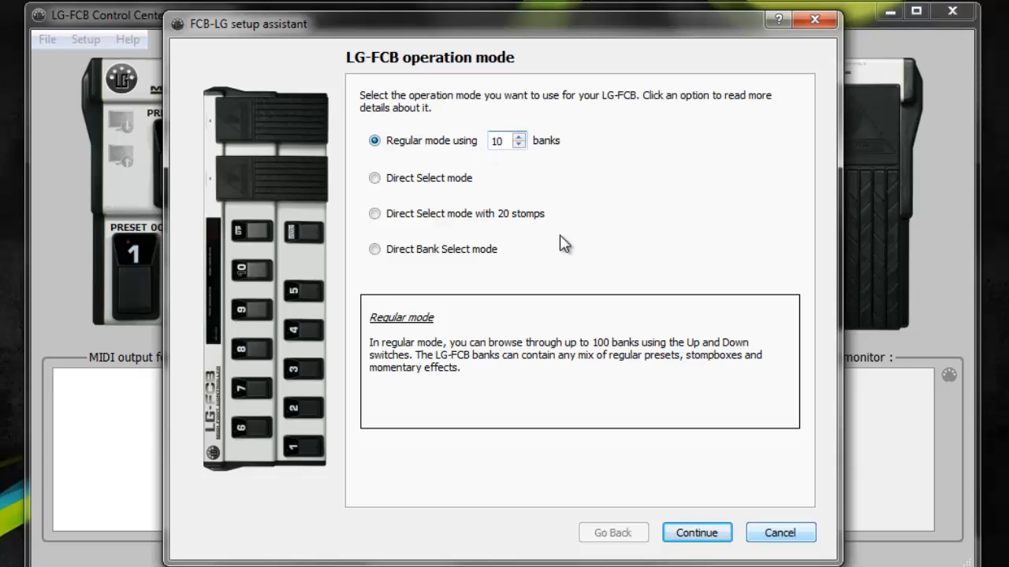
On the switch layout page, make switch 6 a bank specific stompbox.
{"action": "left_click", "coordinate": [696, 533]}
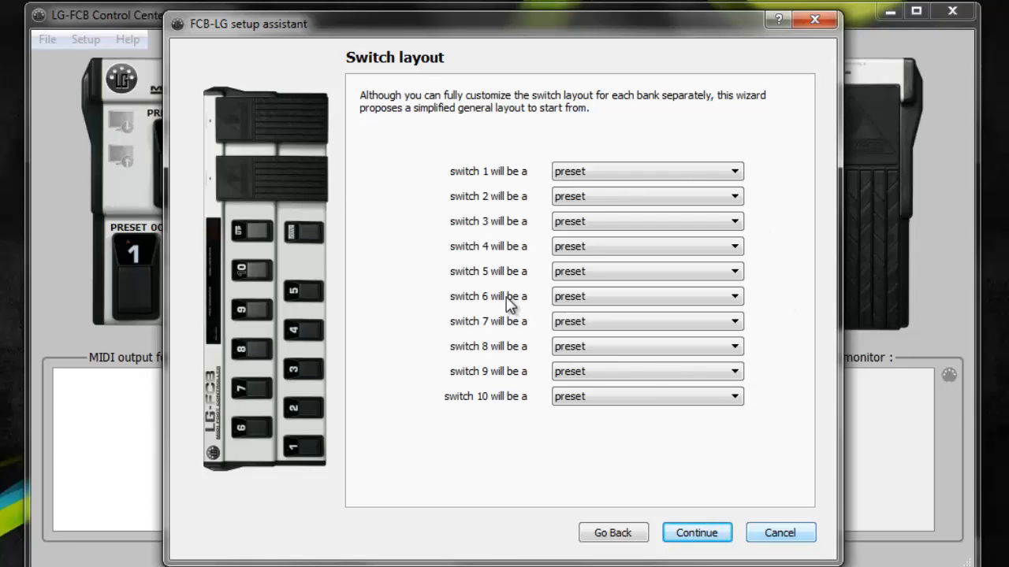
{"action": "mouse_move", "coordinate": [571, 227]}
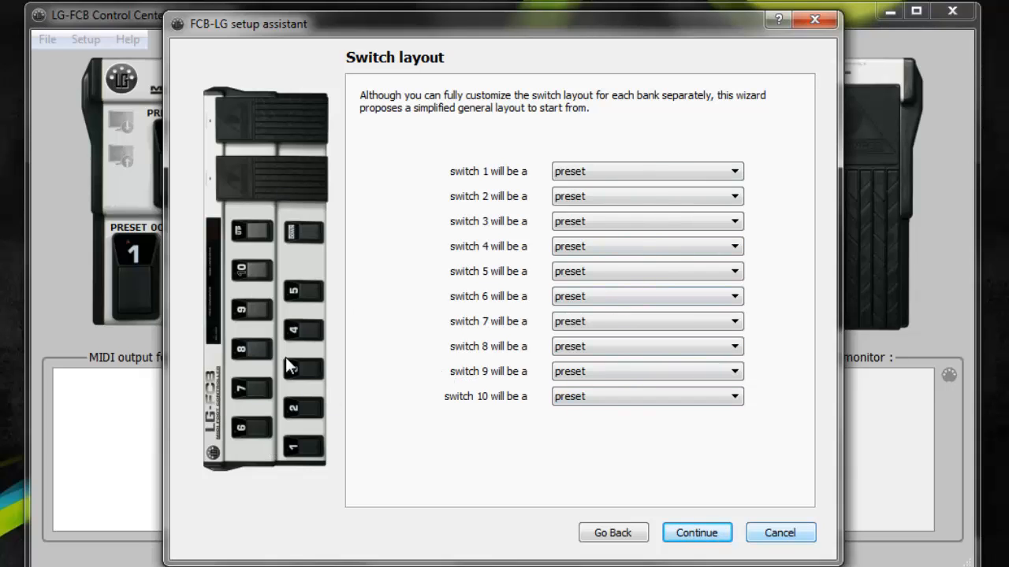
{"action": "mouse_move", "coordinate": [374, 134]}
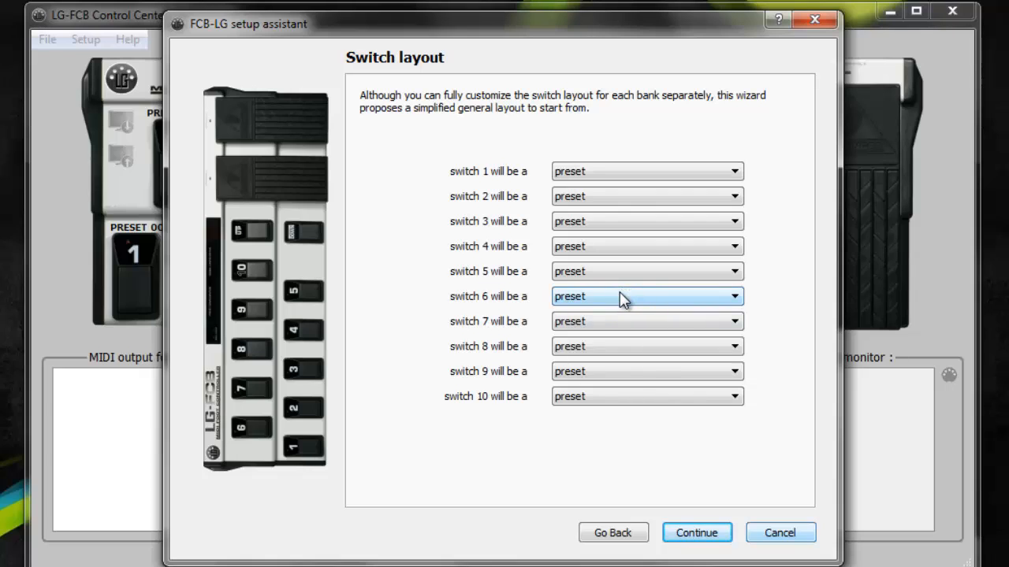
{"action": "left_click", "coordinate": [646, 297]}
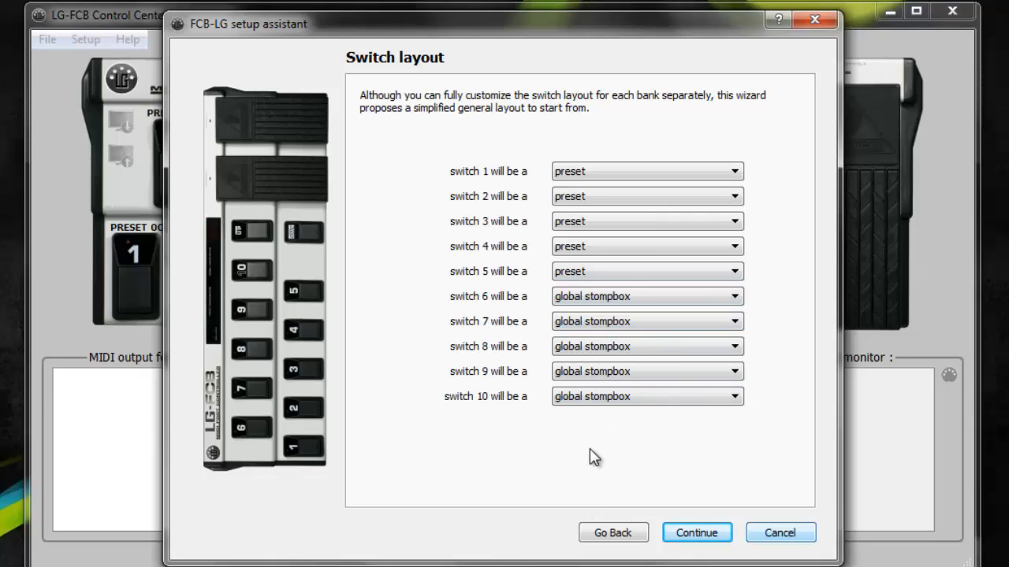
{"action": "mouse_move", "coordinate": [622, 318]}
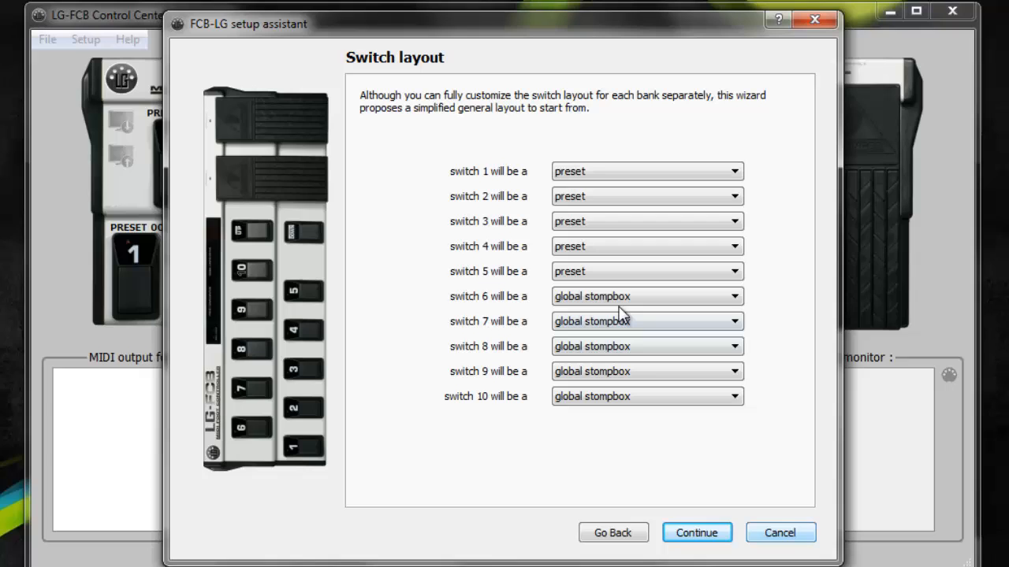
{"action": "left_click", "coordinate": [646, 296]}
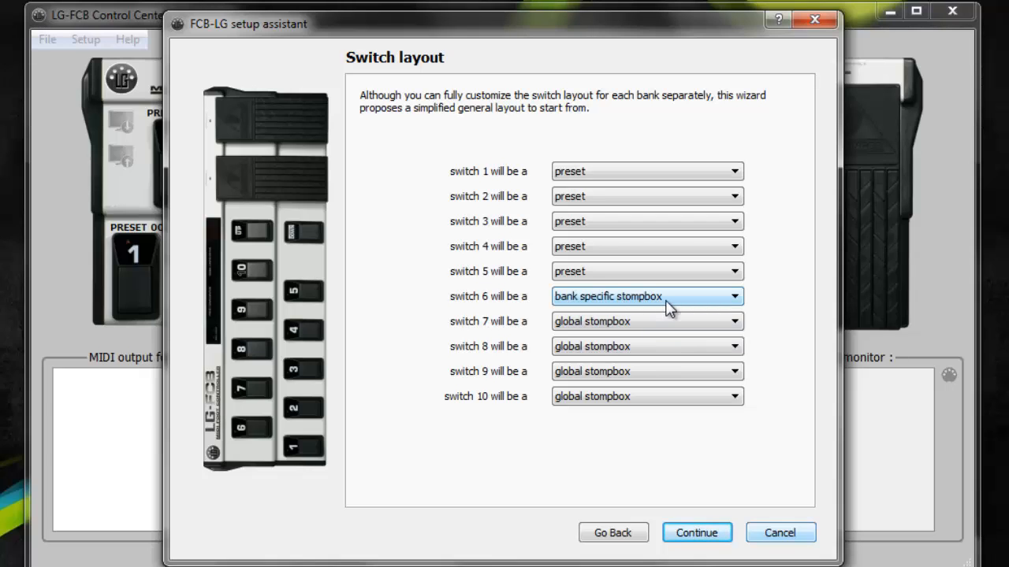
{"action": "mouse_move", "coordinate": [637, 305]}
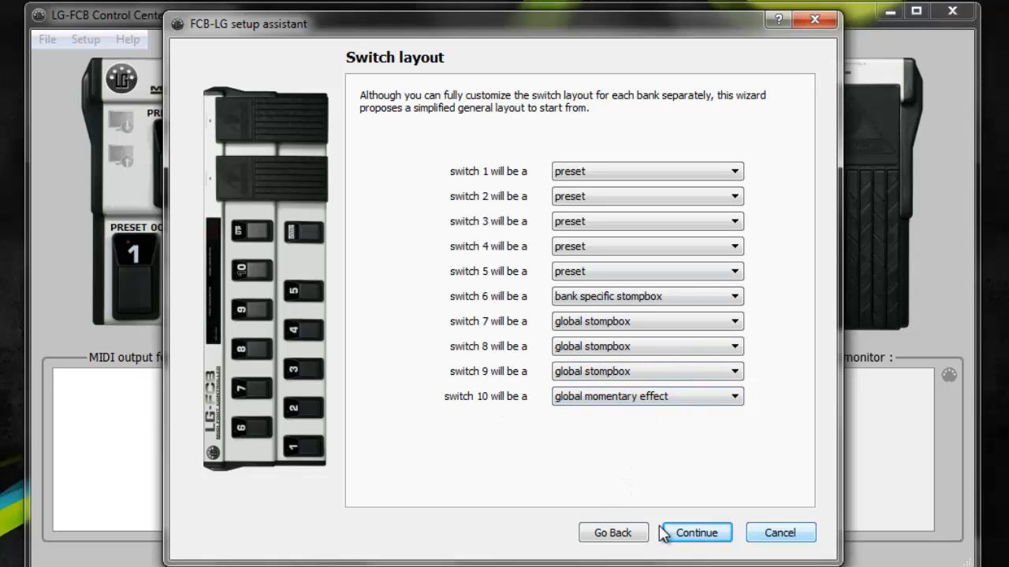
Accept the switch layout and reach the MIDI messages page: channel 1, pedals on CC 7 and 11.
{"action": "left_click", "coordinate": [696, 533]}
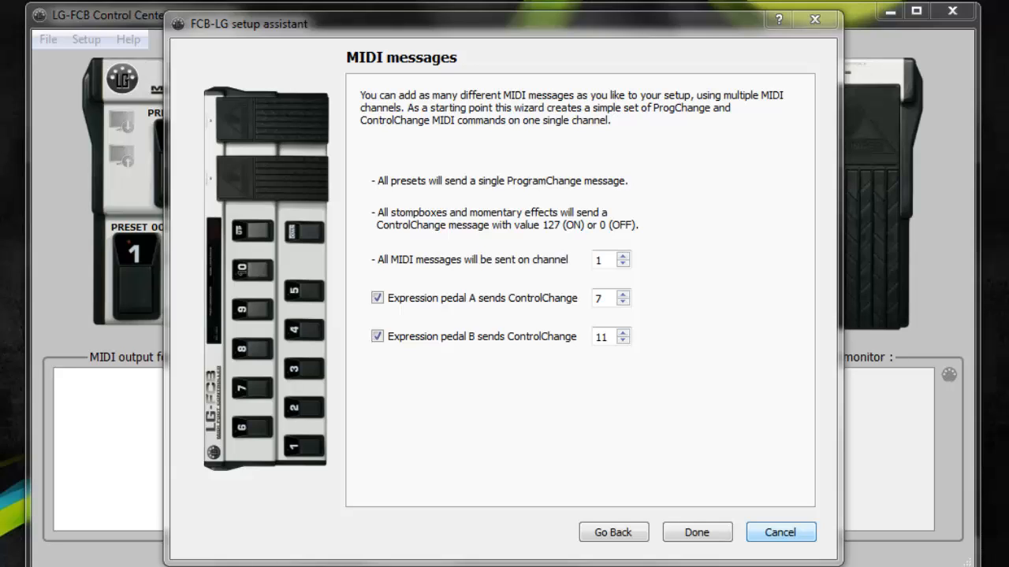
{"action": "mouse_move", "coordinate": [433, 234]}
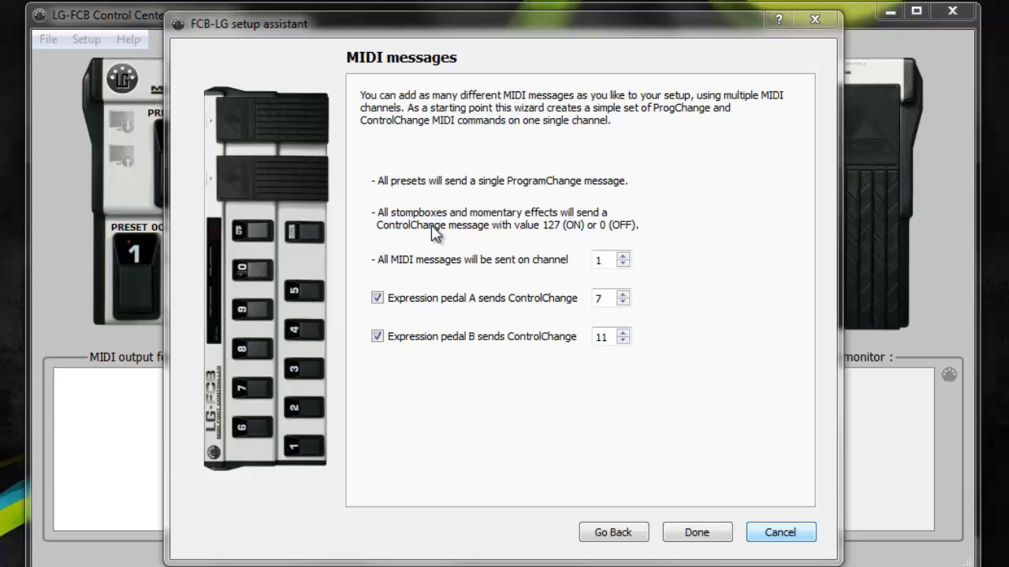
{"action": "mouse_move", "coordinate": [660, 242]}
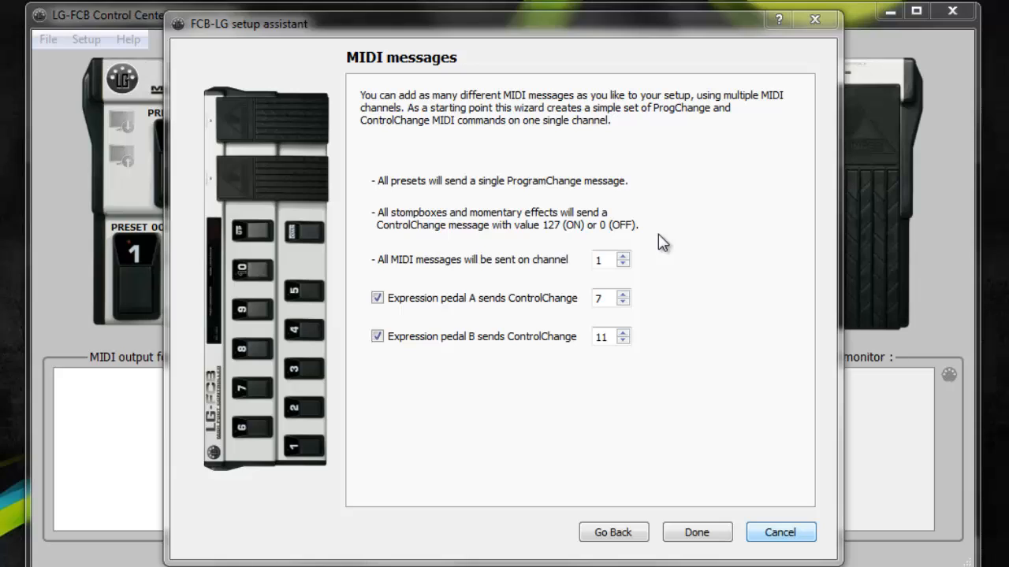
{"action": "mouse_move", "coordinate": [692, 309]}
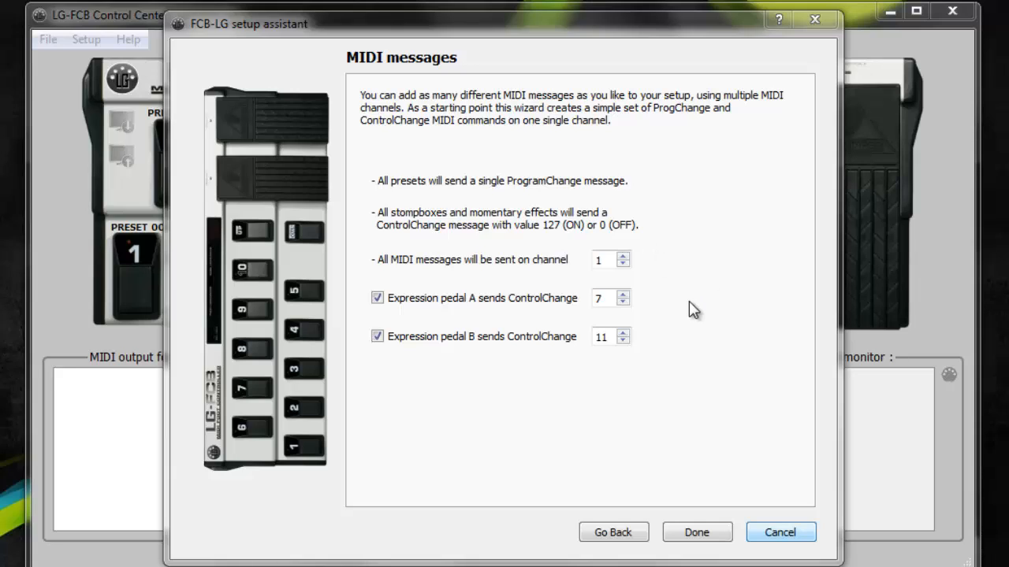
{"action": "mouse_move", "coordinate": [682, 301]}
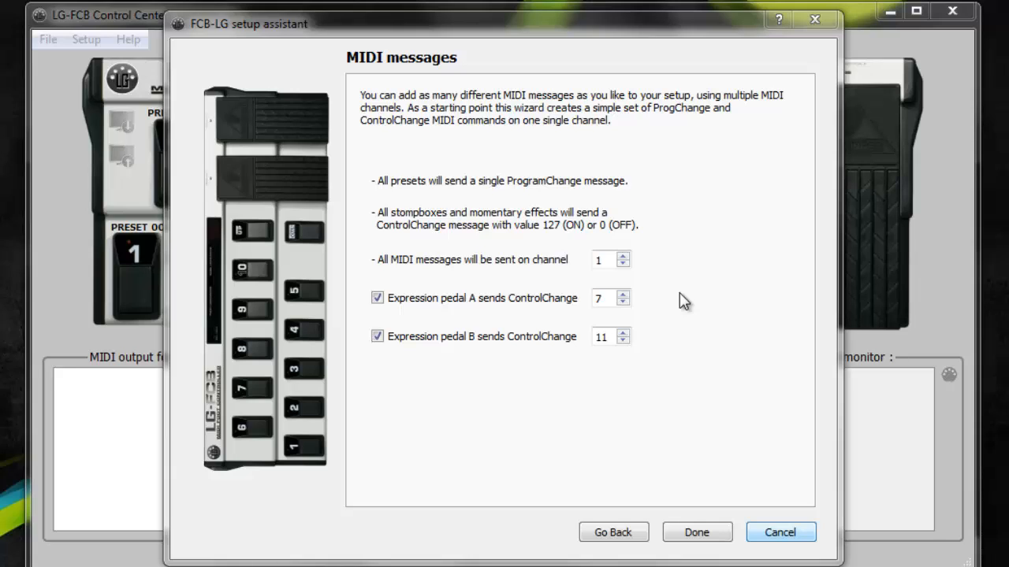
{"action": "mouse_move", "coordinate": [504, 228]}
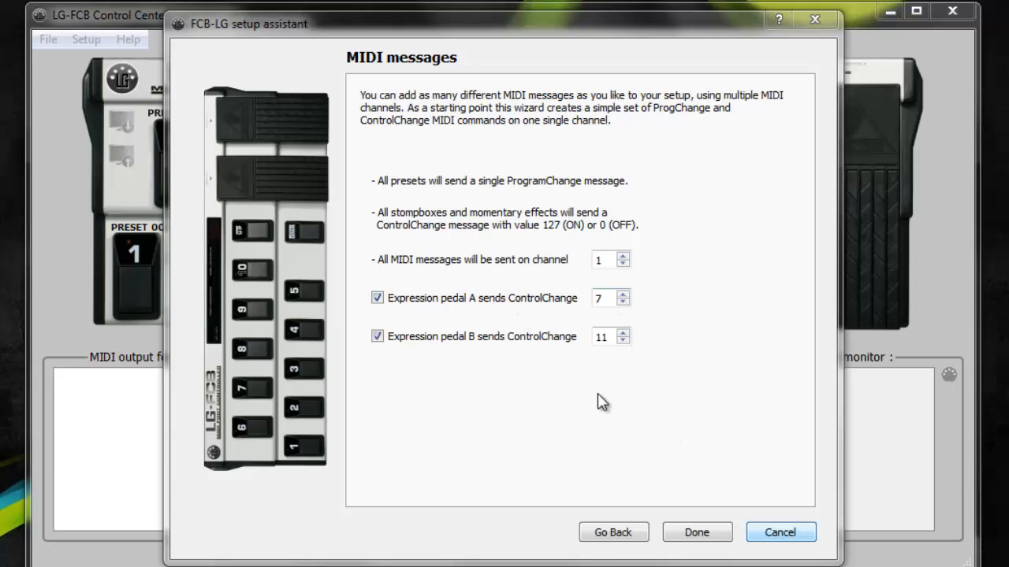
{"action": "mouse_move", "coordinate": [641, 300]}
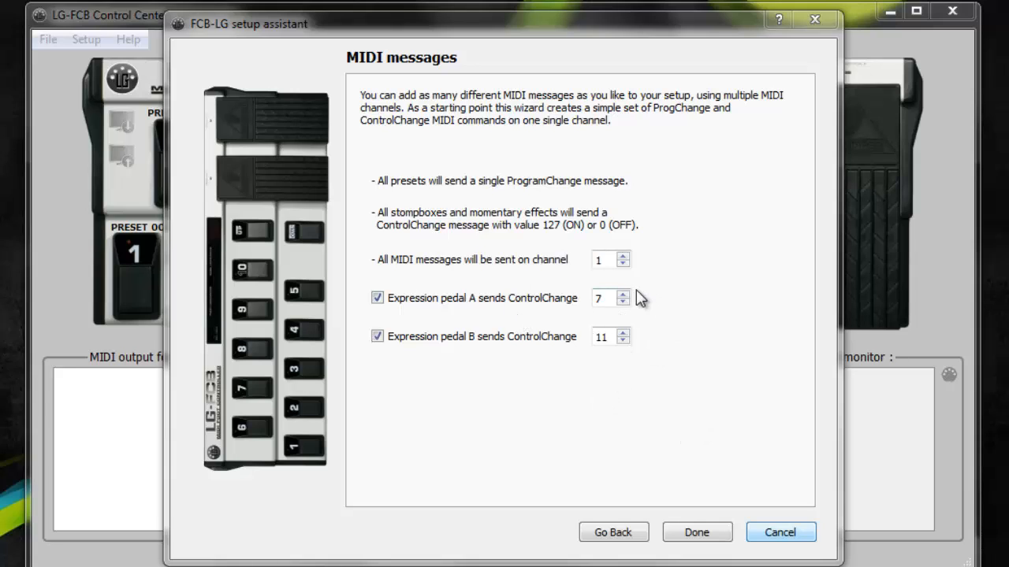
{"action": "mouse_move", "coordinate": [609, 407]}
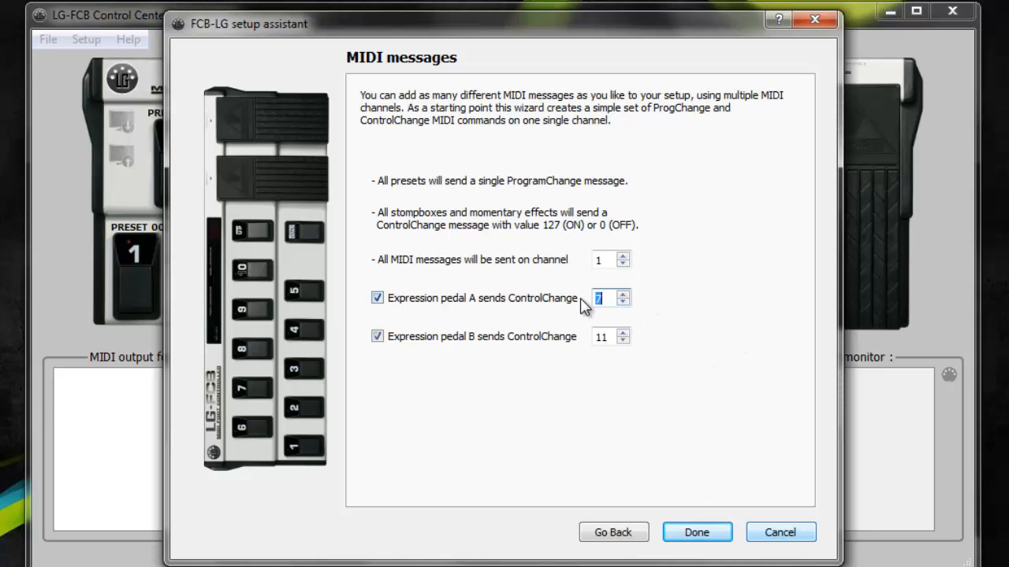
Apply the wizard setup, step up to bank 01, and trigger preset 6 (program change 006).
{"action": "left_click", "coordinate": [697, 532]}
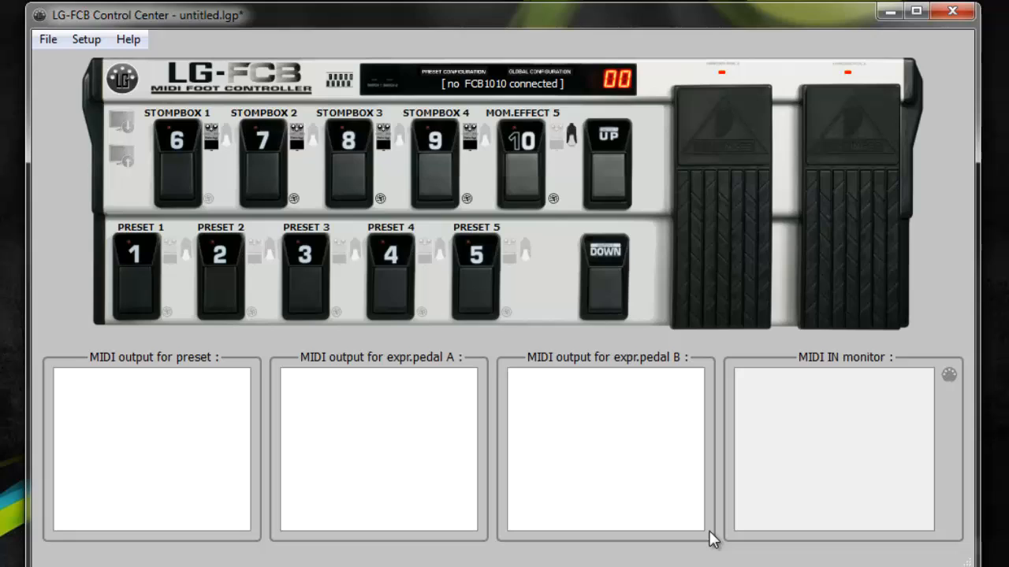
{"action": "mouse_move", "coordinate": [542, 471]}
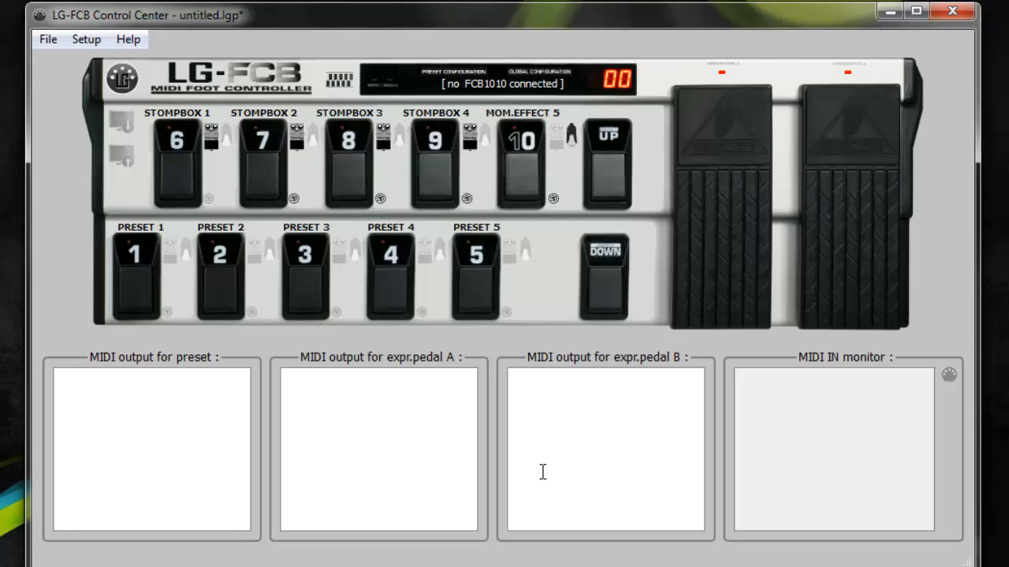
{"action": "mouse_move", "coordinate": [115, 283]}
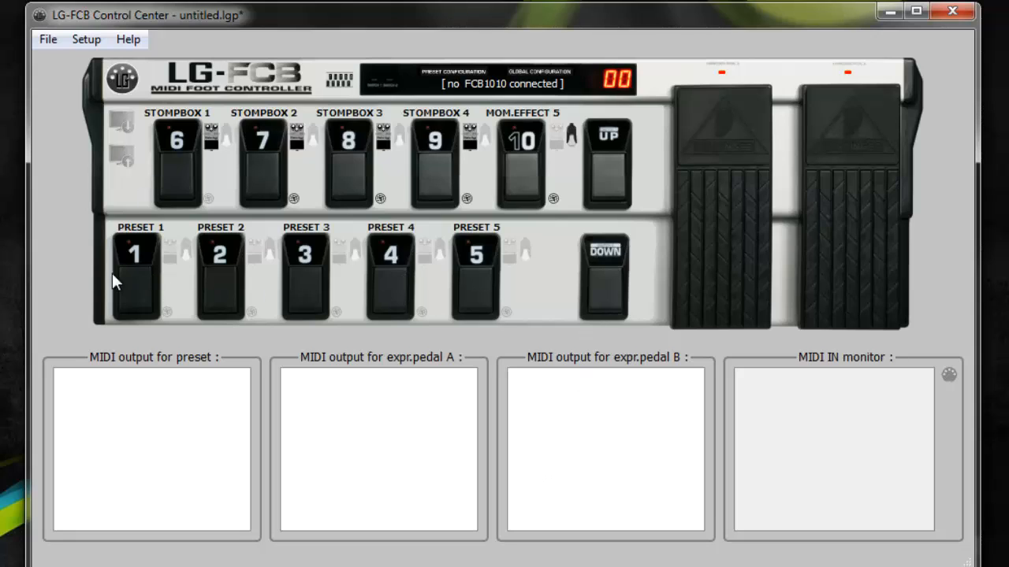
{"action": "mouse_move", "coordinate": [502, 298]}
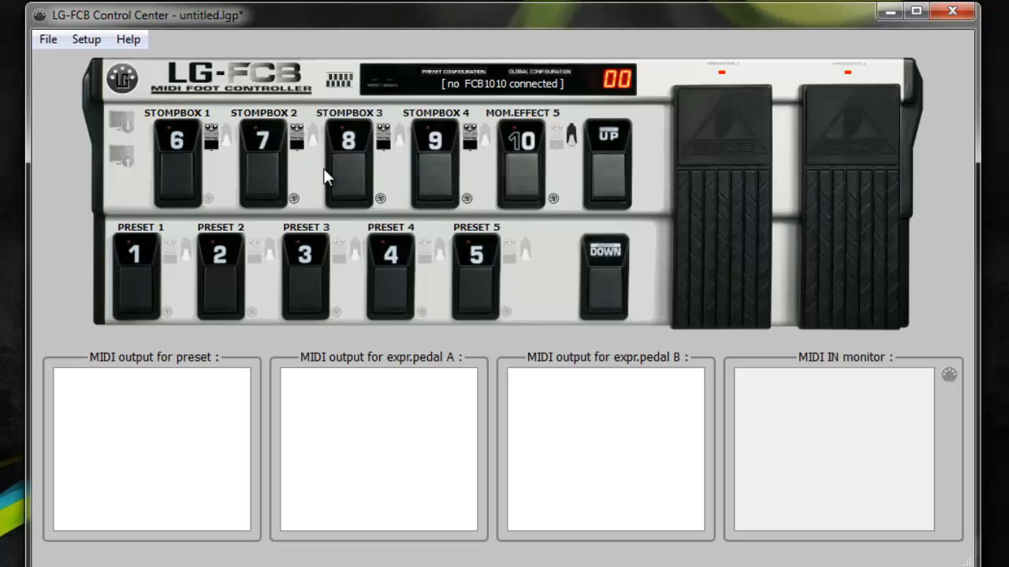
{"action": "mouse_move", "coordinate": [535, 229]}
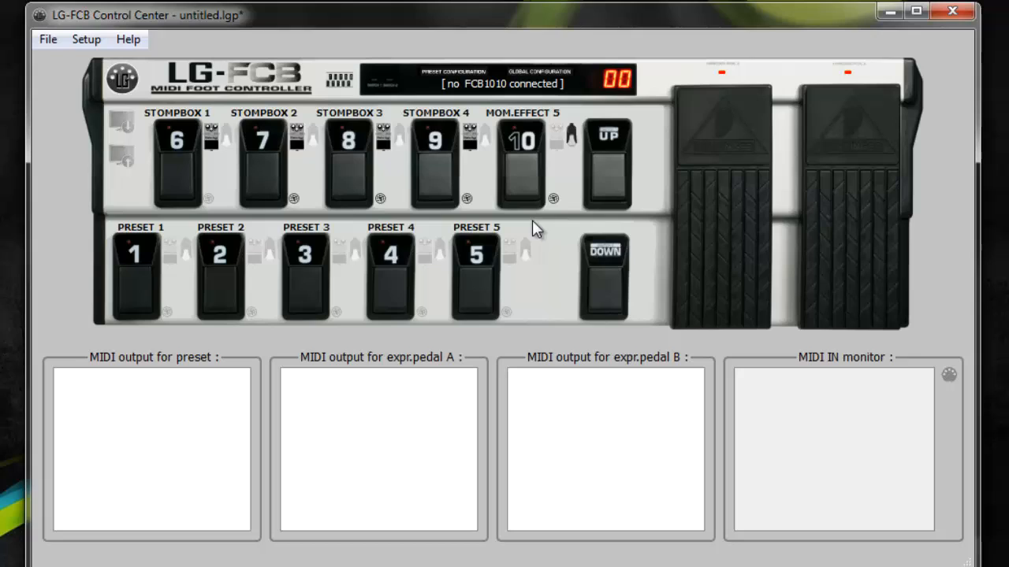
{"action": "mouse_move", "coordinate": [571, 150]}
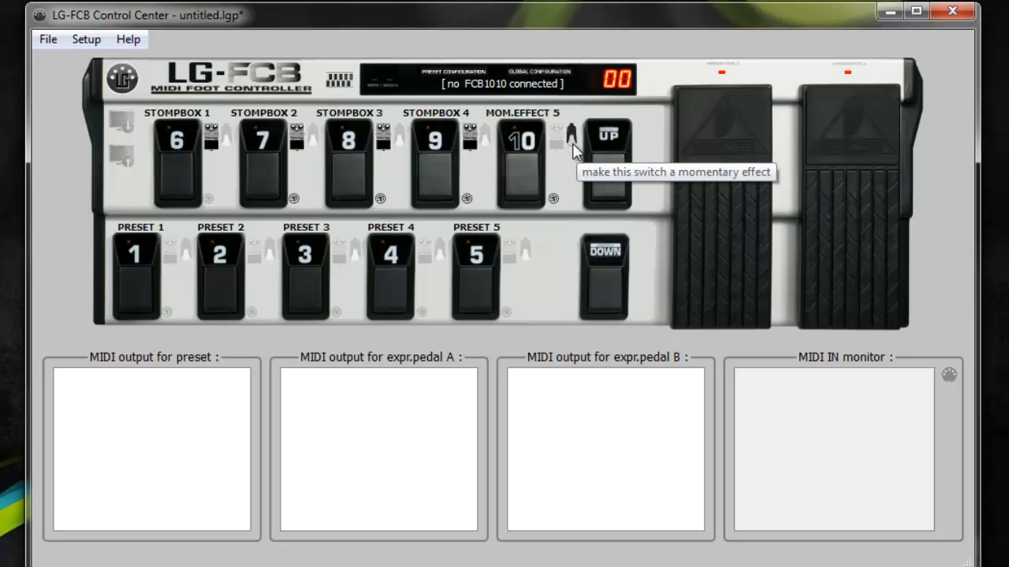
{"action": "left_click", "coordinate": [605, 133]}
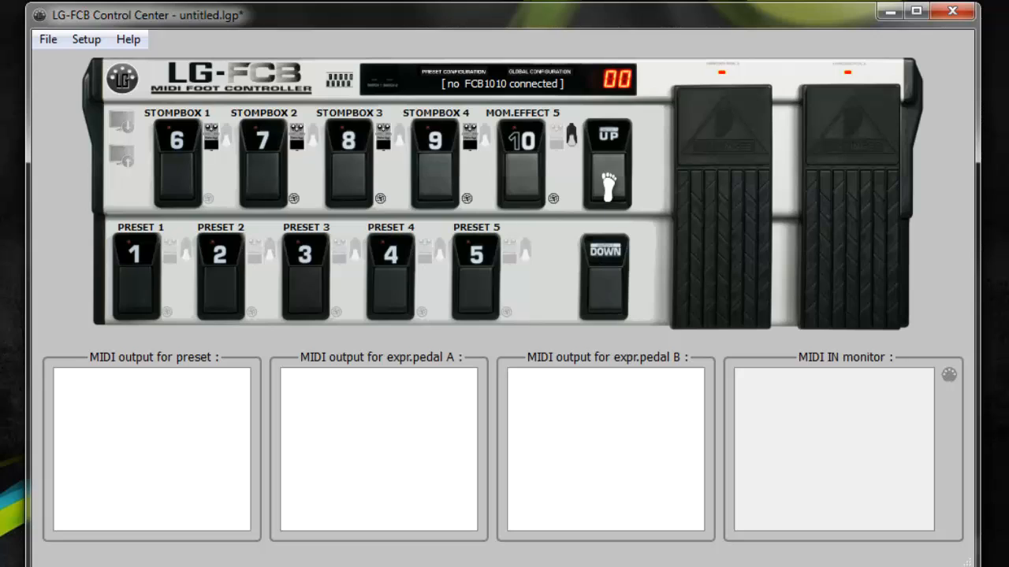
{"action": "left_click", "coordinate": [606, 133]}
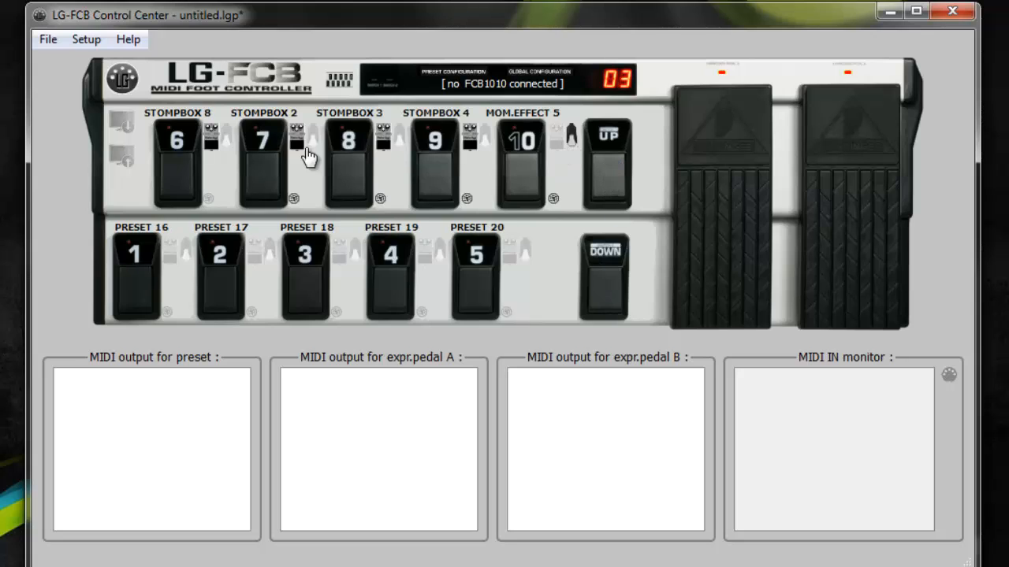
{"action": "mouse_move", "coordinate": [169, 91]}
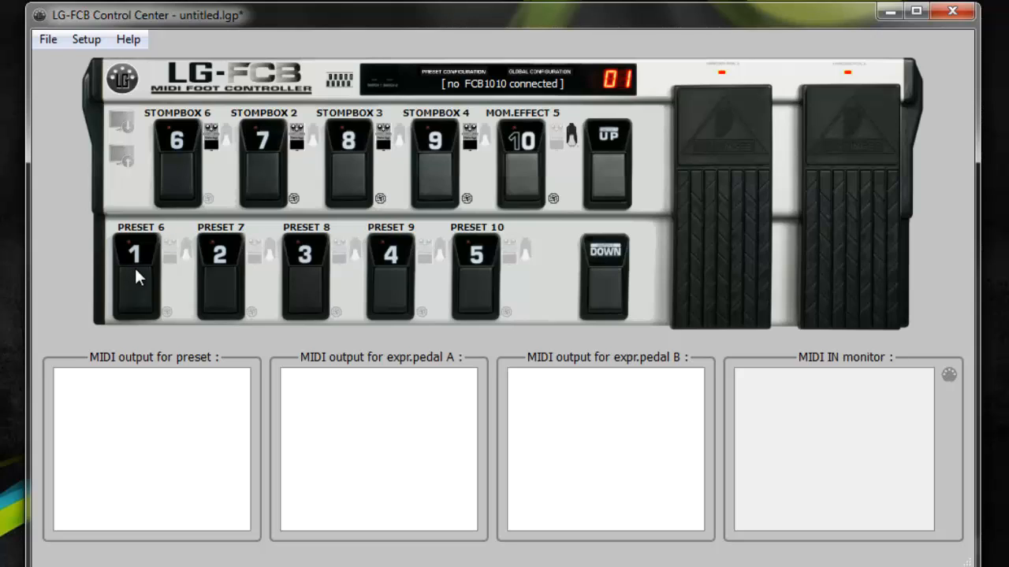
{"action": "left_click", "coordinate": [136, 276]}
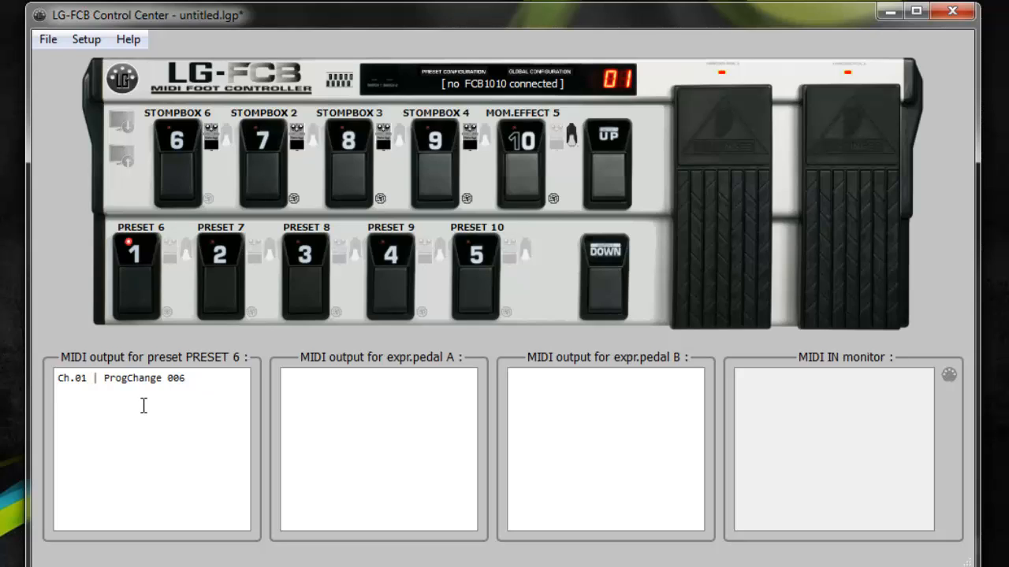
{"action": "mouse_move", "coordinate": [164, 408]}
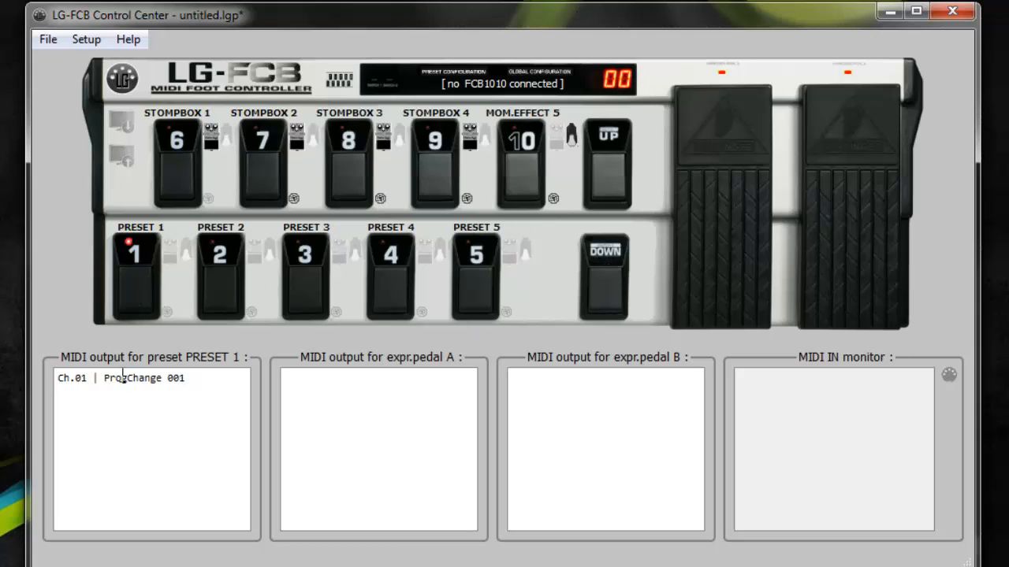
{"action": "mouse_move", "coordinate": [219, 284]}
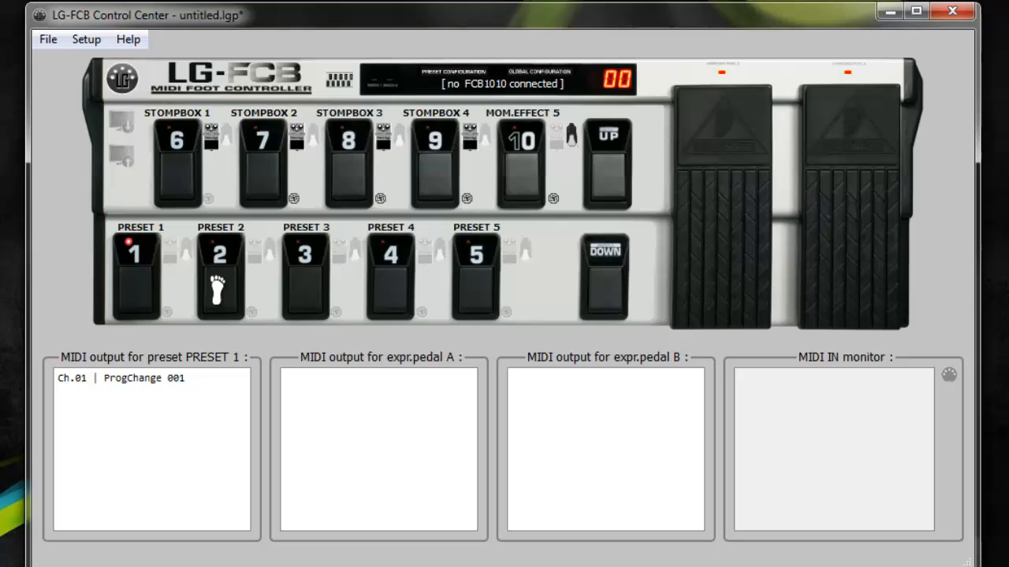
Trigger presets 2, 4 and 5 to preview their program change messages.
{"action": "left_click", "coordinate": [219, 254]}
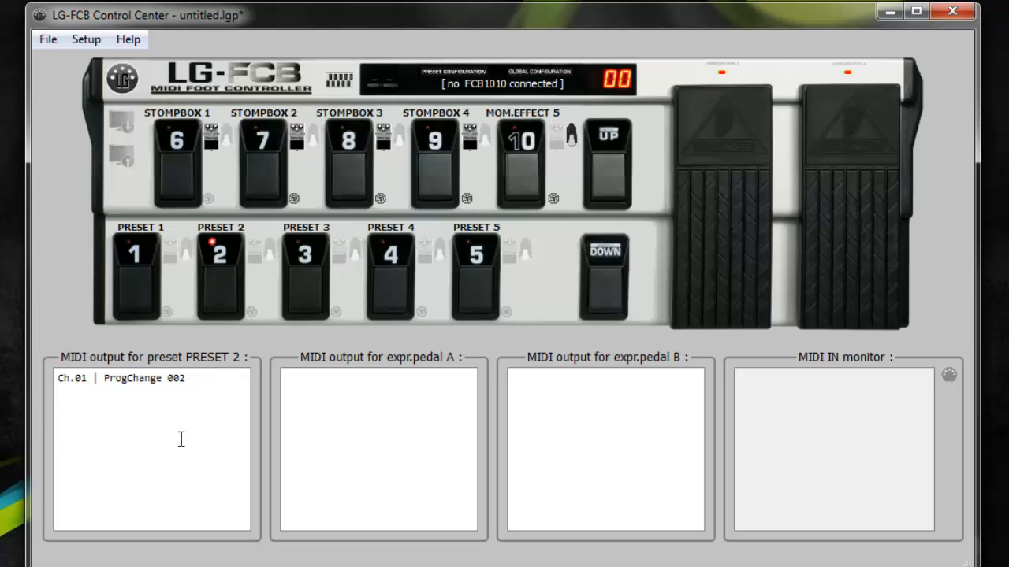
{"action": "left_click", "coordinate": [390, 276]}
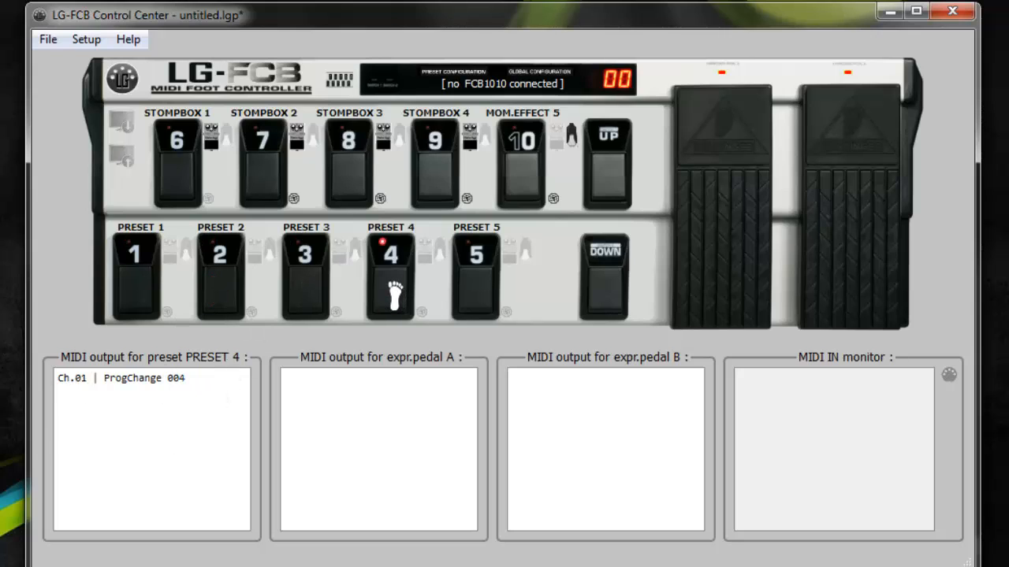
{"action": "left_click", "coordinate": [474, 254]}
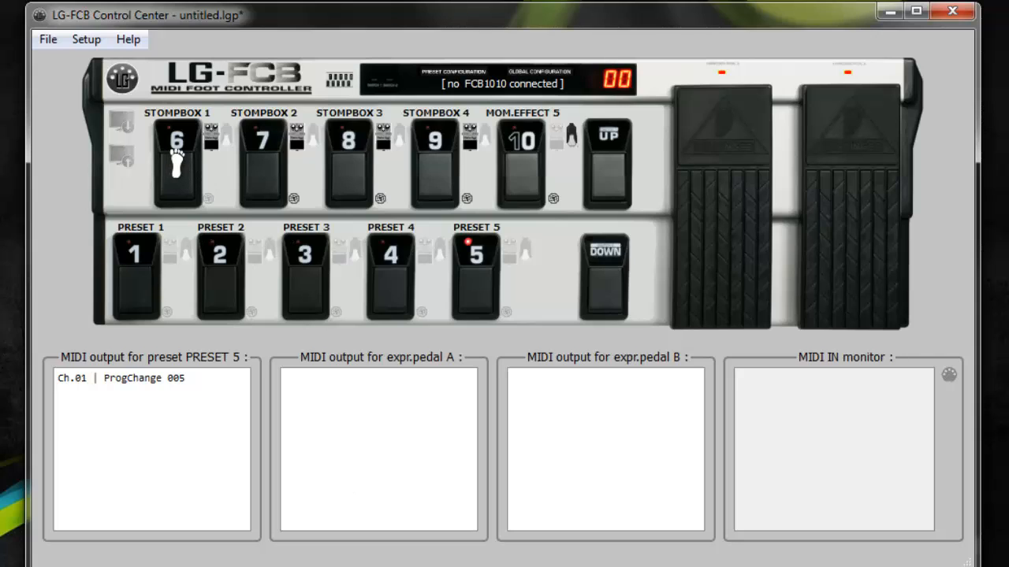
Toggle stompboxes on and off and press momentary effect 5 to preview their control changes.
{"action": "left_click", "coordinate": [177, 157]}
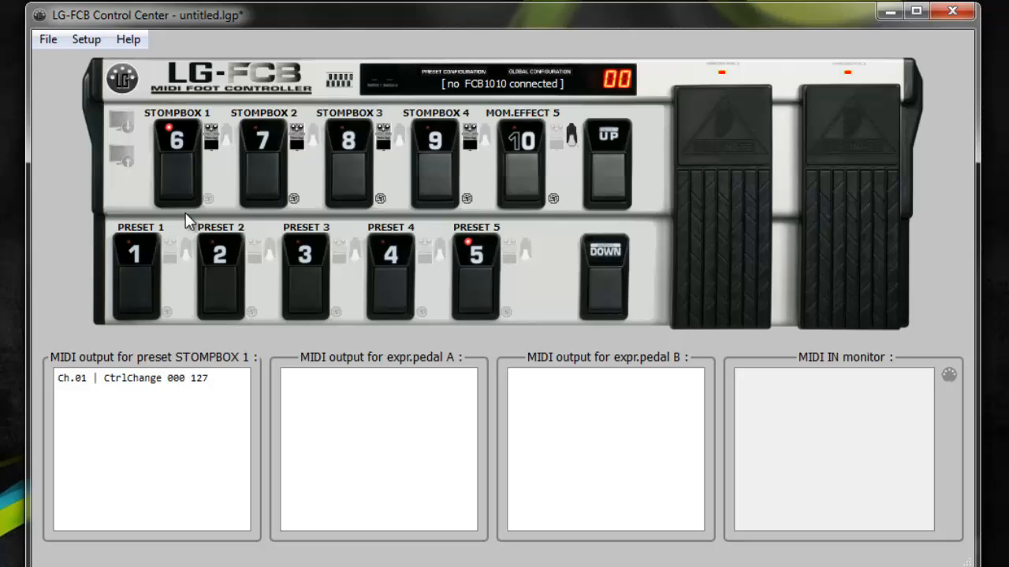
{"action": "left_click", "coordinate": [176, 162]}
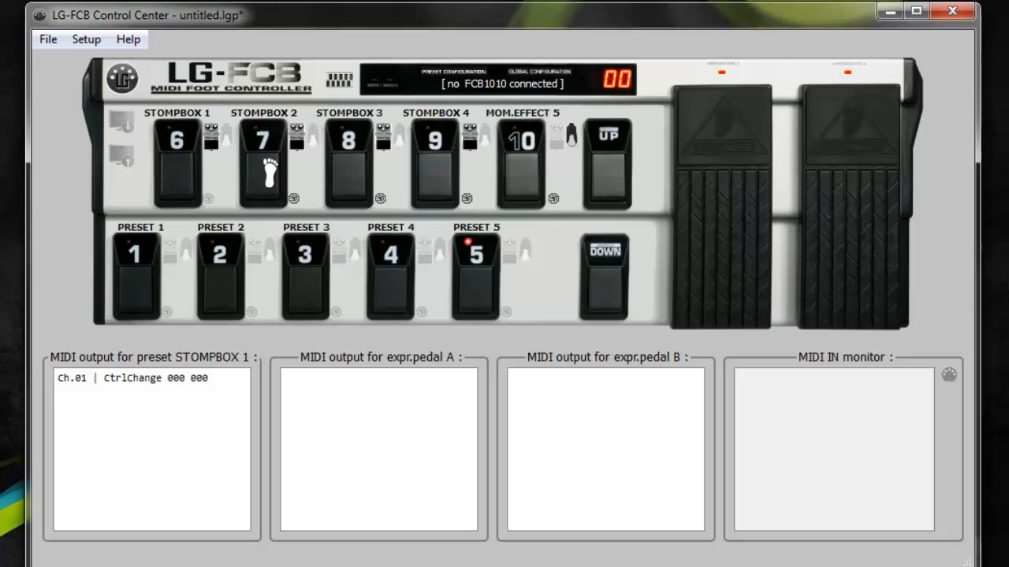
{"action": "left_click", "coordinate": [348, 162]}
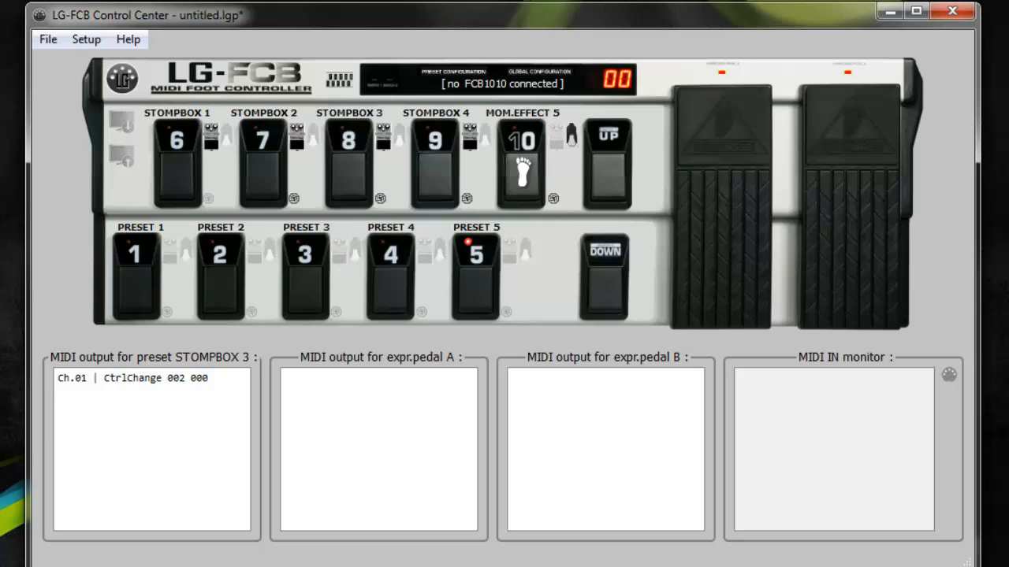
{"action": "left_click", "coordinate": [520, 162]}
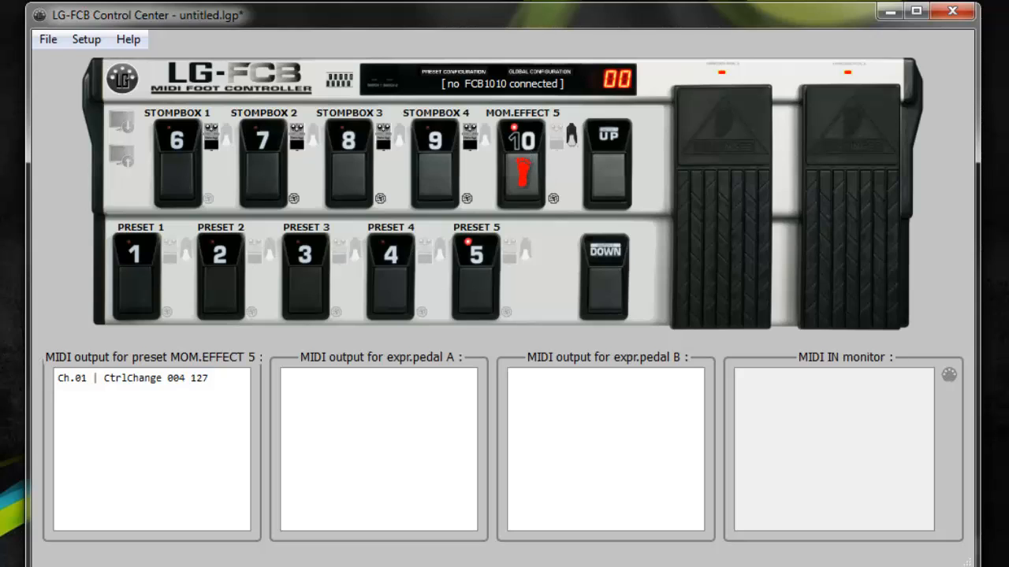
{"action": "left_click", "coordinate": [520, 162]}
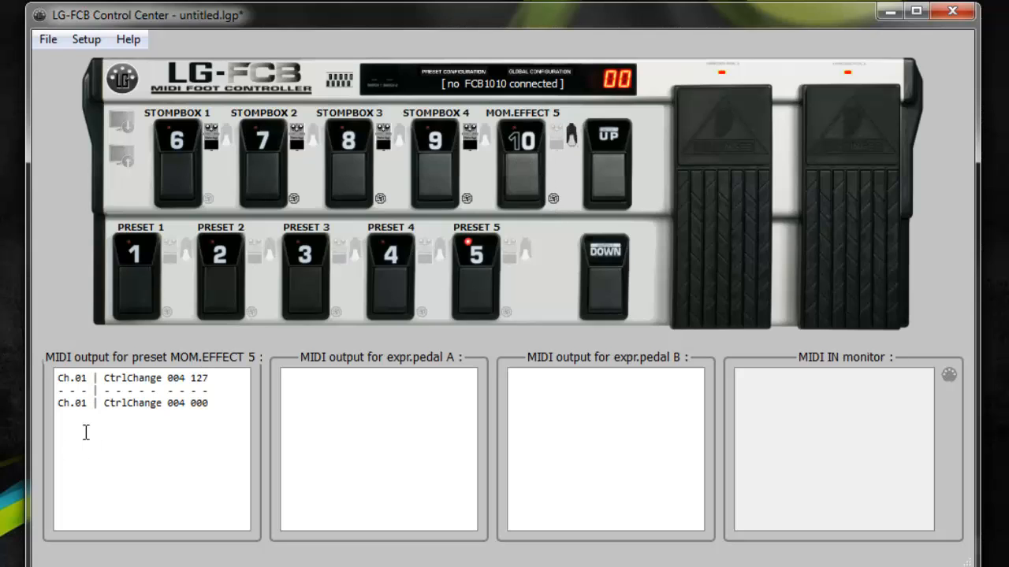
{"action": "mouse_move", "coordinate": [161, 464]}
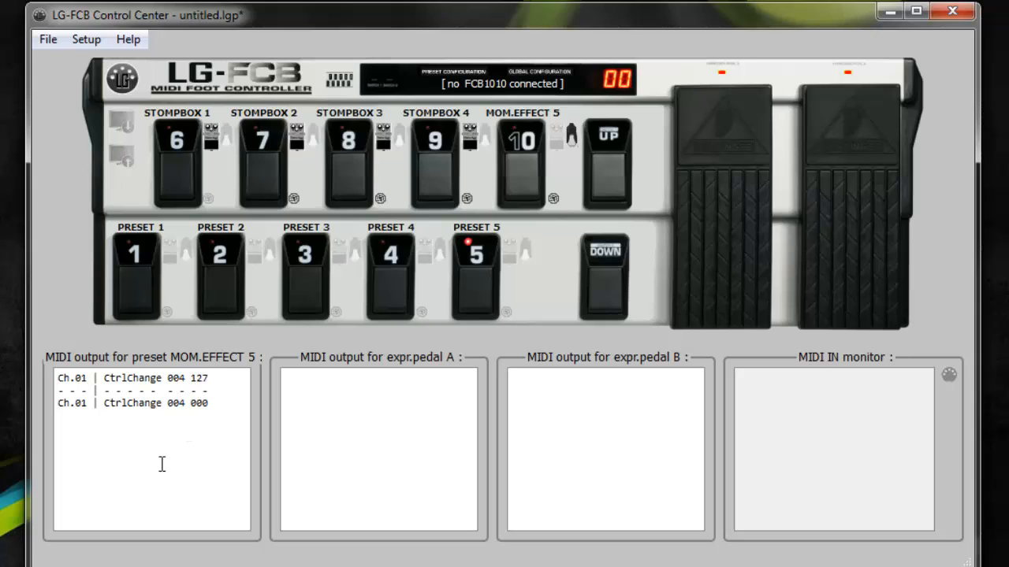
{"action": "mouse_move", "coordinate": [166, 487]}
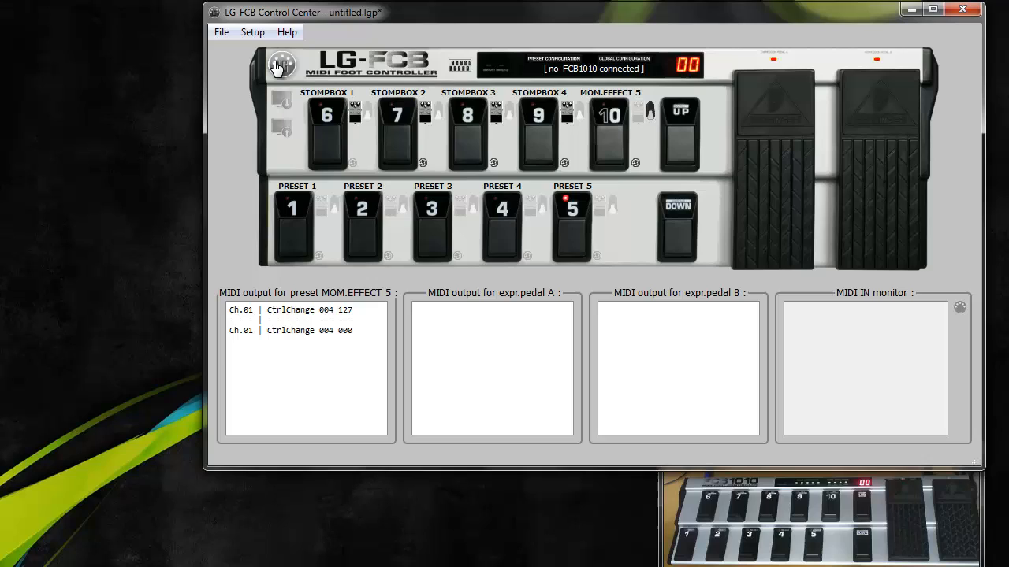
Connect to the FCB1010 (LG_FCB v1.0.0) and send it the current patchdump.
{"action": "left_click", "coordinate": [281, 65]}
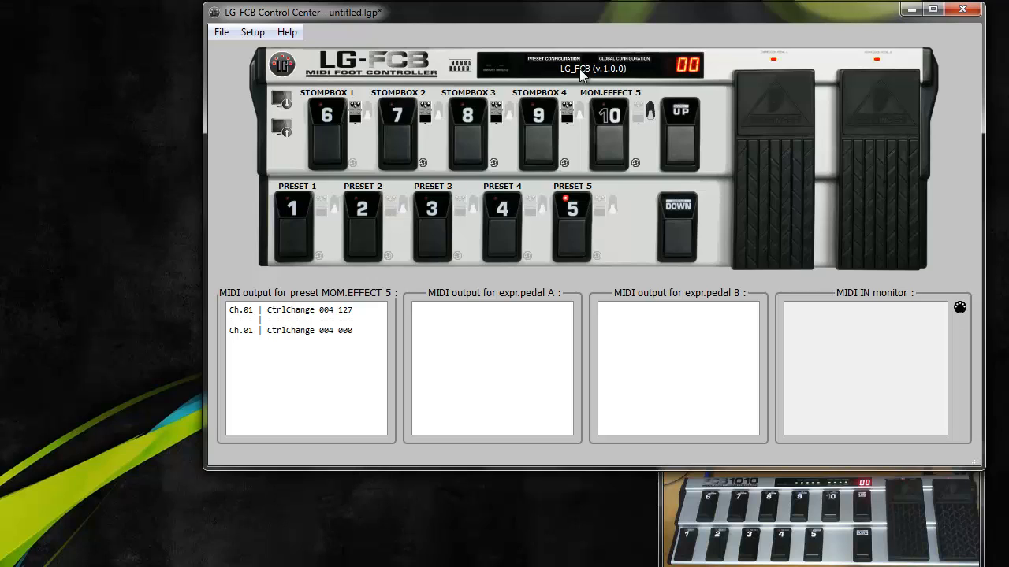
{"action": "mouse_move", "coordinate": [615, 75]}
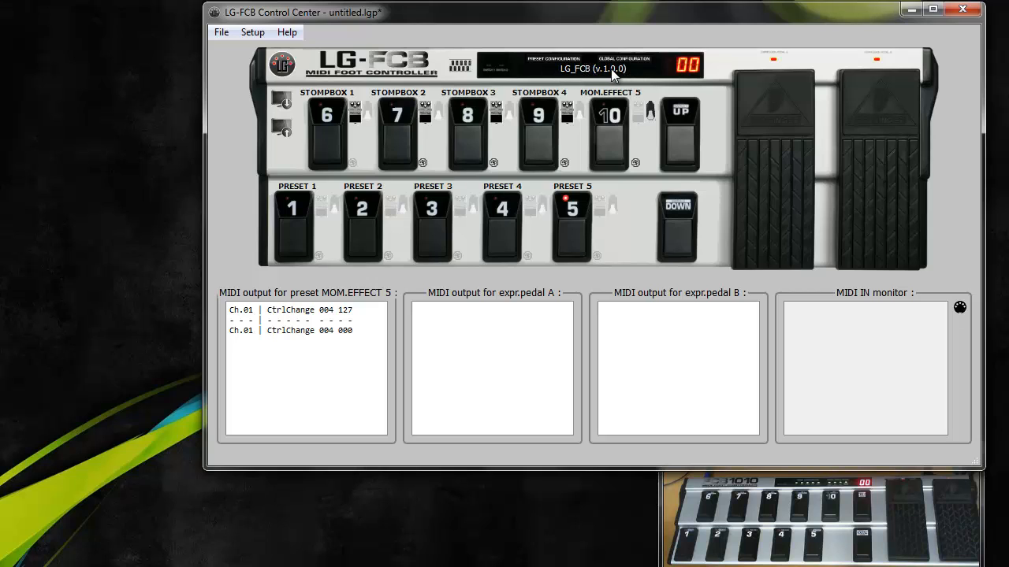
{"action": "mouse_move", "coordinate": [603, 104]}
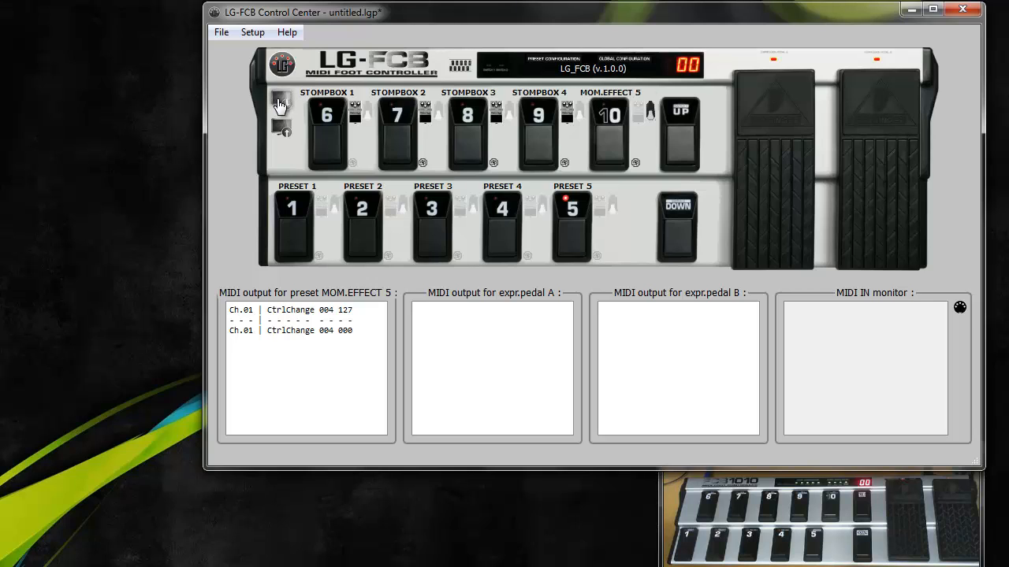
{"action": "mouse_move", "coordinate": [281, 105]}
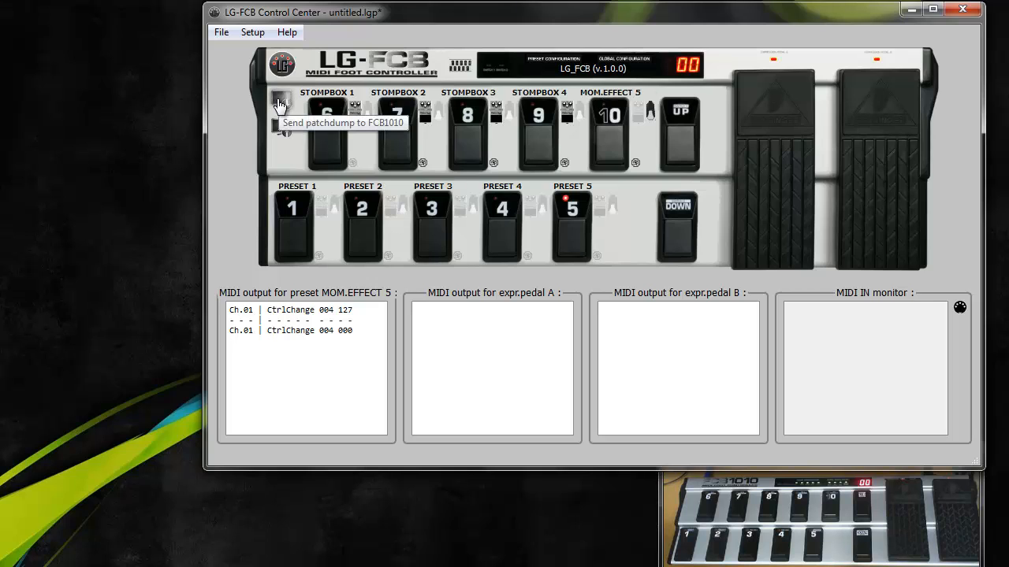
{"action": "left_click", "coordinate": [281, 104]}
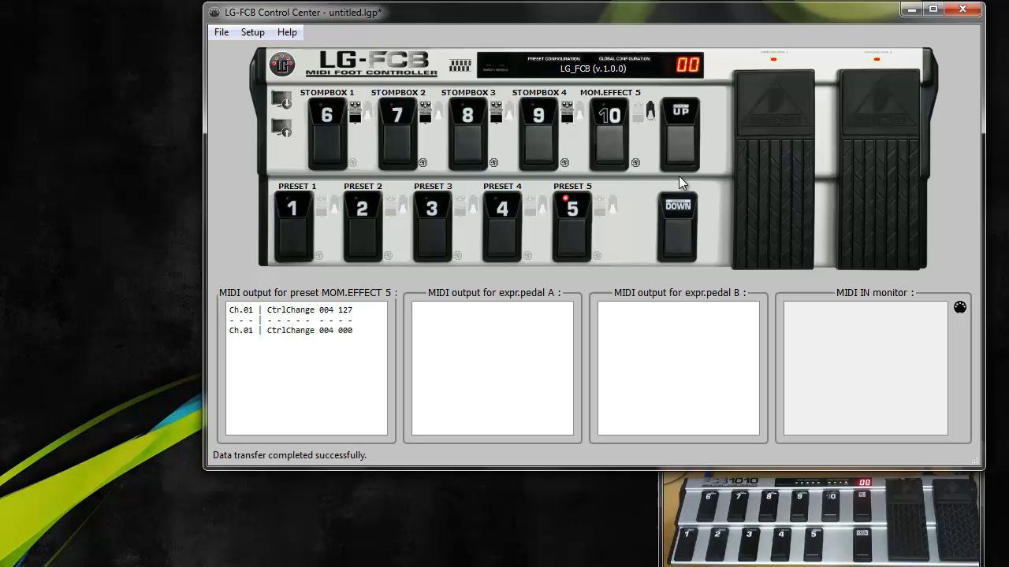
{"action": "mouse_move", "coordinate": [770, 530]}
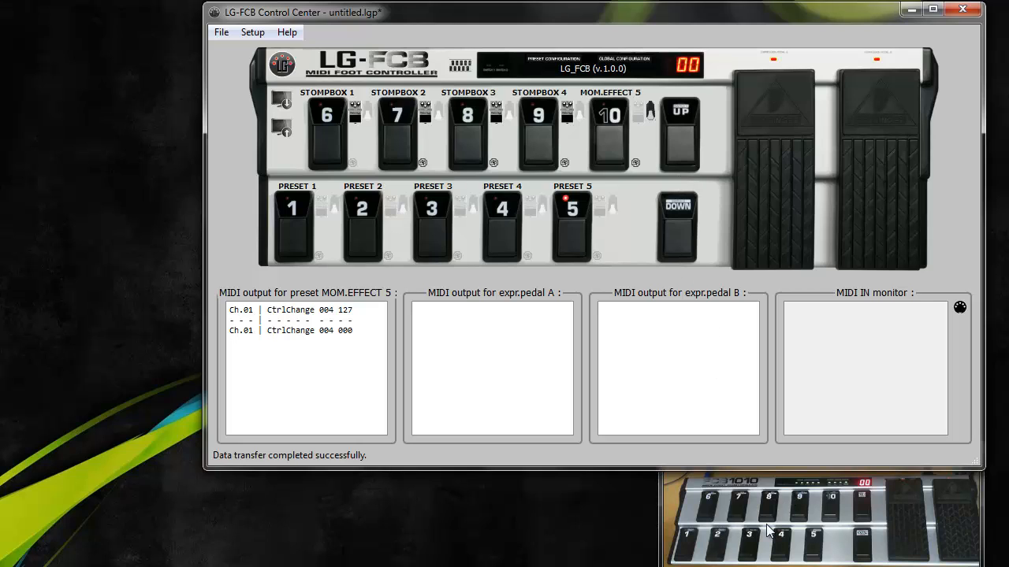
{"action": "mouse_move", "coordinate": [910, 490]}
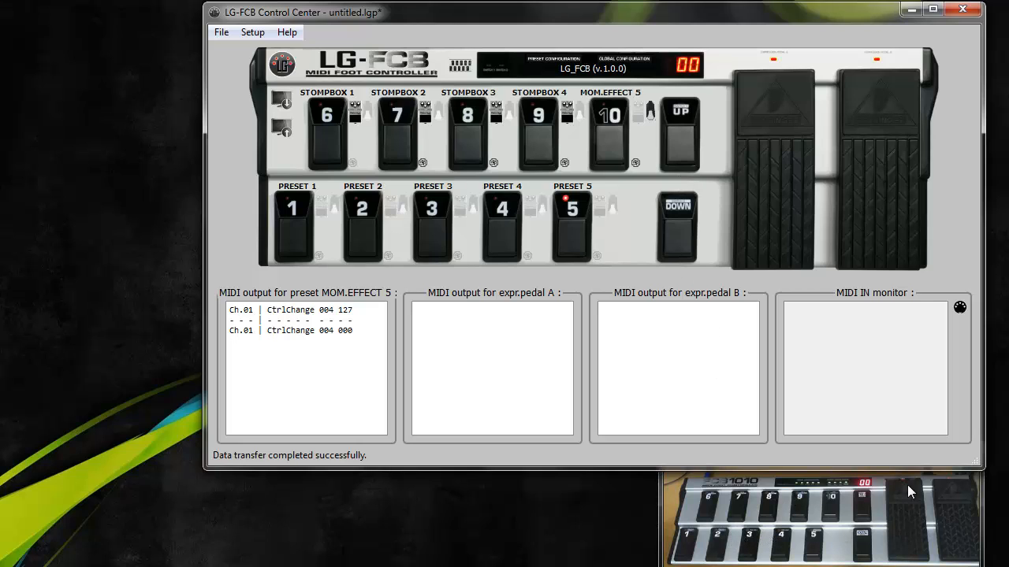
{"action": "mouse_move", "coordinate": [939, 342]}
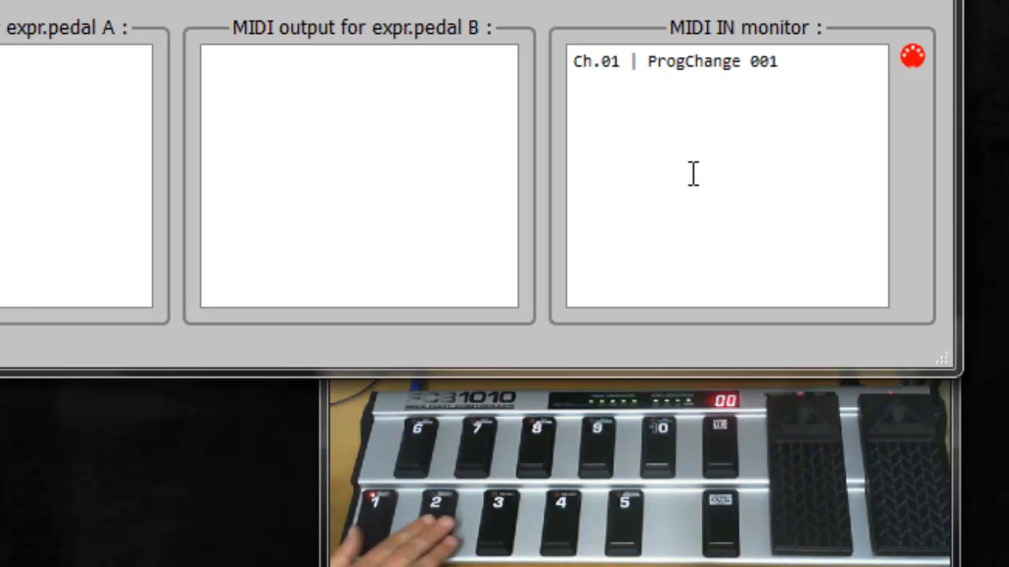
Watch the MIDI IN monitor log program changes 017/018 and controller 011 sweeps, then preview preset 17.
{"action": "left_click", "coordinate": [436, 502]}
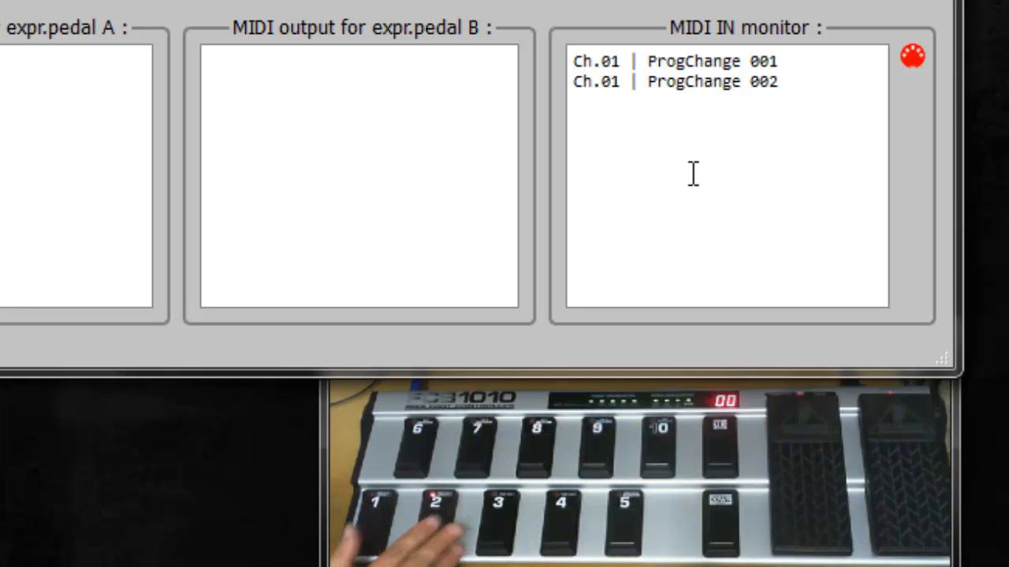
{"action": "left_click", "coordinate": [497, 524]}
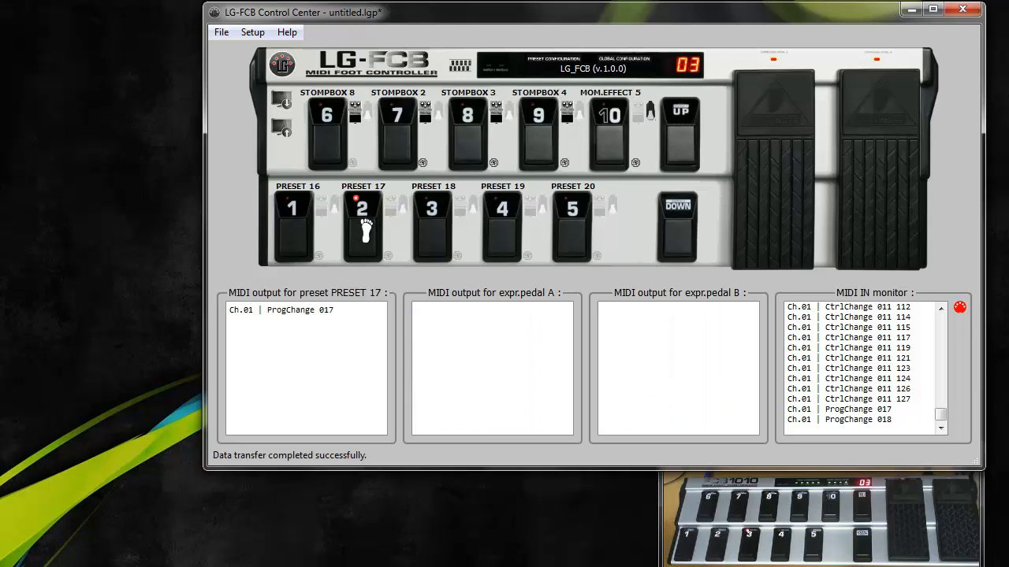
{"action": "left_click", "coordinate": [431, 228]}
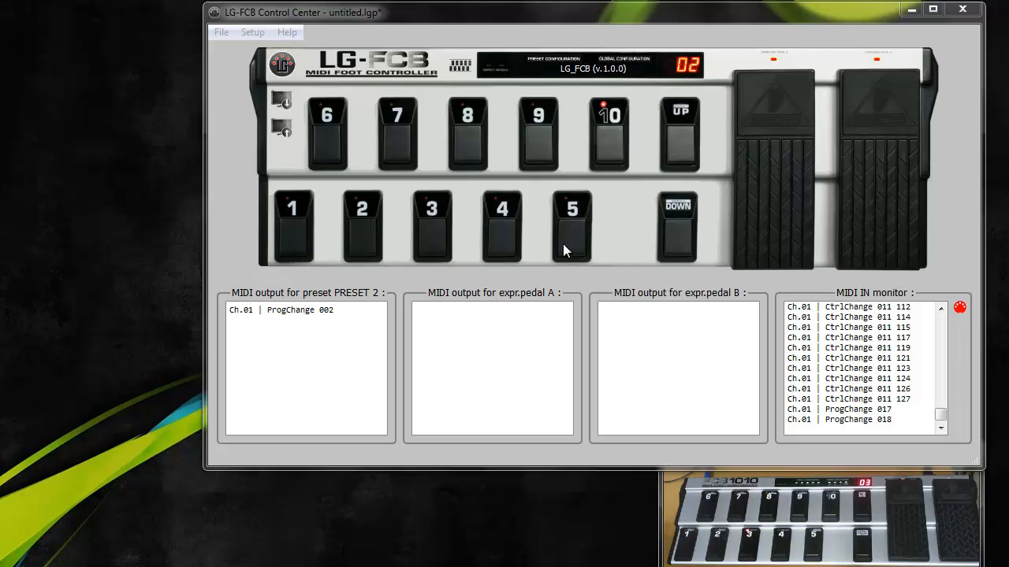
Rerun the setup assistant in Direct Select mode and finish with default MIDI messages.
{"action": "left_click", "coordinate": [253, 33]}
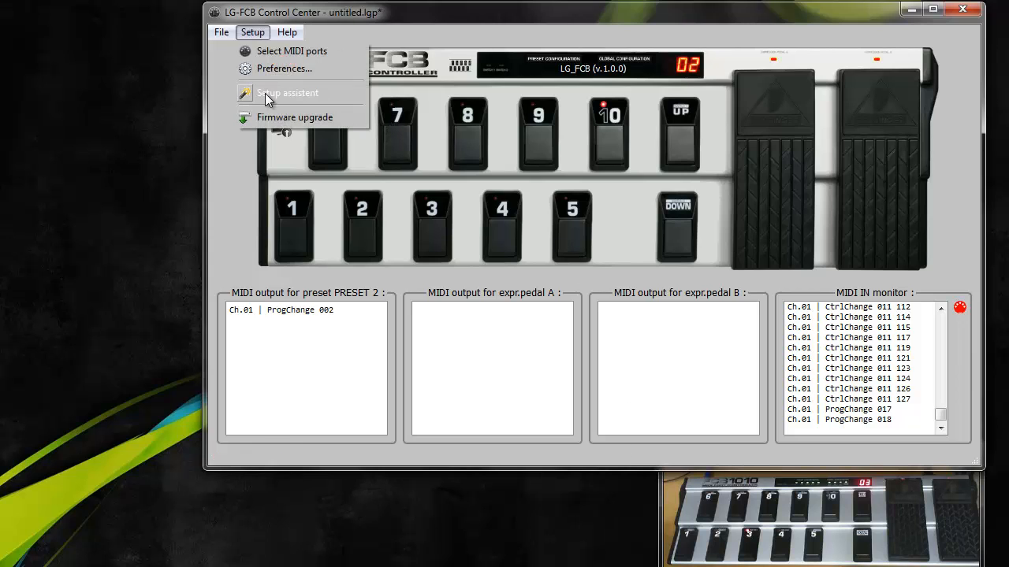
{"action": "left_click", "coordinate": [287, 92]}
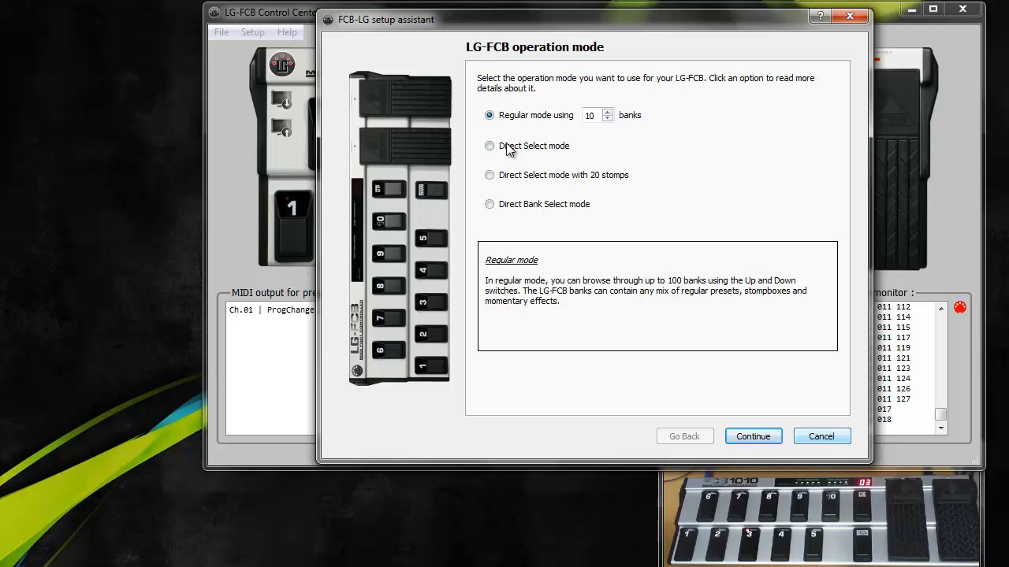
{"action": "left_click", "coordinate": [489, 145]}
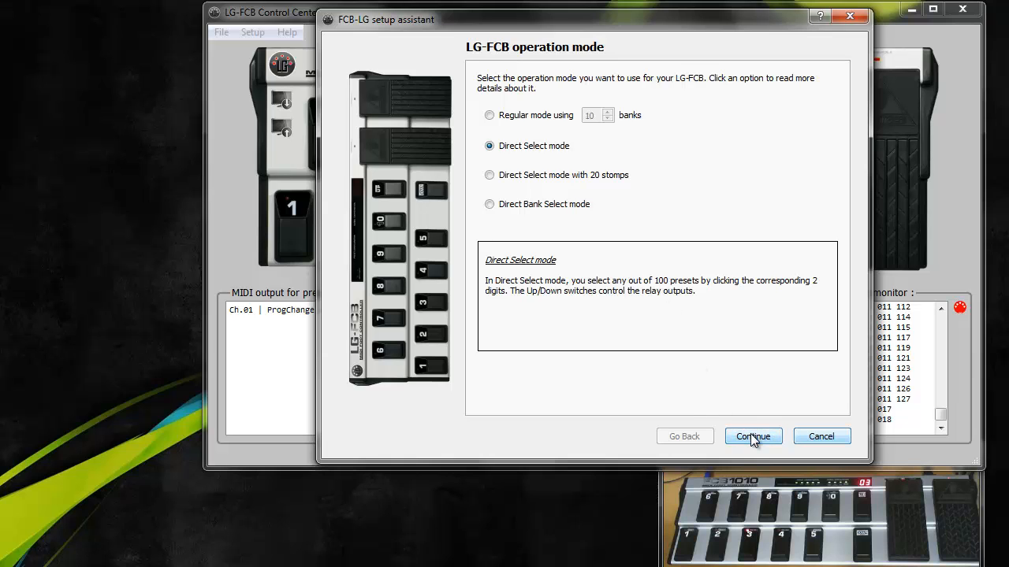
{"action": "left_click", "coordinate": [753, 436]}
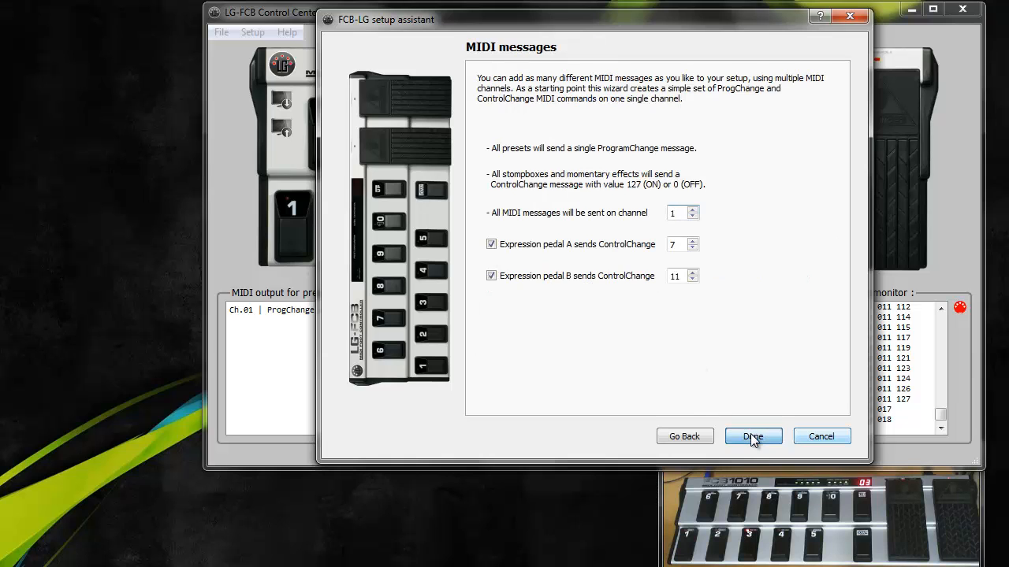
{"action": "left_click", "coordinate": [752, 436]}
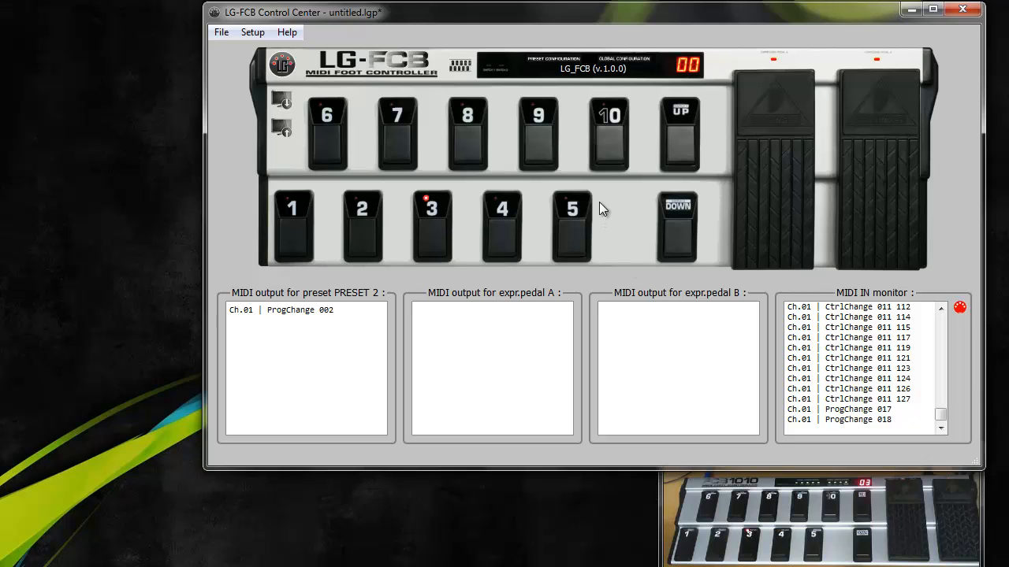
{"action": "mouse_move", "coordinate": [244, 177]}
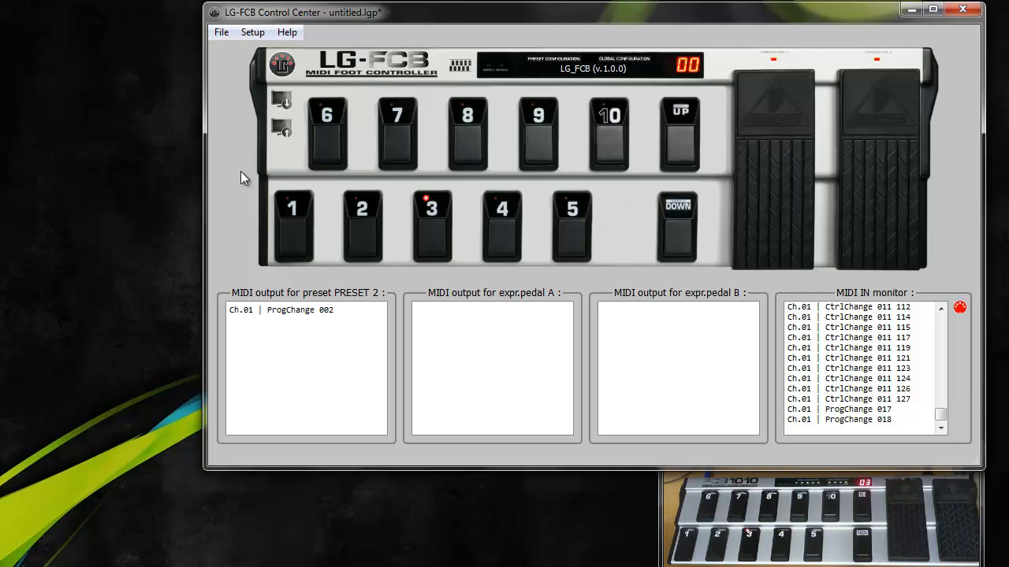
{"action": "mouse_move", "coordinate": [522, 225]}
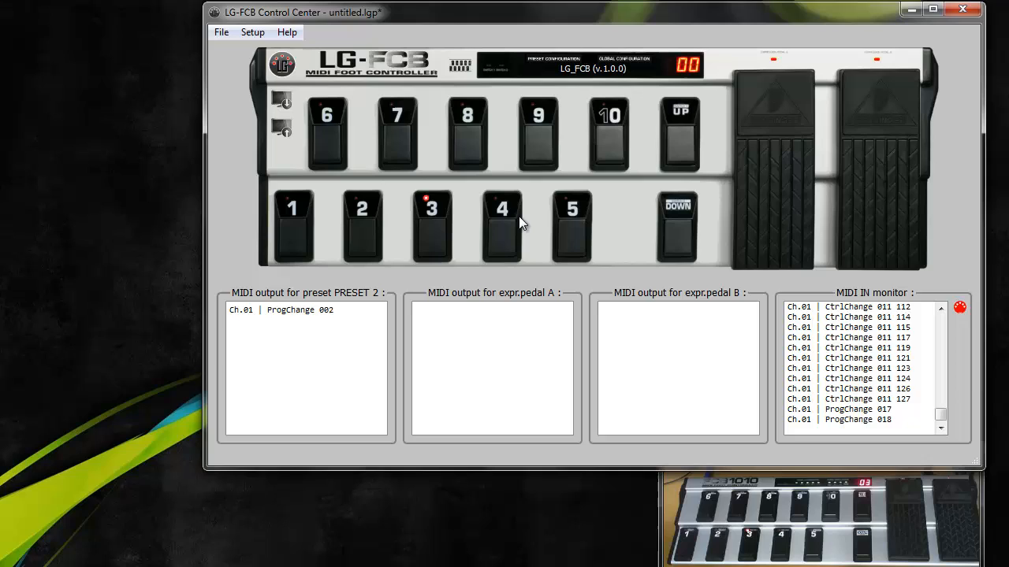
{"action": "mouse_move", "coordinate": [343, 162]}
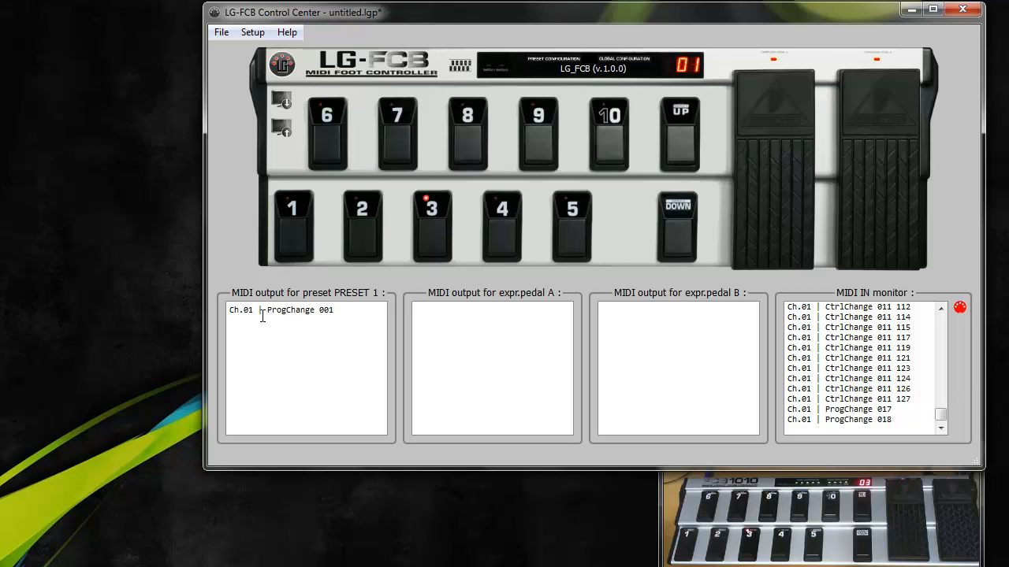
{"action": "mouse_move", "coordinate": [640, 148]}
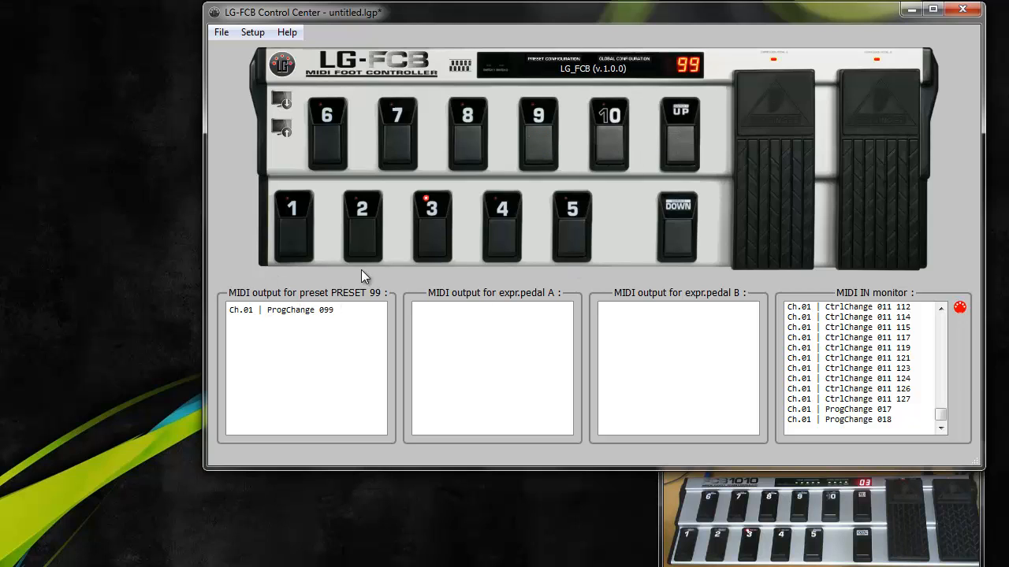
Upload the Direct Select setup to the floorboard and see program changes 011, 023, 077 logged.
{"action": "left_click", "coordinate": [361, 227]}
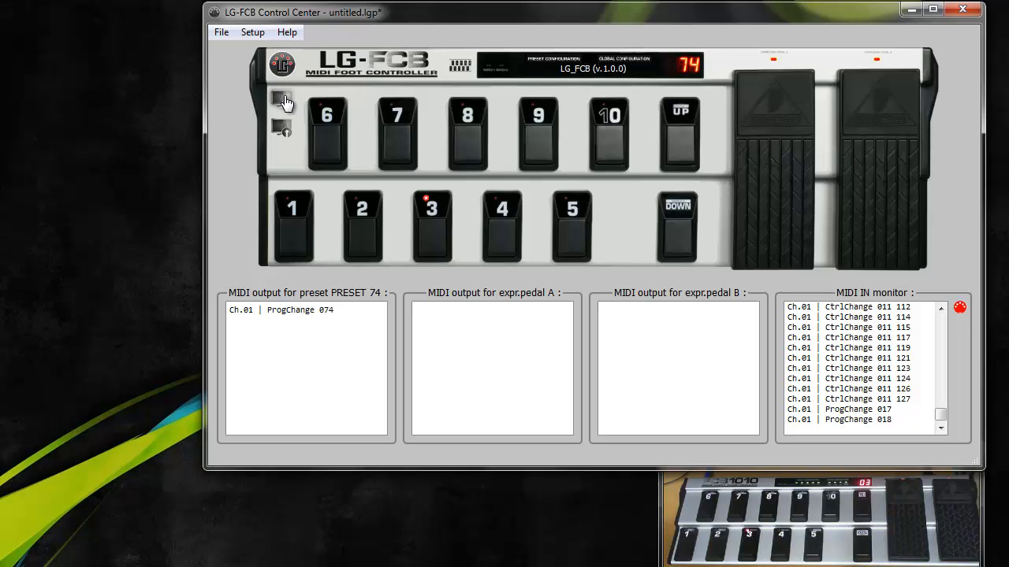
{"action": "left_click", "coordinate": [281, 101]}
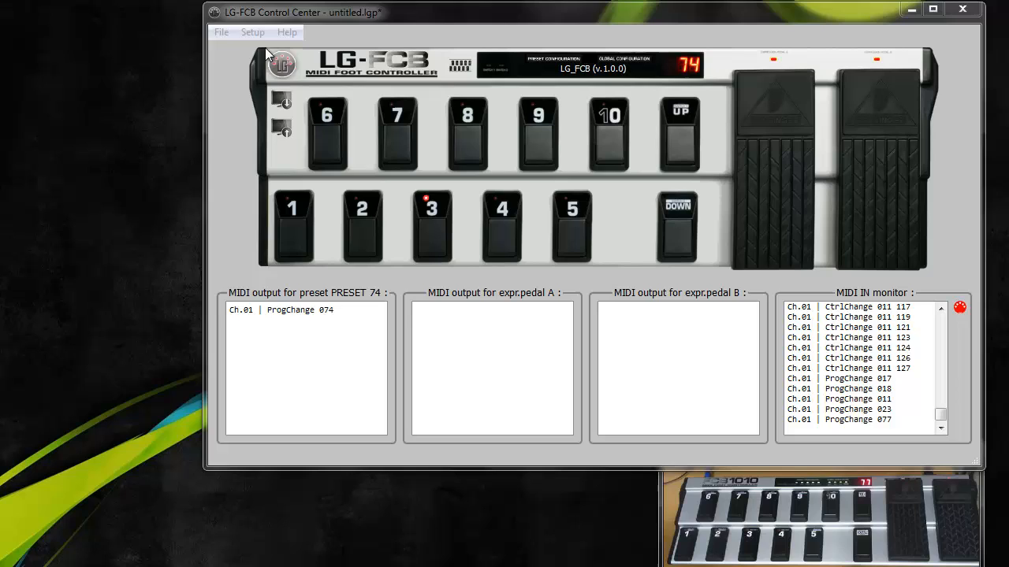
Rerun the setup wizard via File > New with 'Direct Select mode with 20 stomps' on channel 1.
{"action": "left_click", "coordinate": [221, 32]}
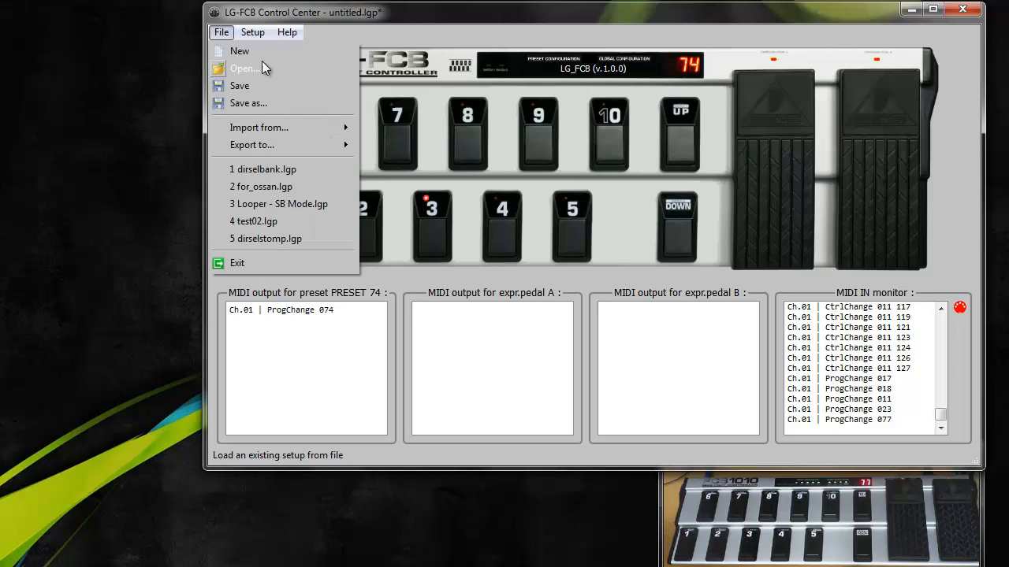
{"action": "left_click", "coordinate": [239, 51]}
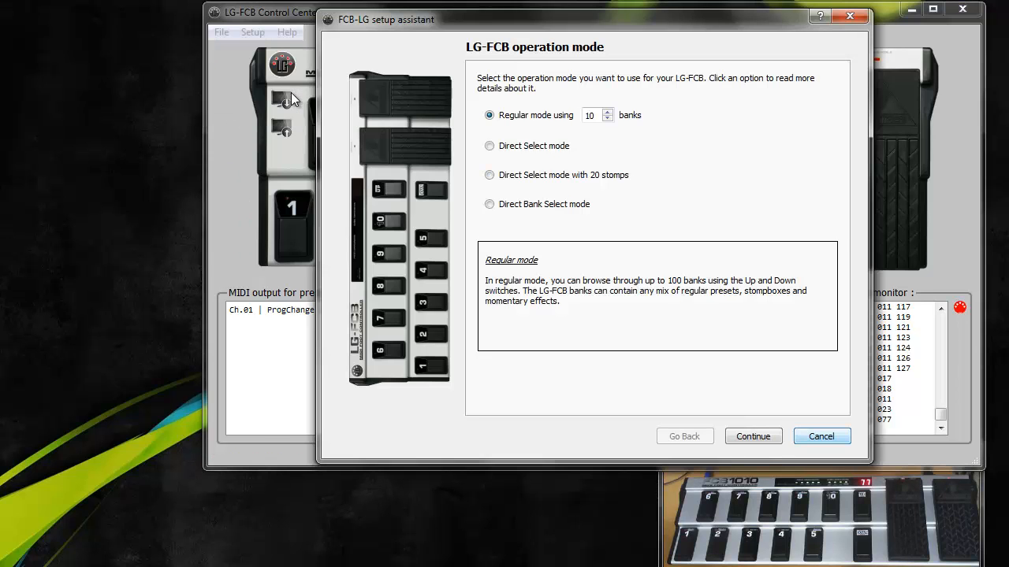
{"action": "mouse_move", "coordinate": [575, 189]}
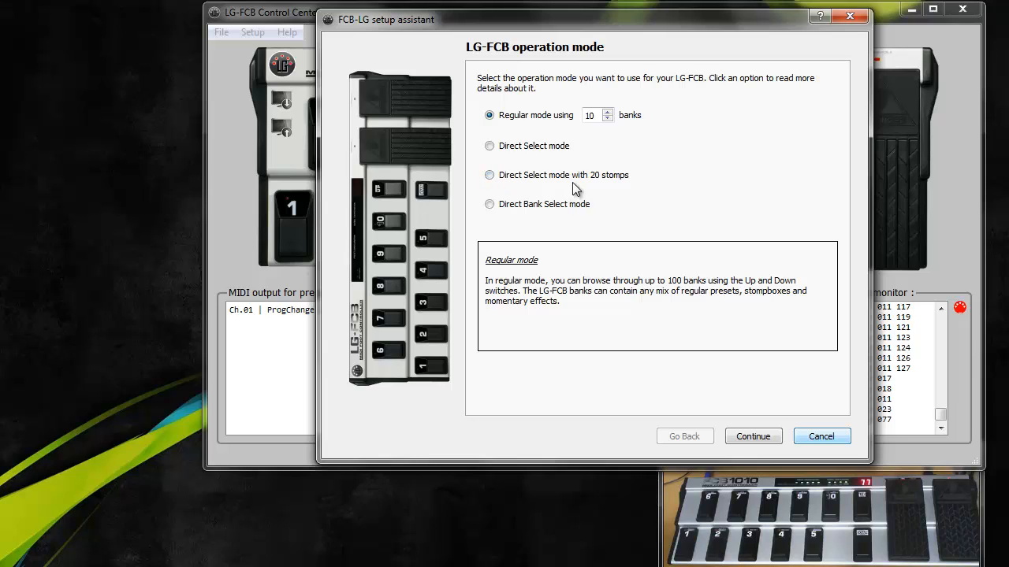
{"action": "left_click", "coordinate": [489, 174]}
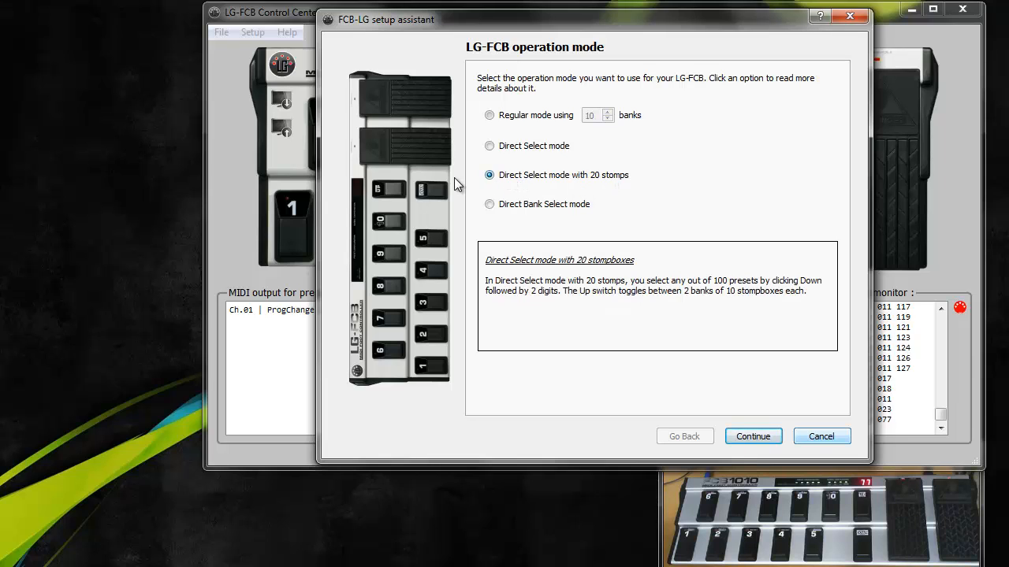
{"action": "left_click", "coordinate": [752, 436]}
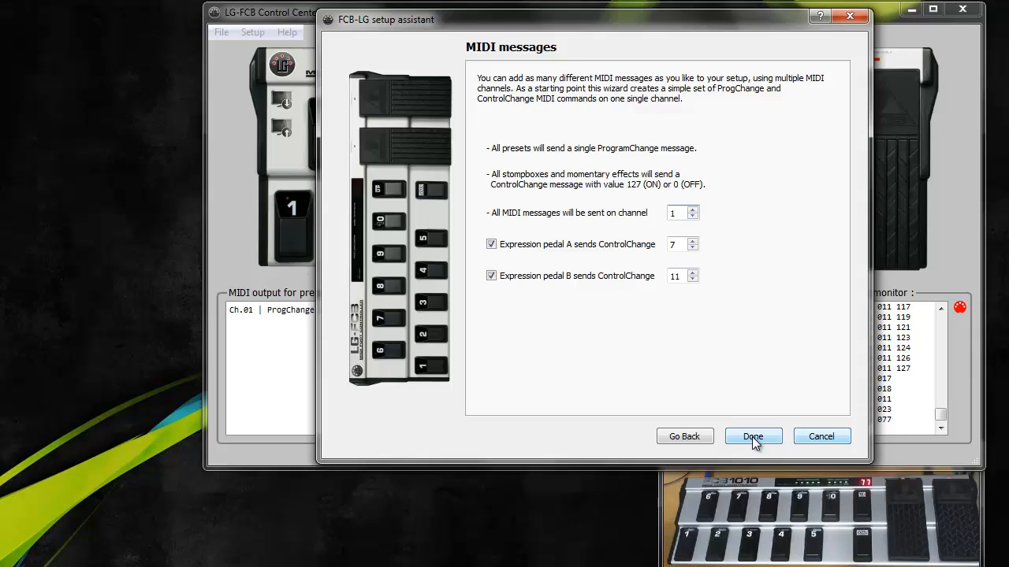
{"action": "left_click", "coordinate": [752, 436]}
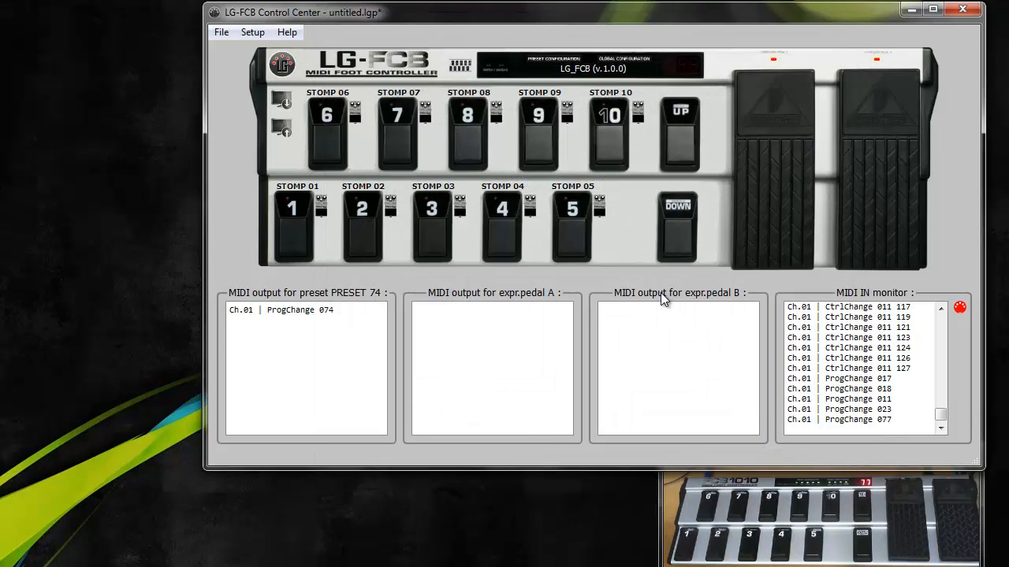
{"action": "mouse_move", "coordinate": [336, 107]}
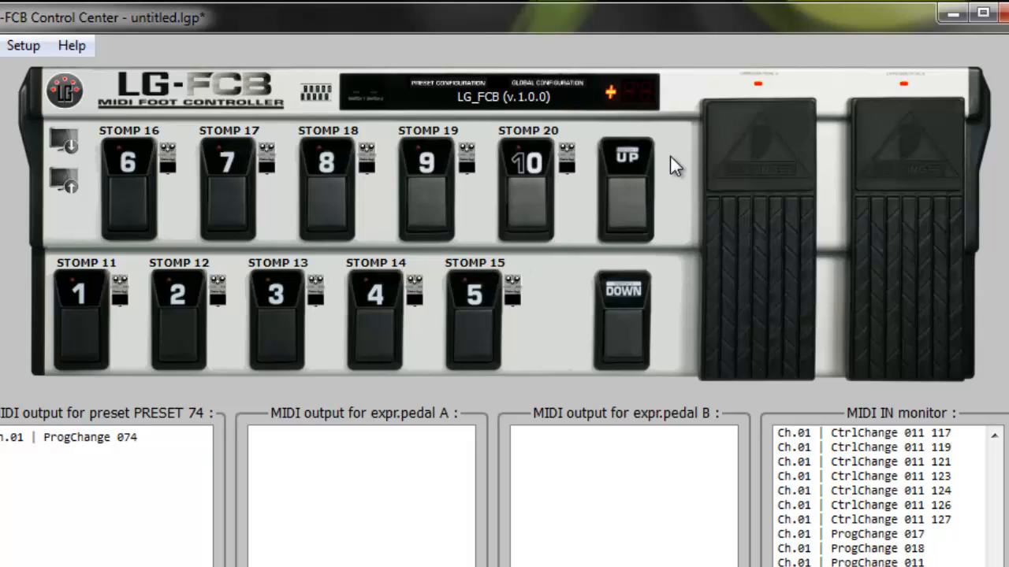
{"action": "mouse_move", "coordinate": [108, 172]}
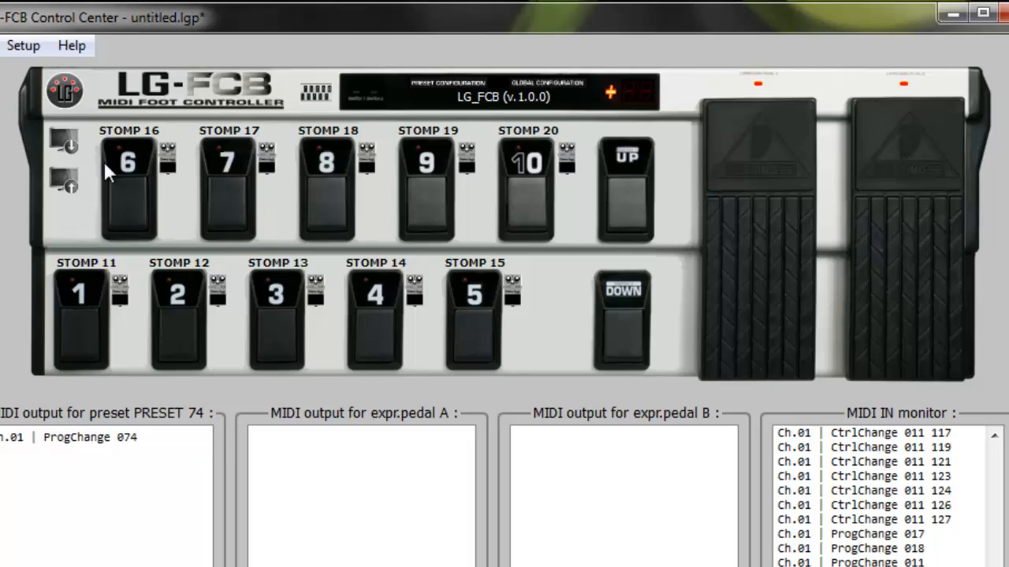
{"action": "mouse_move", "coordinate": [183, 194]}
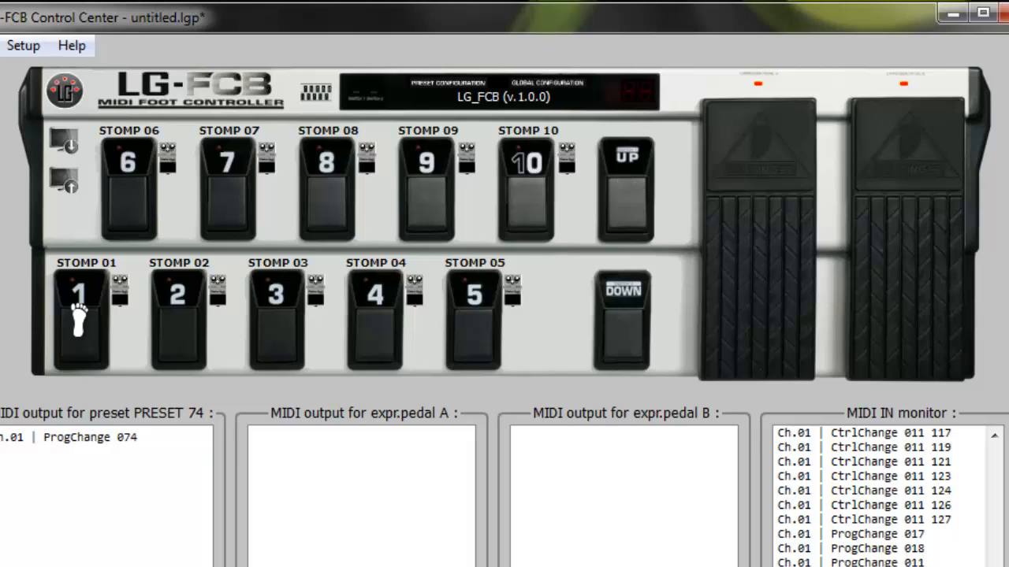
{"action": "mouse_move", "coordinate": [552, 200]}
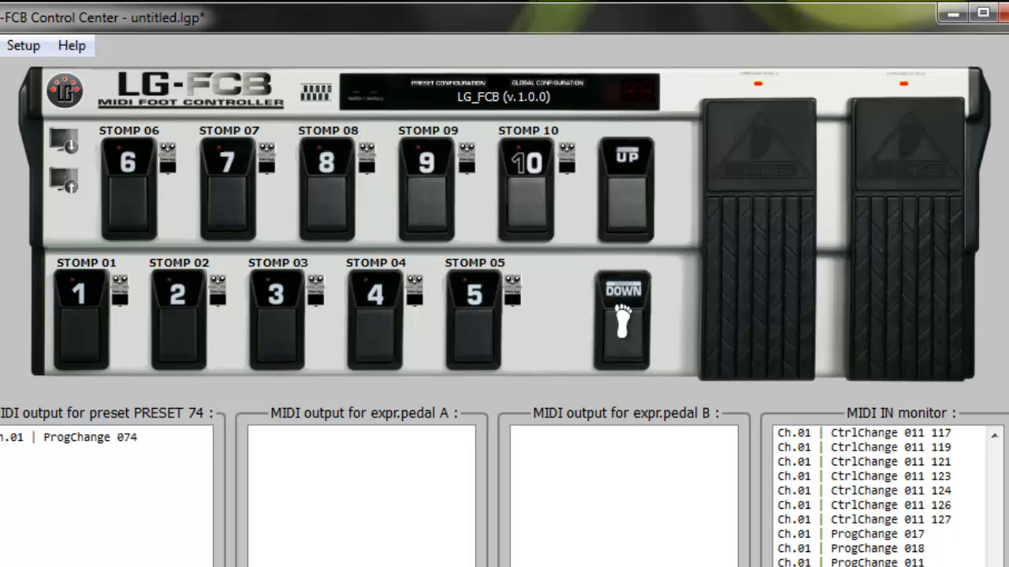
Toggle stomps 07, 08, 09 and 12 on the virtual board, then call up preset 43.
{"action": "left_click", "coordinate": [424, 189]}
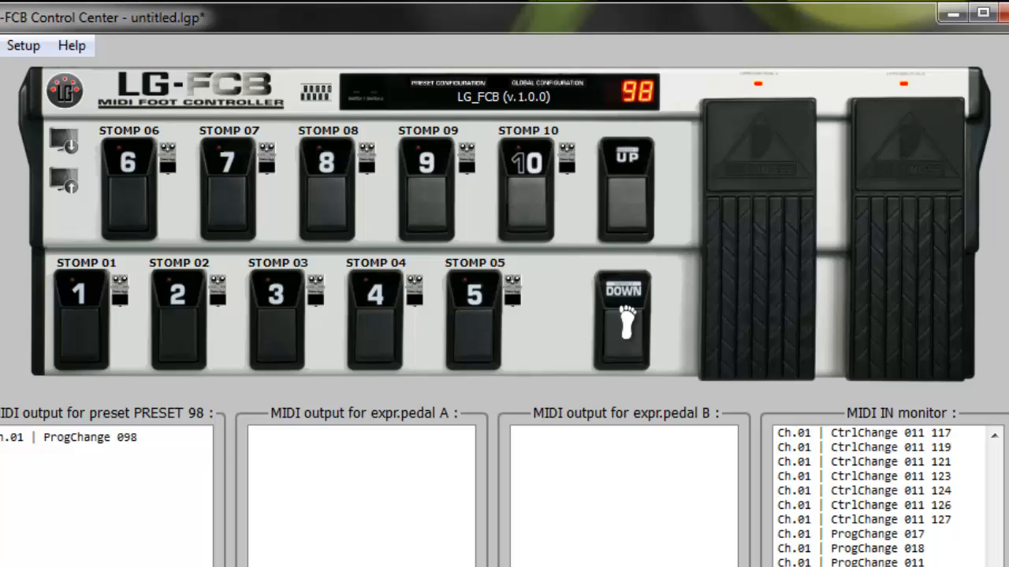
{"action": "left_click", "coordinate": [178, 315]}
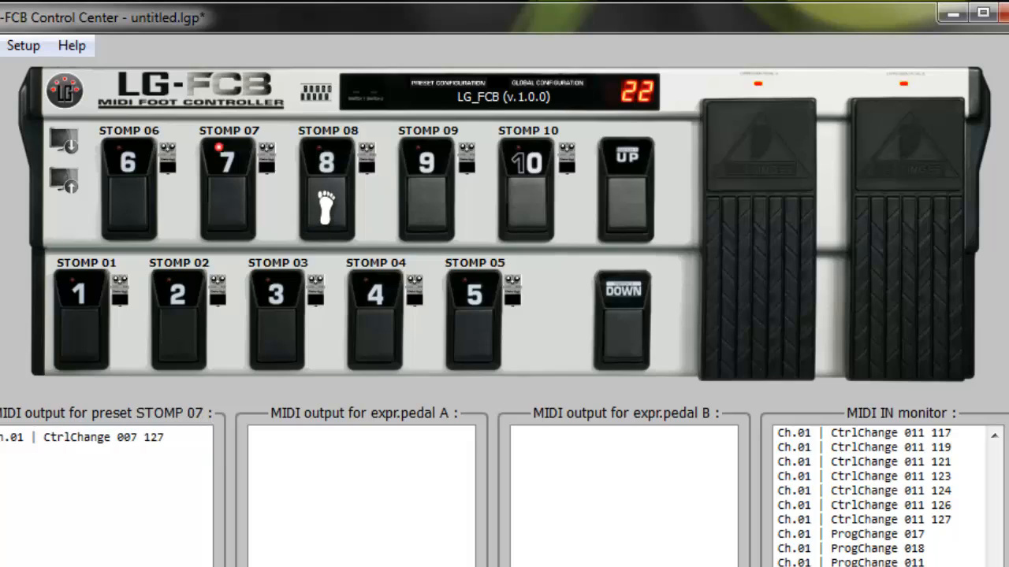
{"action": "left_click", "coordinate": [426, 189]}
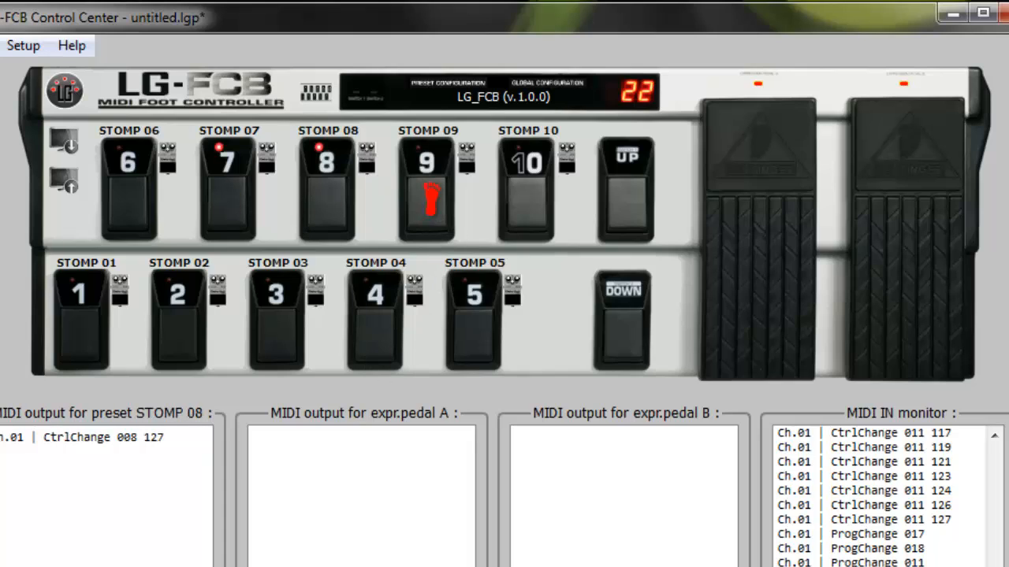
{"action": "left_click", "coordinate": [623, 189]}
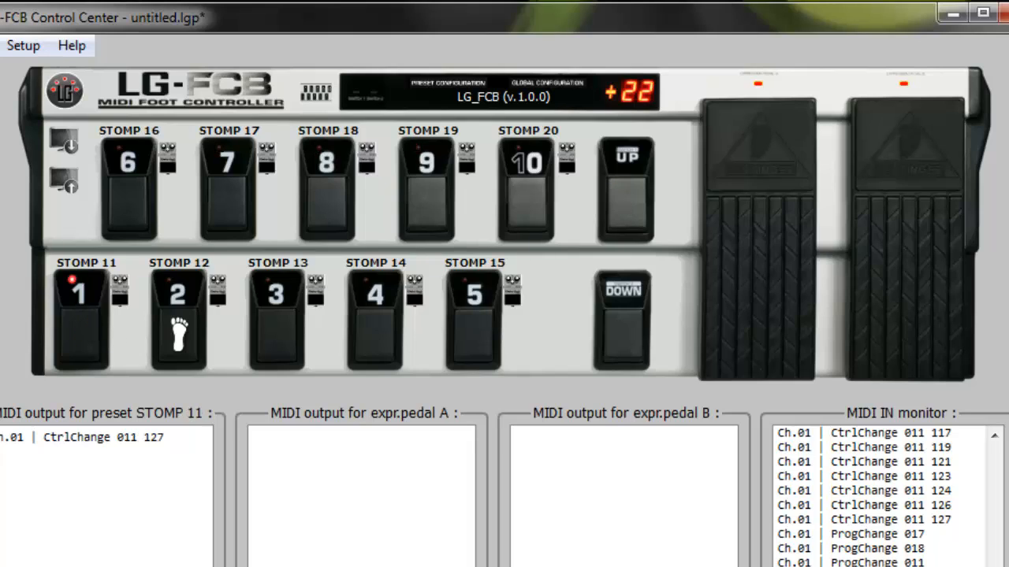
{"action": "left_click", "coordinate": [178, 315]}
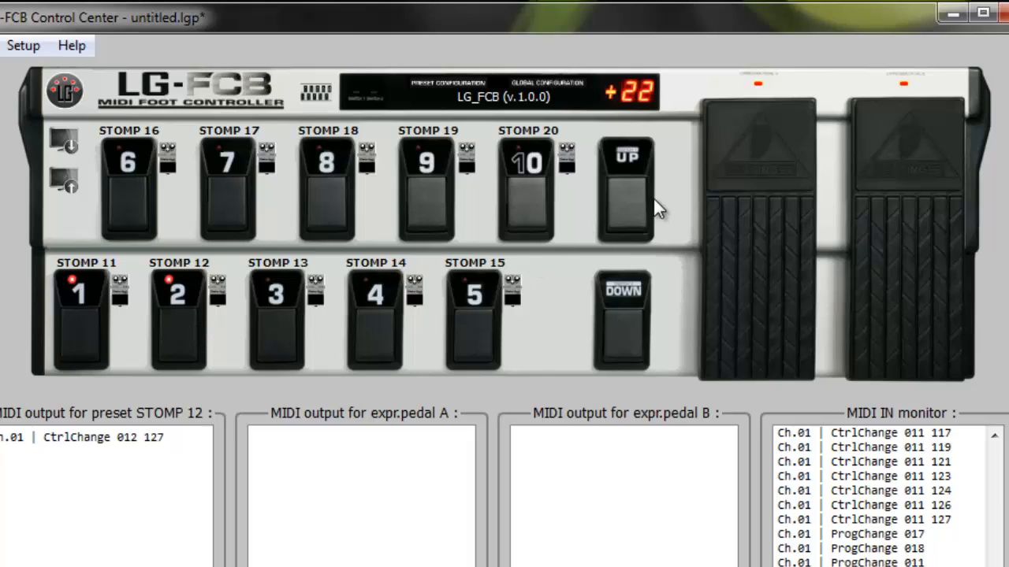
{"action": "left_click", "coordinate": [625, 193]}
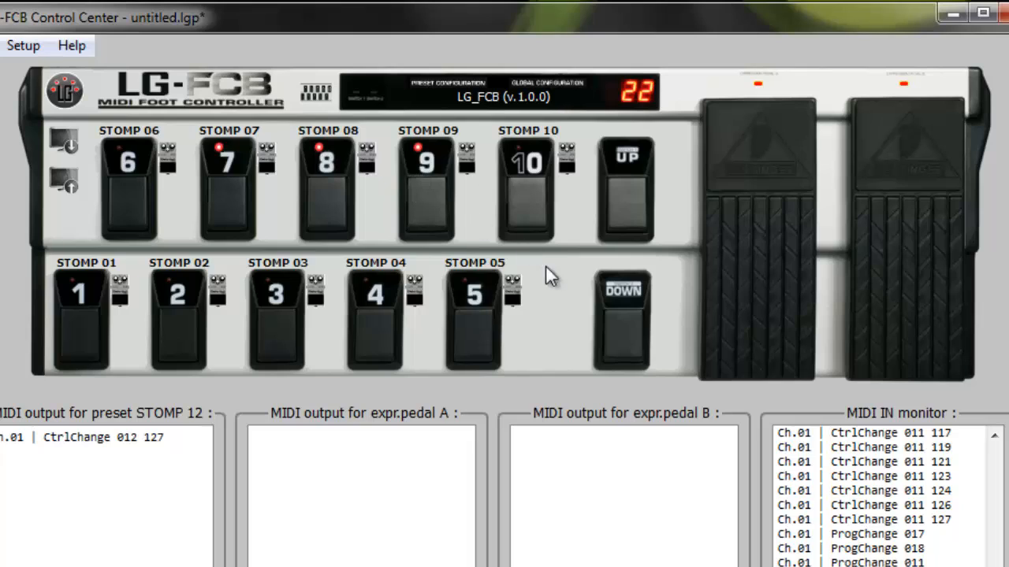
{"action": "left_click", "coordinate": [275, 323]}
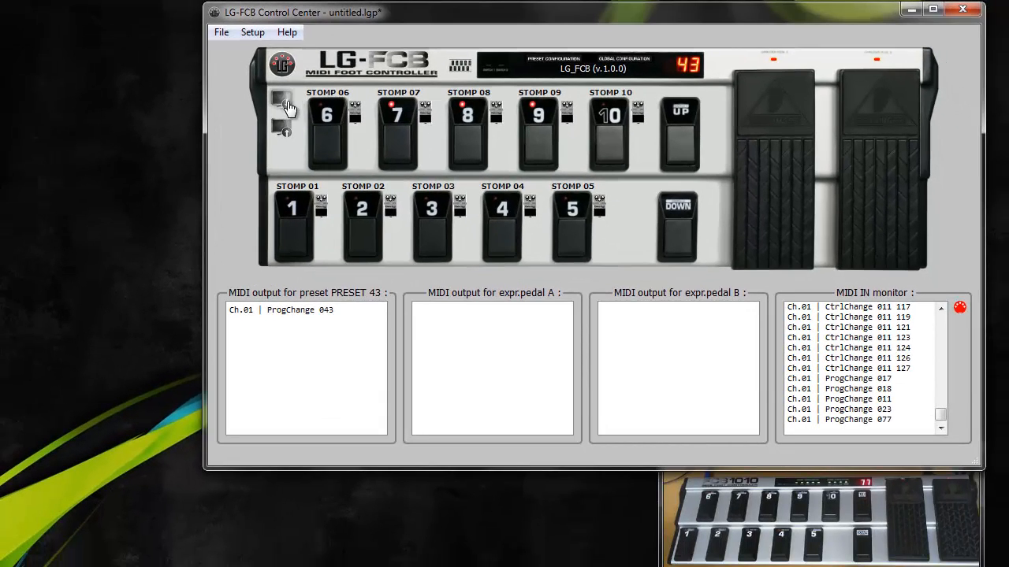
Upload the 20-stomp setup and confirm controller 006/007 toggles and program changes in MIDI IN.
{"action": "left_click", "coordinate": [282, 103]}
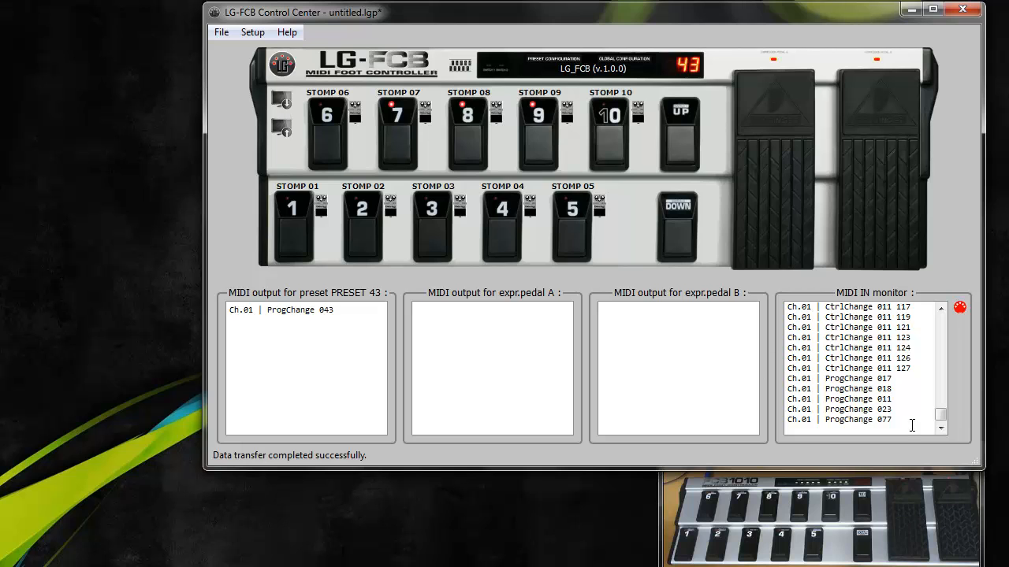
{"action": "mouse_move", "coordinate": [629, 396]}
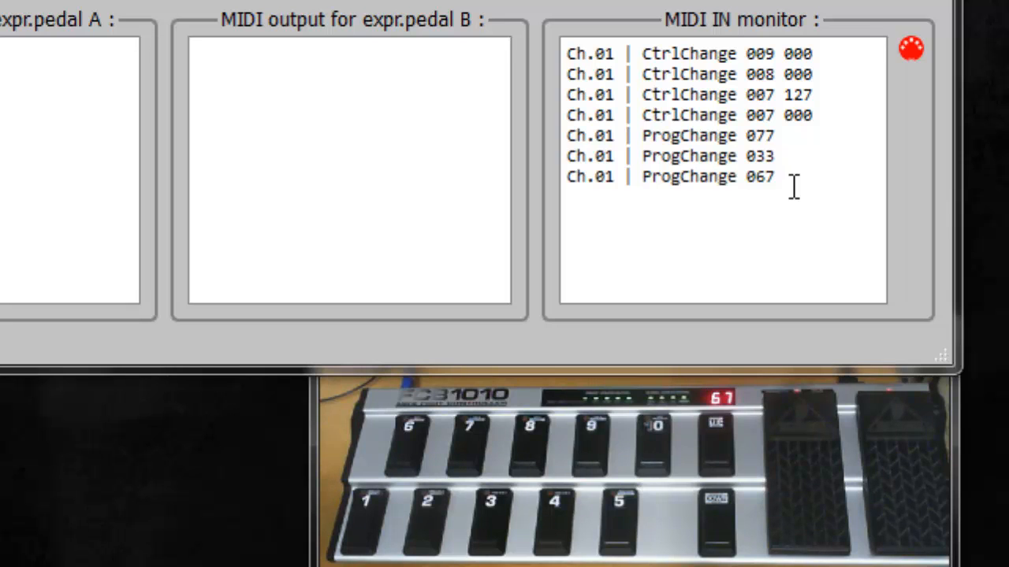
{"action": "left_click", "coordinate": [467, 426]}
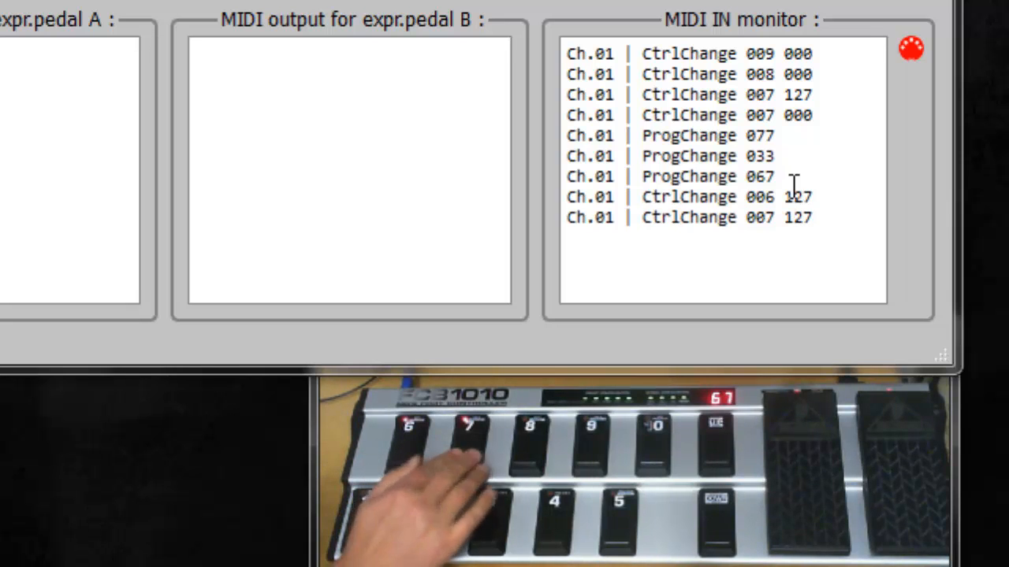
{"action": "left_click", "coordinate": [528, 426]}
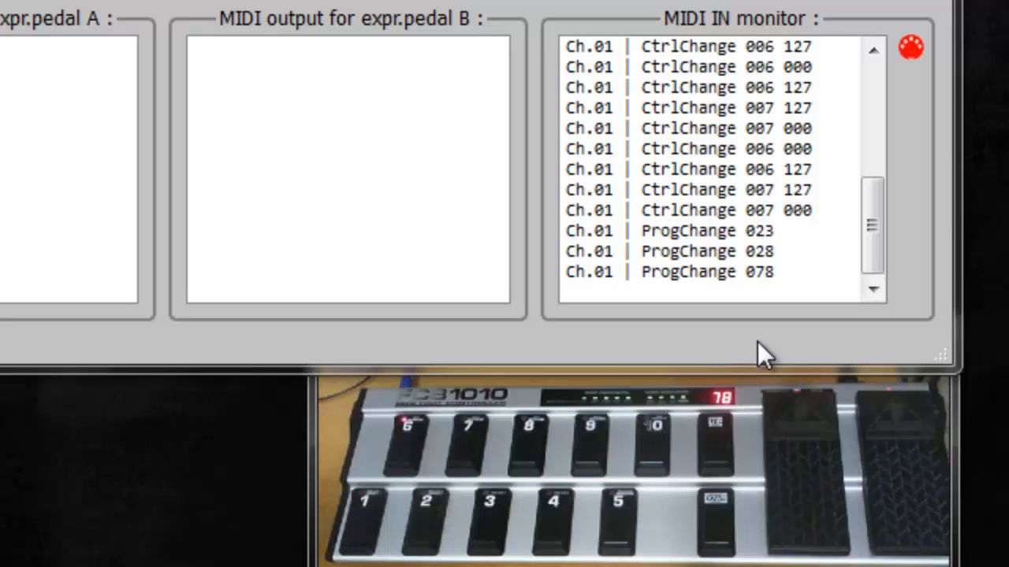
{"action": "mouse_move", "coordinate": [753, 86]}
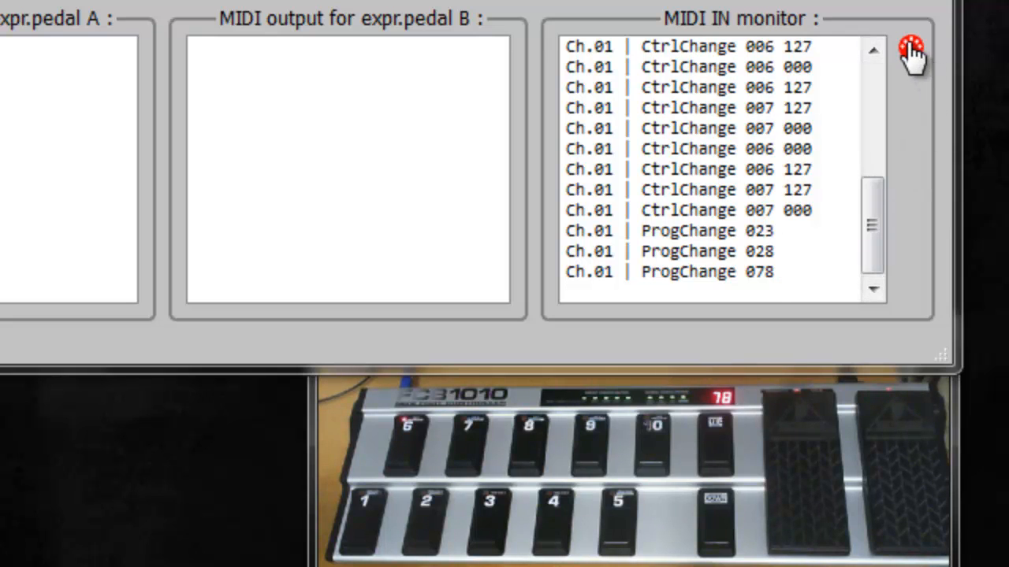
Clear the MIDI IN monitor log with the red MIDI icon.
{"action": "left_click", "coordinate": [912, 50]}
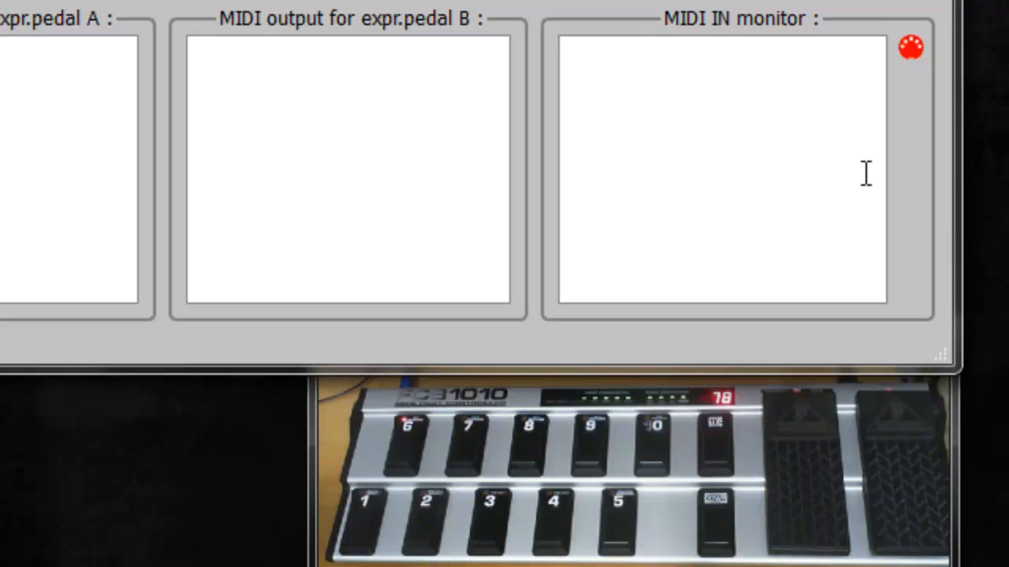
{"action": "mouse_move", "coordinate": [673, 152]}
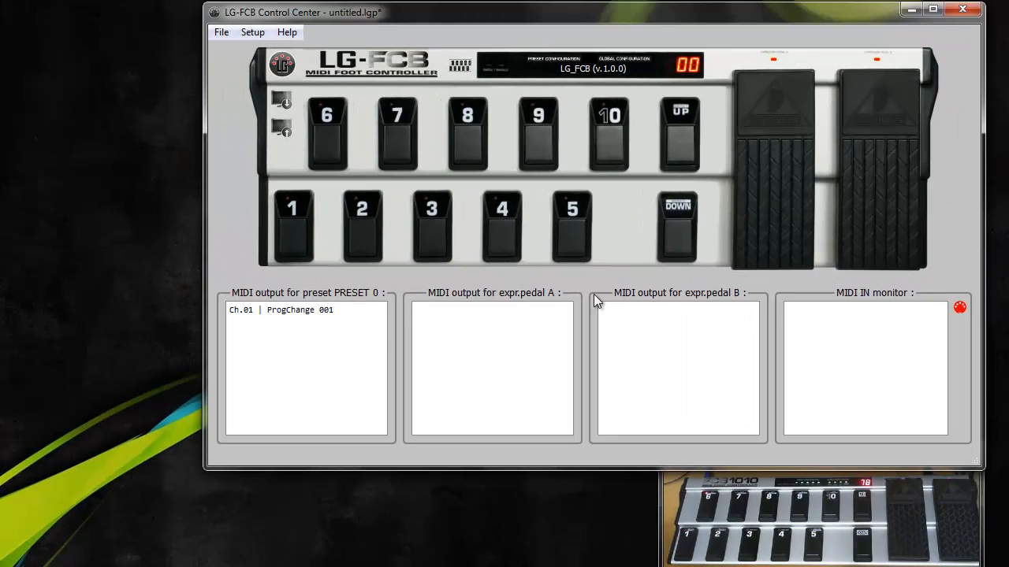
Run the setup wizard in Direct Bank Select mode, keeping all switches as presets on channel 1.
{"action": "left_click", "coordinate": [253, 31]}
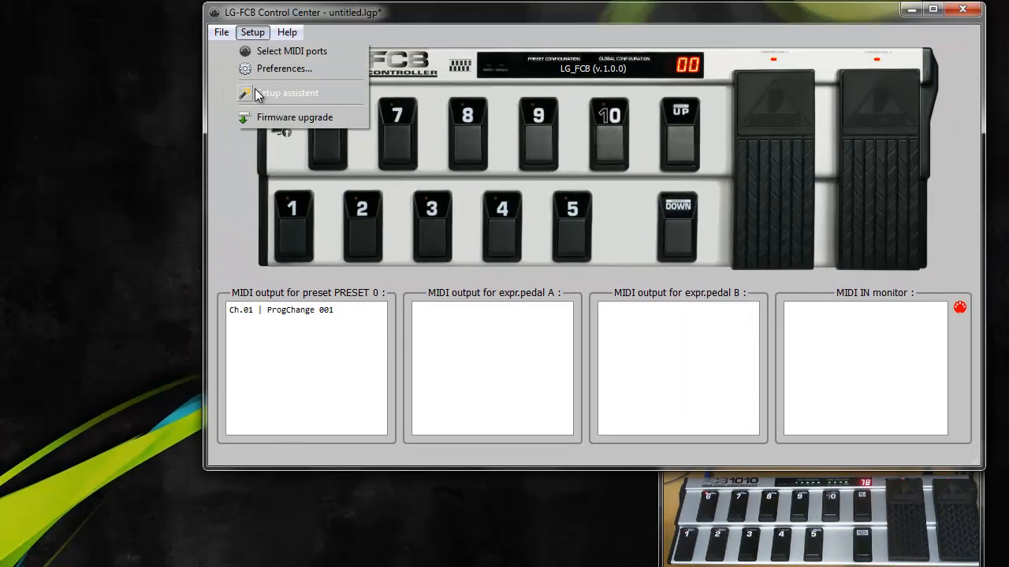
{"action": "left_click", "coordinate": [286, 92]}
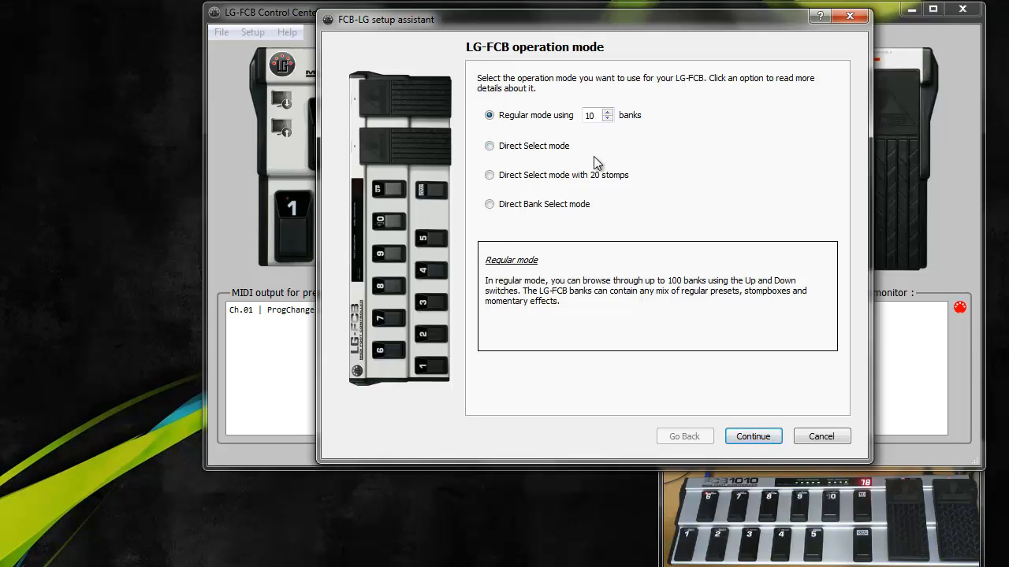
{"action": "left_click", "coordinate": [489, 203]}
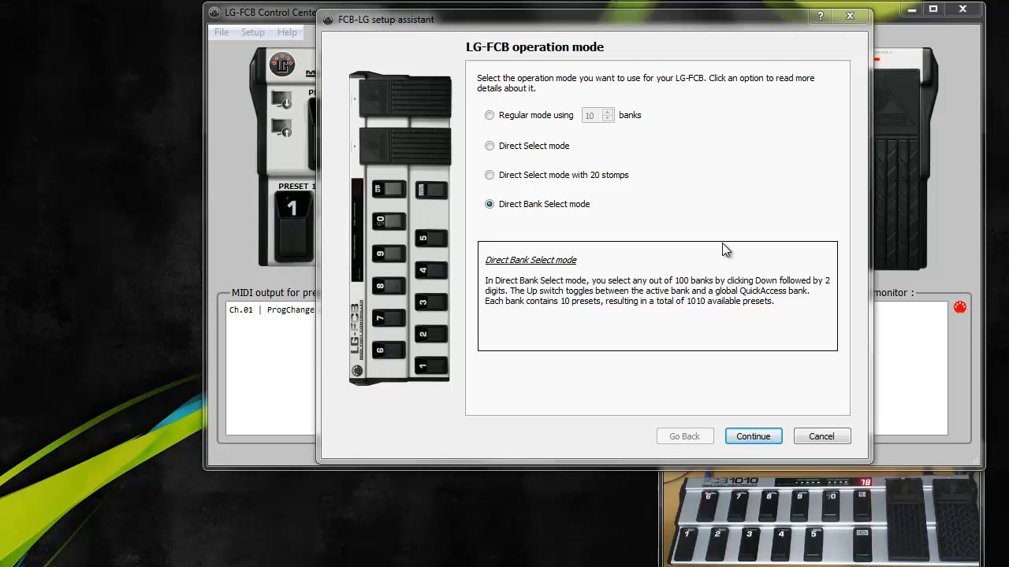
{"action": "mouse_move", "coordinate": [636, 192]}
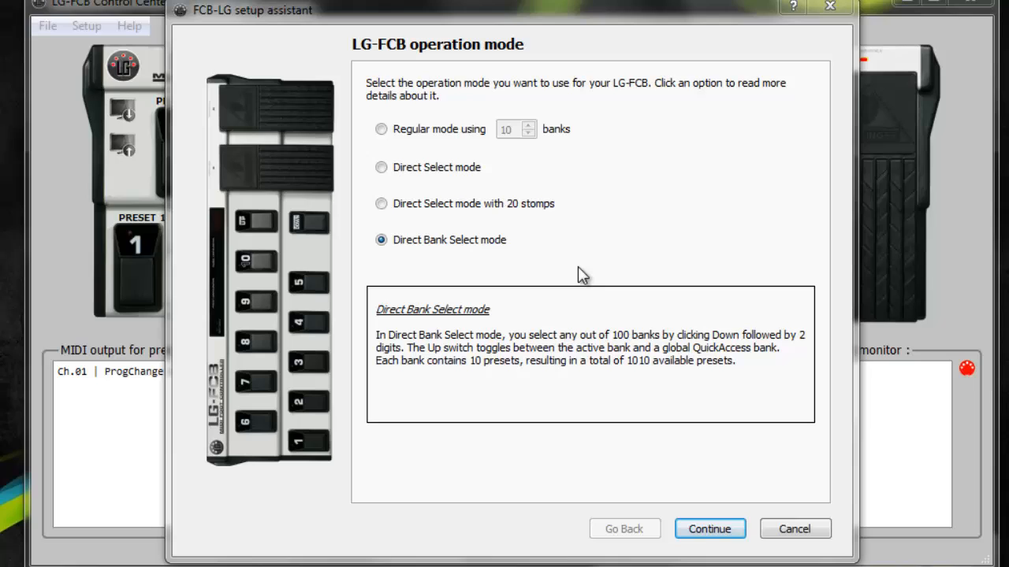
{"action": "mouse_move", "coordinate": [548, 311]}
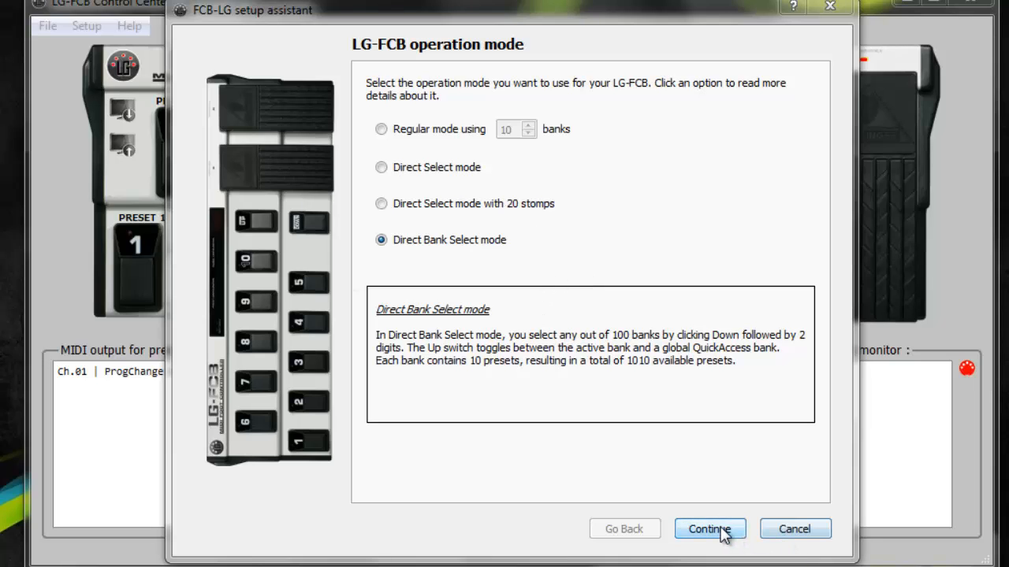
{"action": "left_click", "coordinate": [708, 529]}
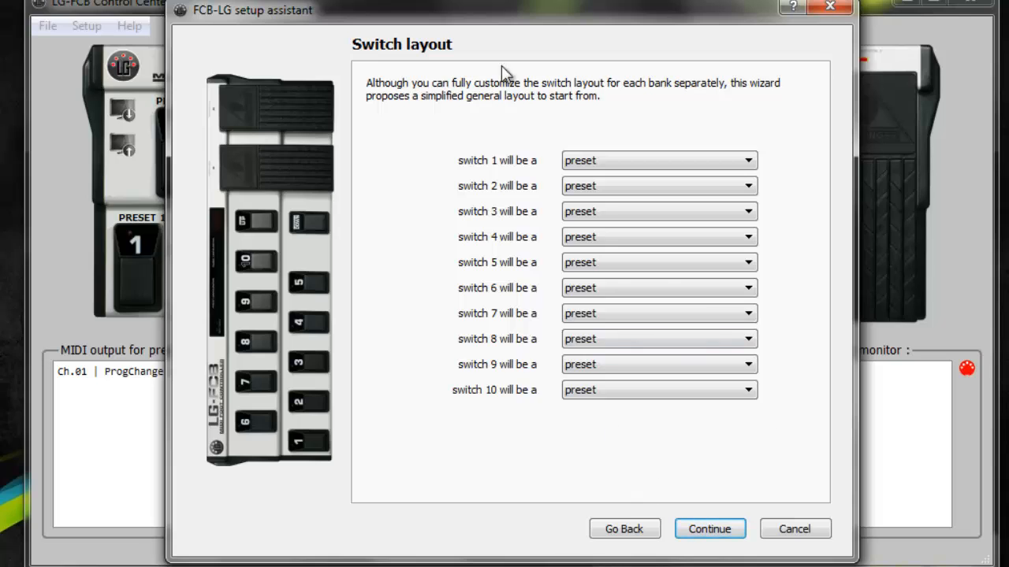
{"action": "mouse_move", "coordinate": [701, 211]}
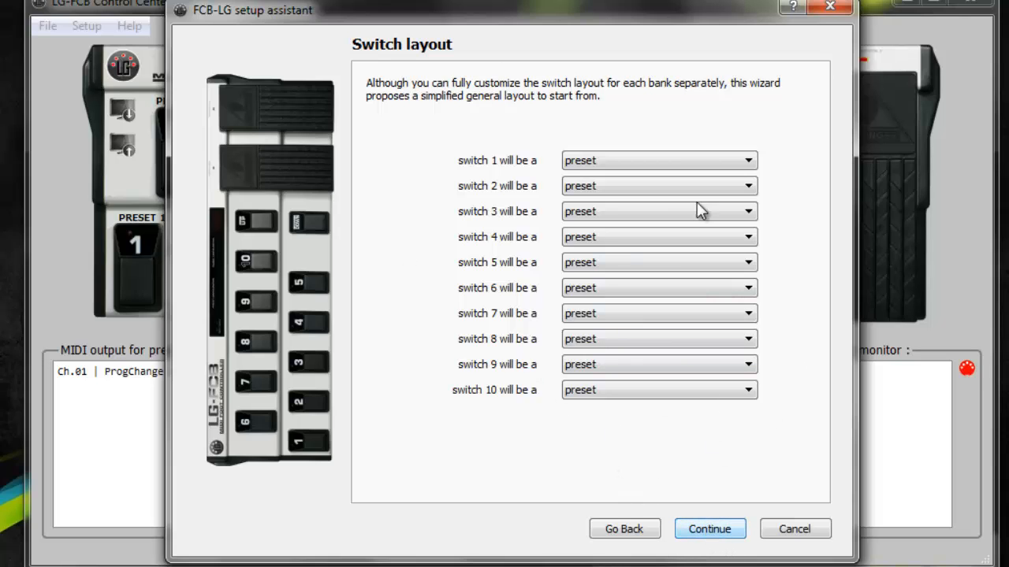
{"action": "left_click", "coordinate": [707, 528]}
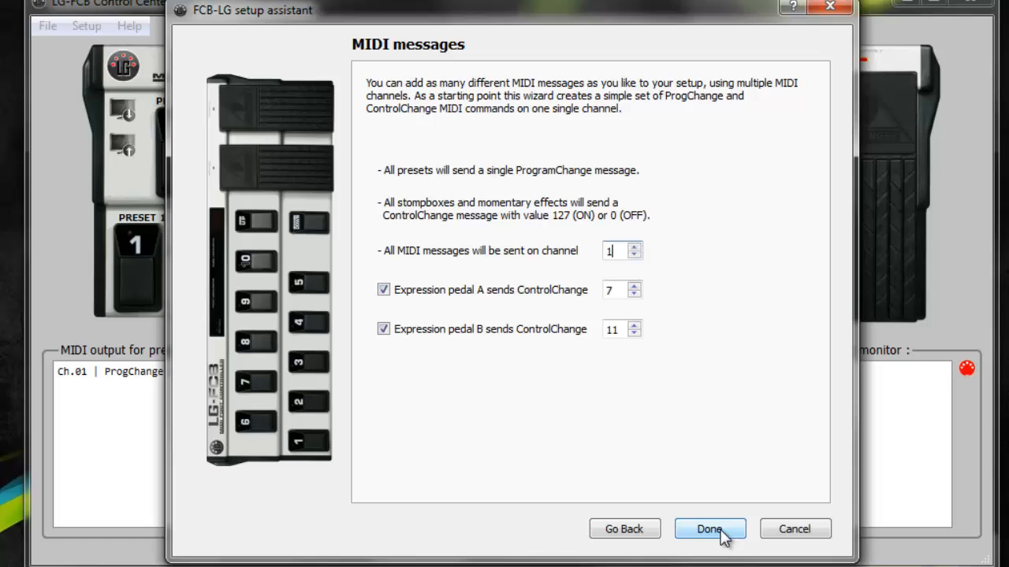
{"action": "left_click", "coordinate": [707, 529]}
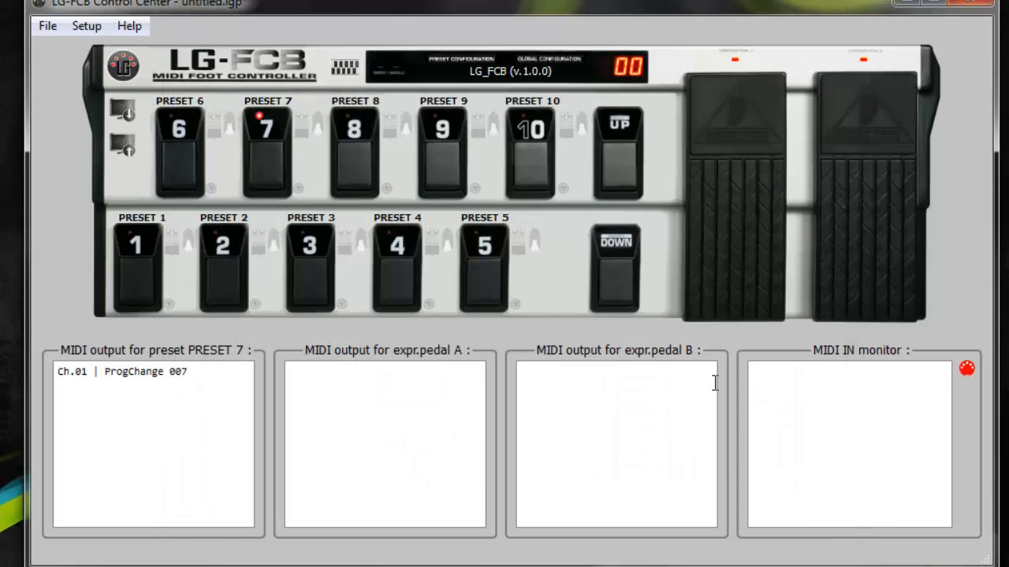
{"action": "mouse_move", "coordinate": [647, 87]}
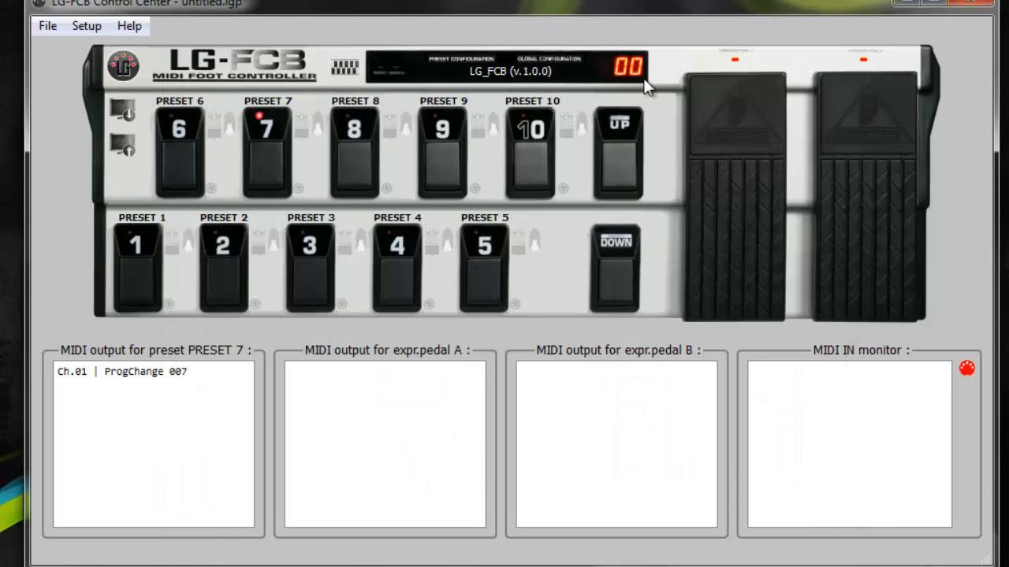
Trigger preset 6, then select bank 23 and trigger presets 237 and 233.
{"action": "left_click", "coordinate": [137, 265]}
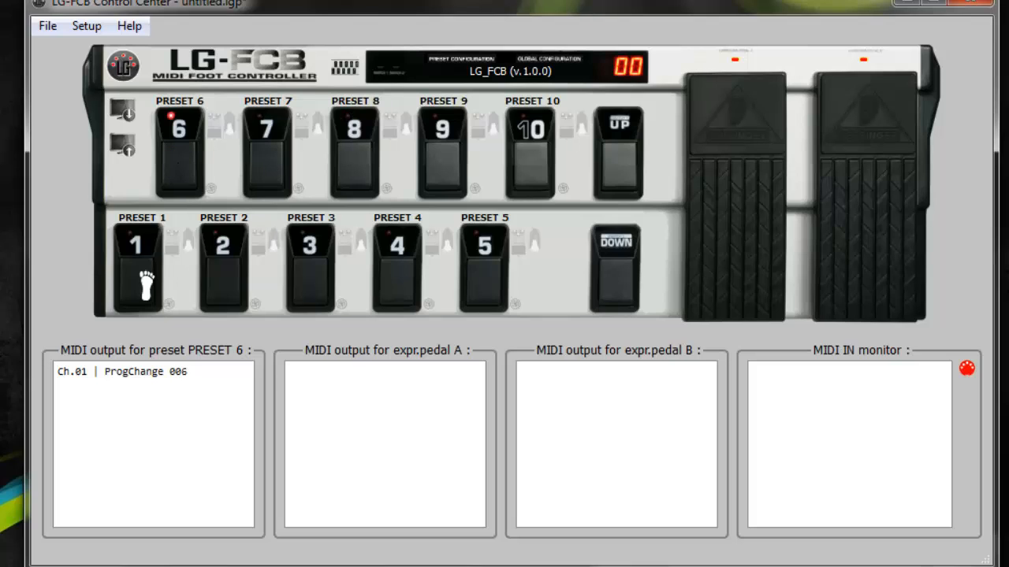
{"action": "left_click", "coordinate": [223, 244]}
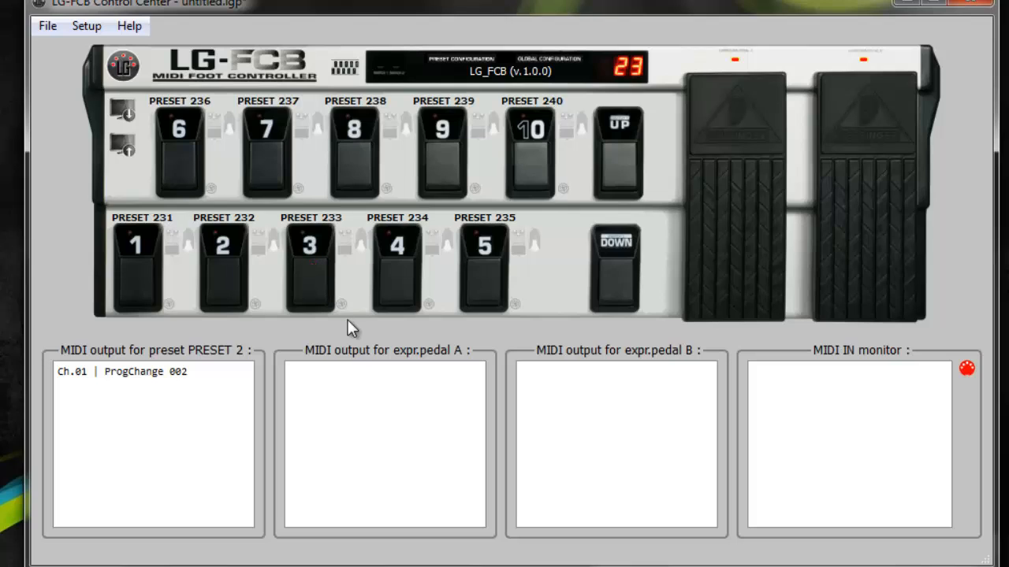
{"action": "left_click", "coordinate": [266, 130]}
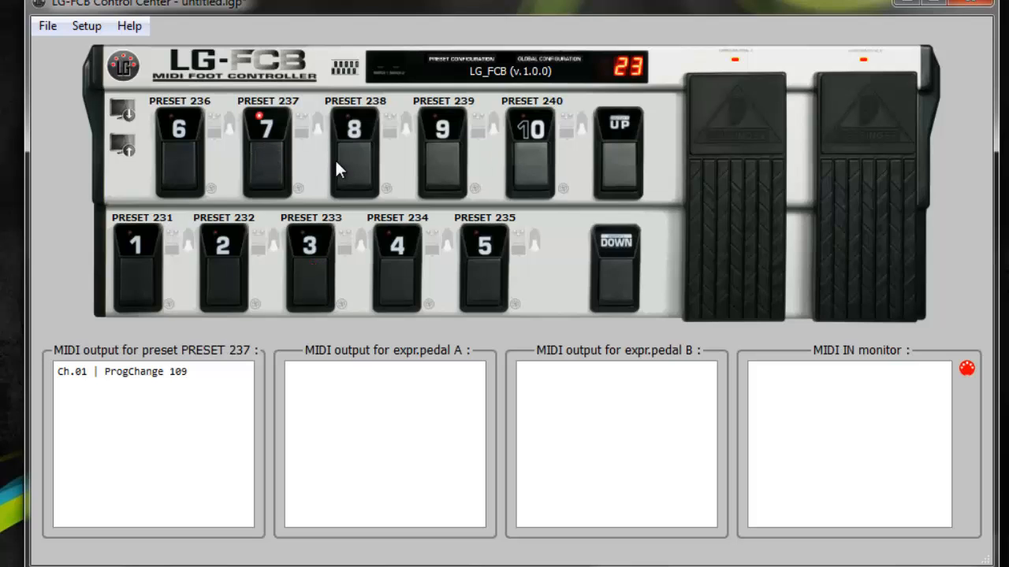
{"action": "left_click", "coordinate": [310, 244]}
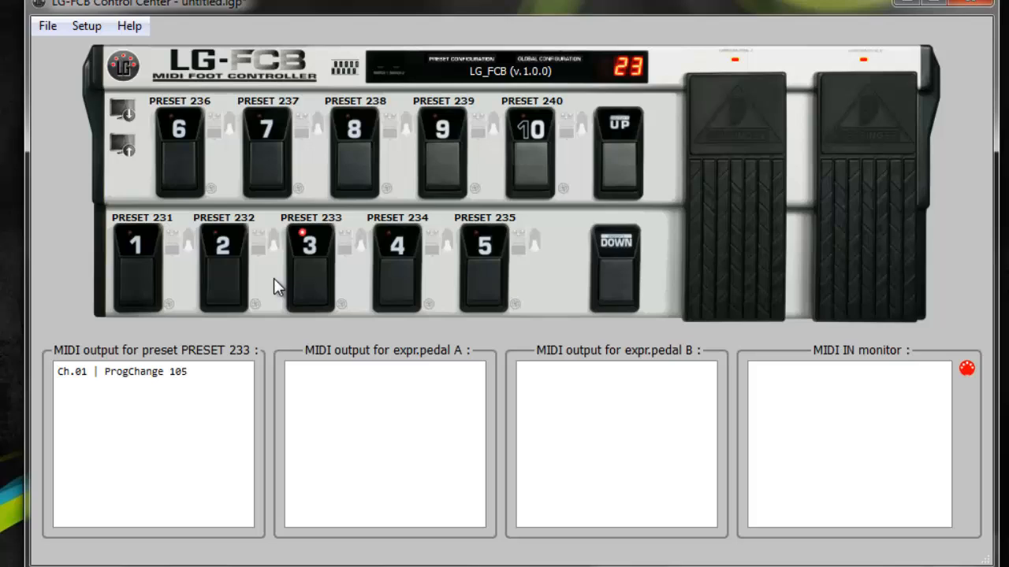
{"action": "left_click", "coordinate": [616, 243]}
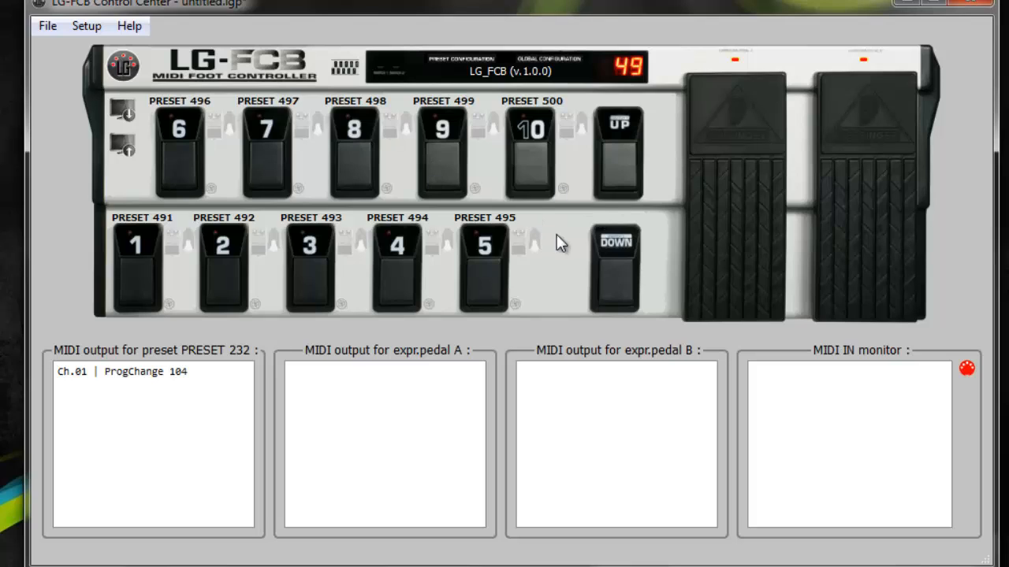
{"action": "mouse_move", "coordinate": [366, 85]}
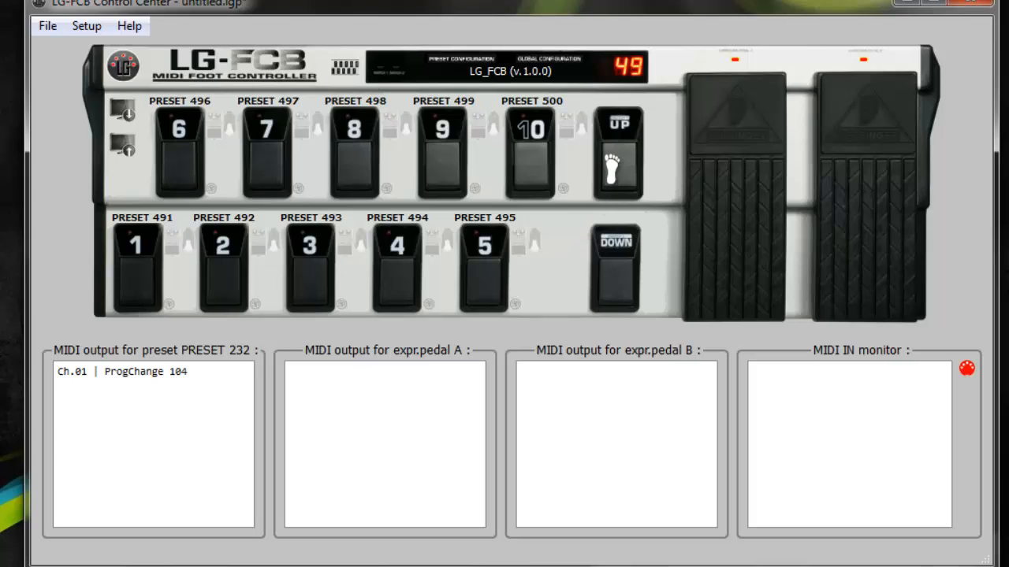
Trigger QuickAccess presets 1008, 1002 and 1003, then select bank 32.
{"action": "left_click", "coordinate": [617, 151]}
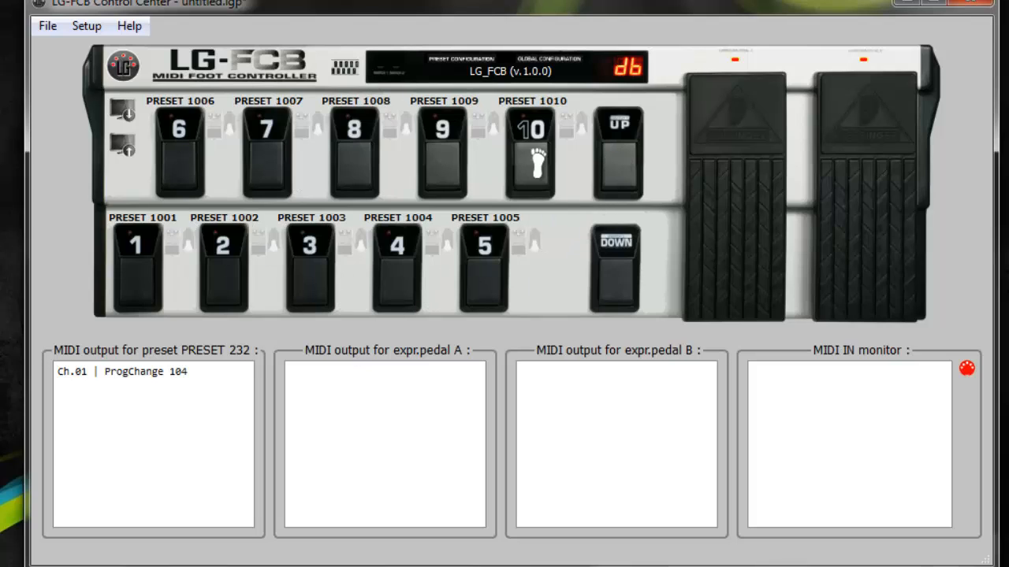
{"action": "left_click", "coordinate": [180, 149]}
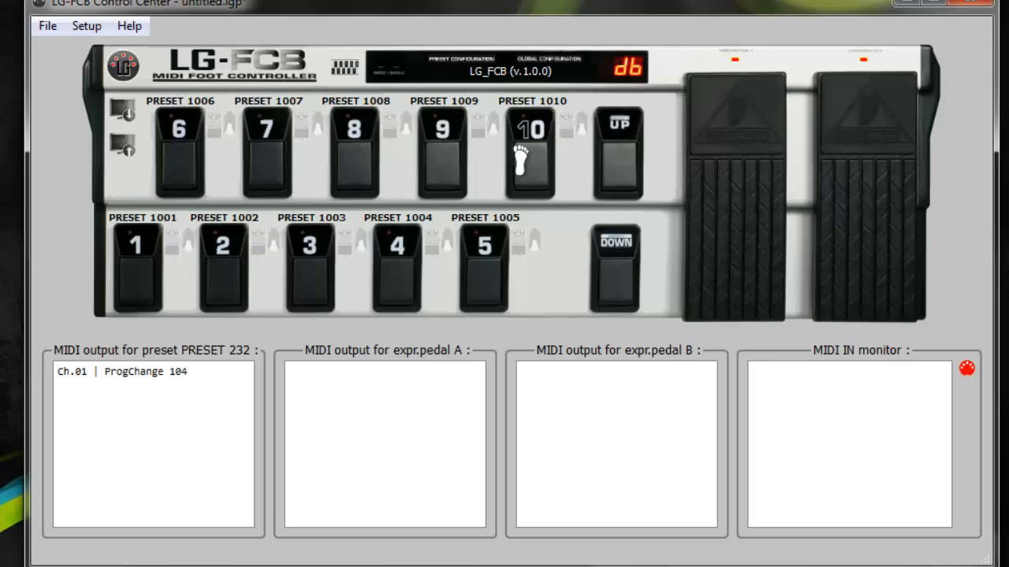
{"action": "left_click", "coordinate": [353, 150]}
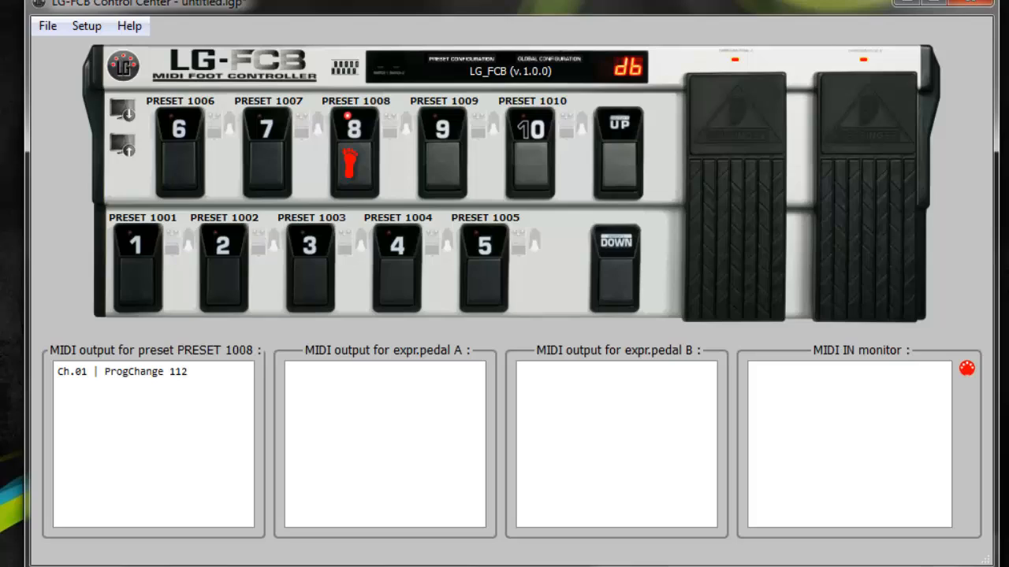
{"action": "left_click", "coordinate": [308, 264]}
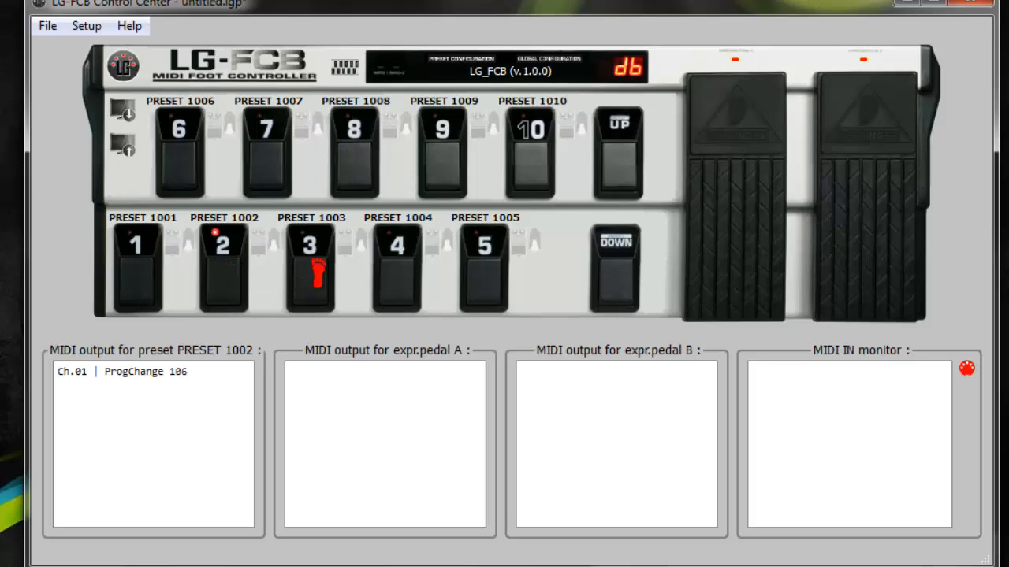
{"action": "left_click", "coordinate": [616, 150]}
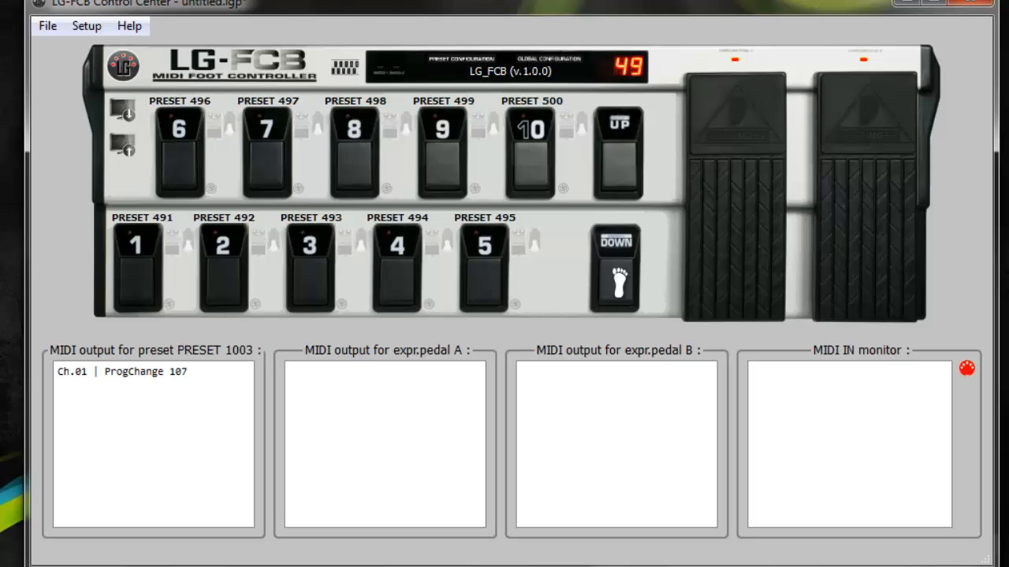
{"action": "left_click", "coordinate": [615, 268]}
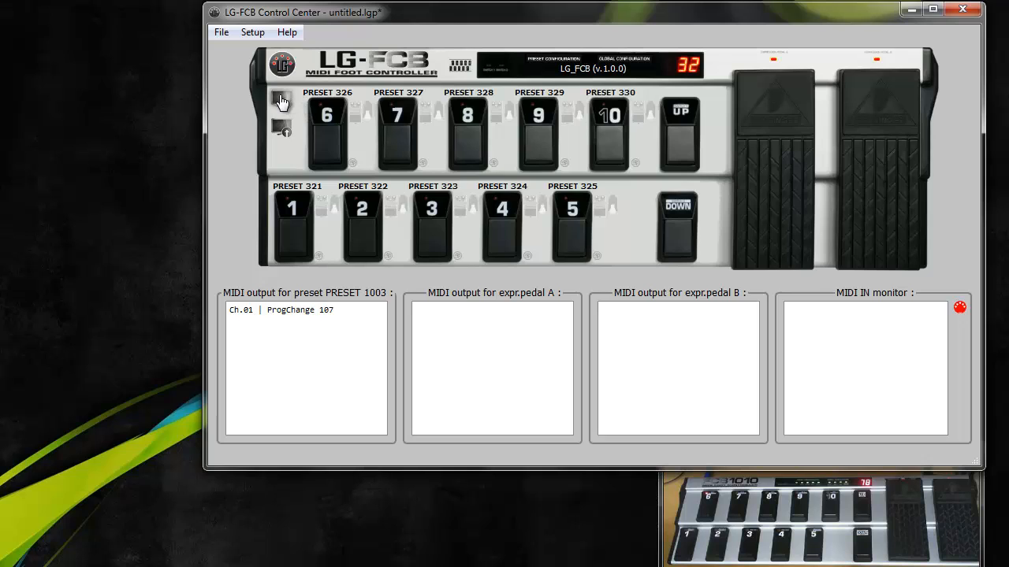
Upload the Direct Bank Select setup and confirm program changes 121–124 in the MIDI IN log.
{"action": "left_click", "coordinate": [282, 97]}
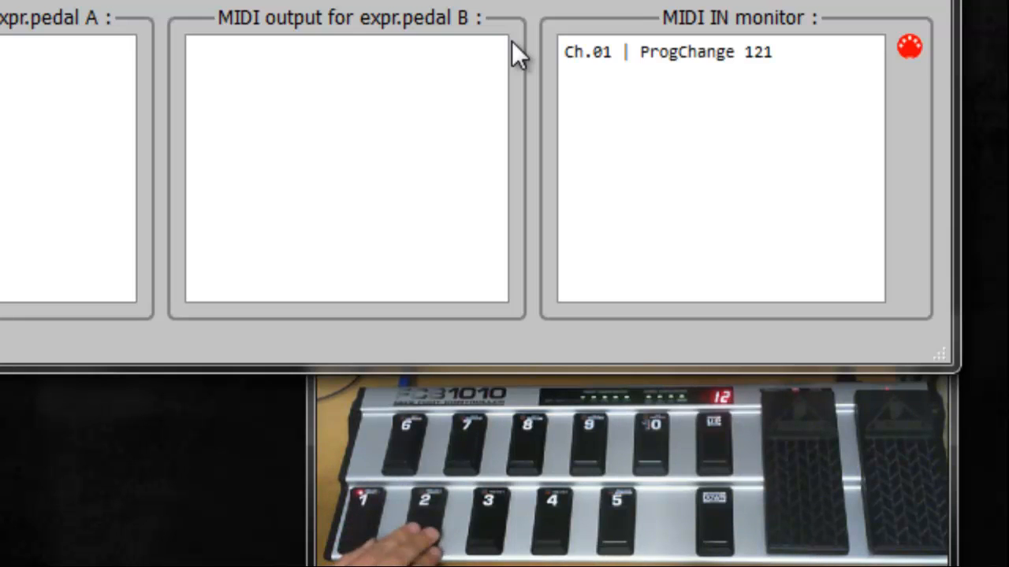
{"action": "left_click", "coordinate": [487, 513]}
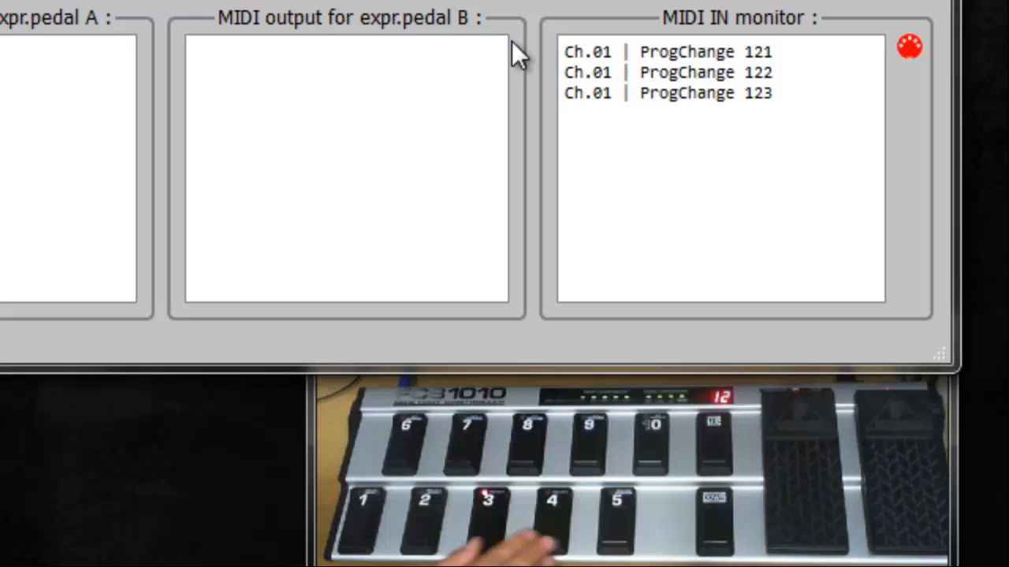
{"action": "left_click", "coordinate": [551, 512]}
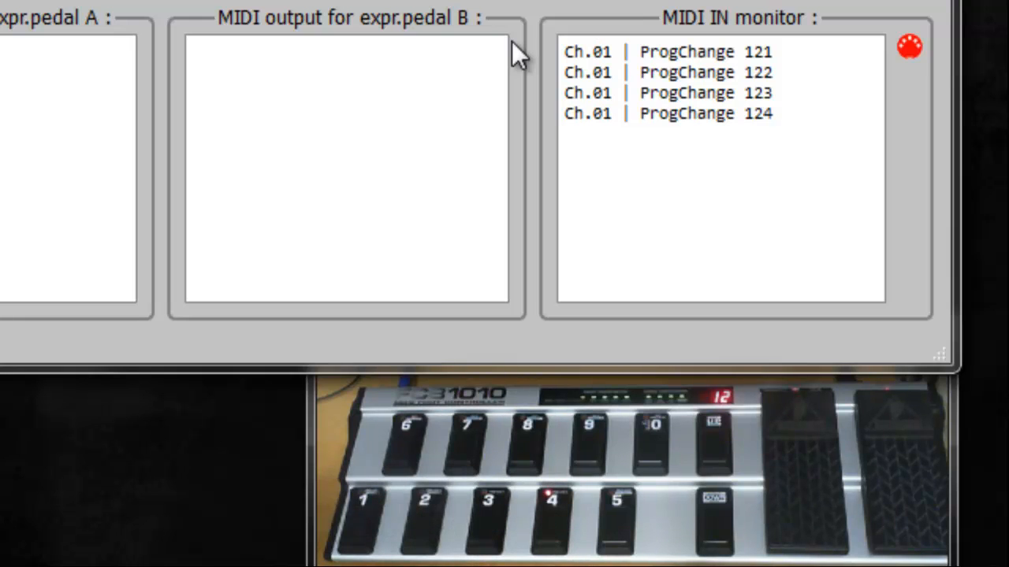
{"action": "mouse_move", "coordinate": [763, 122]}
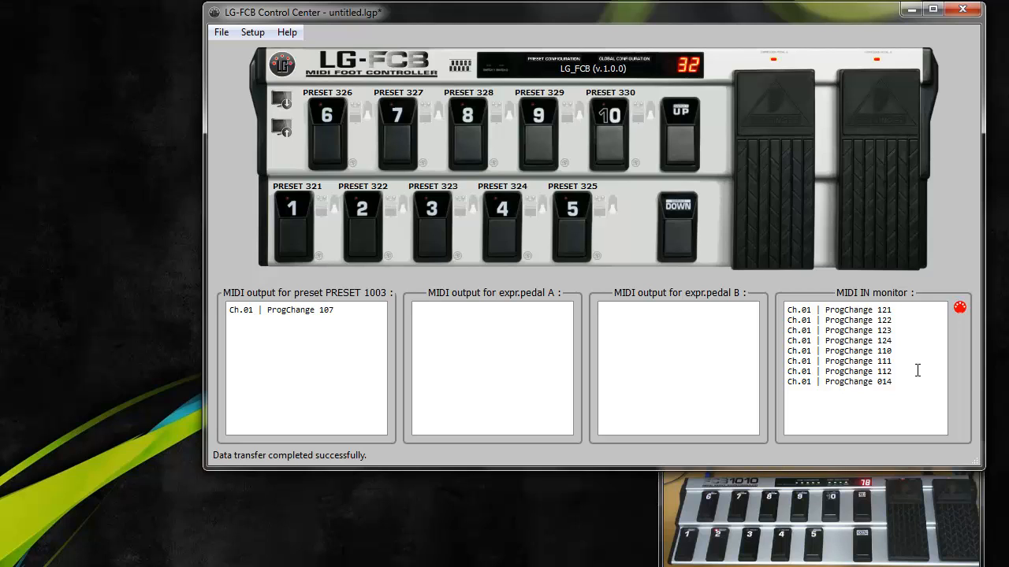
{"action": "mouse_move", "coordinate": [906, 377]}
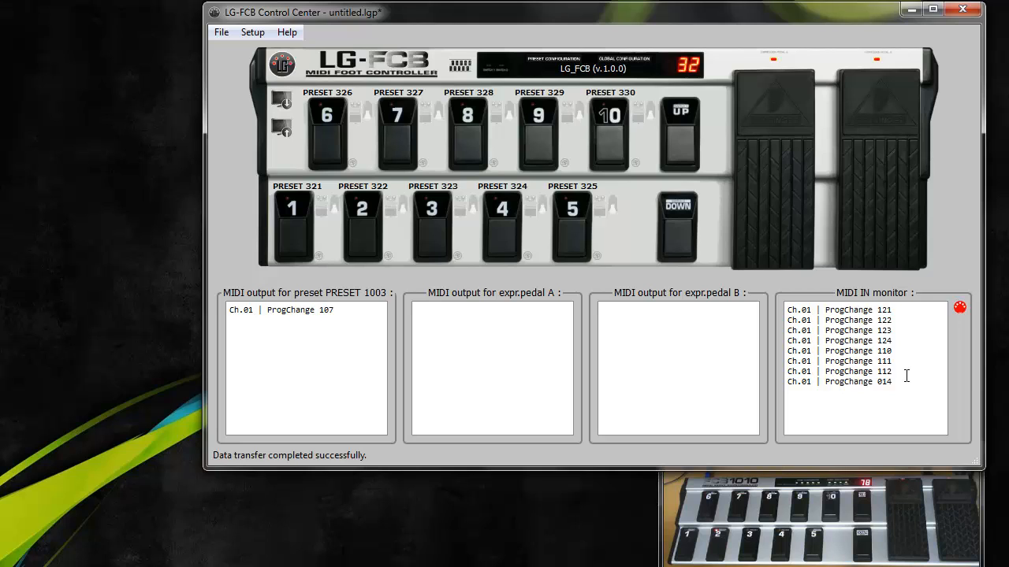